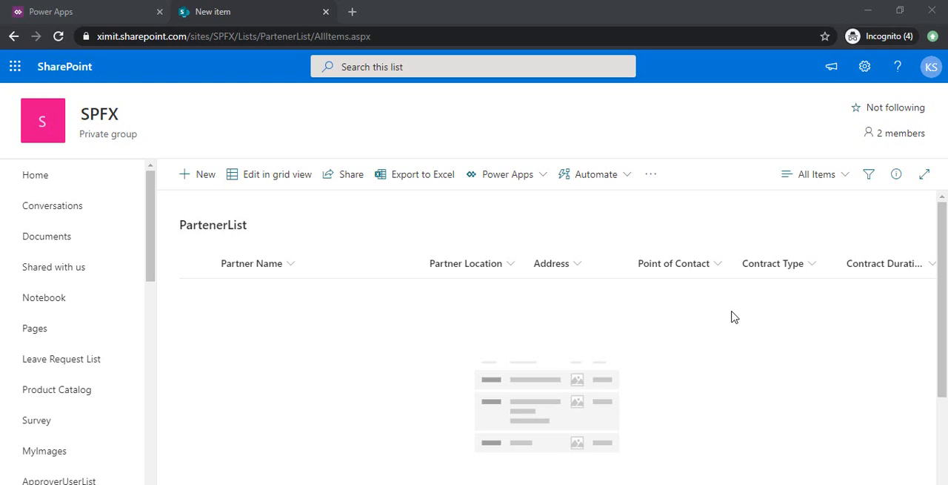
mouse_move(420, 236)
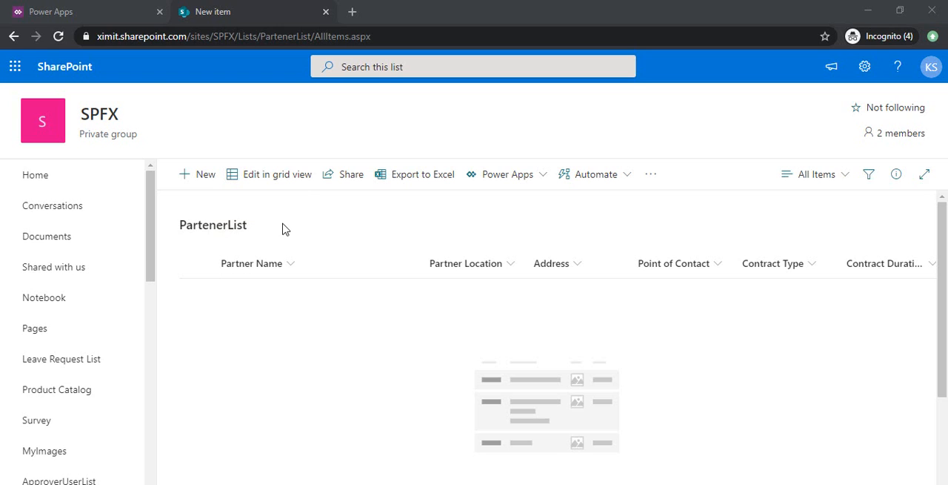
Step: Start a new PartenerList item, try saving it empty, and scroll through the form
left_click(197, 173)
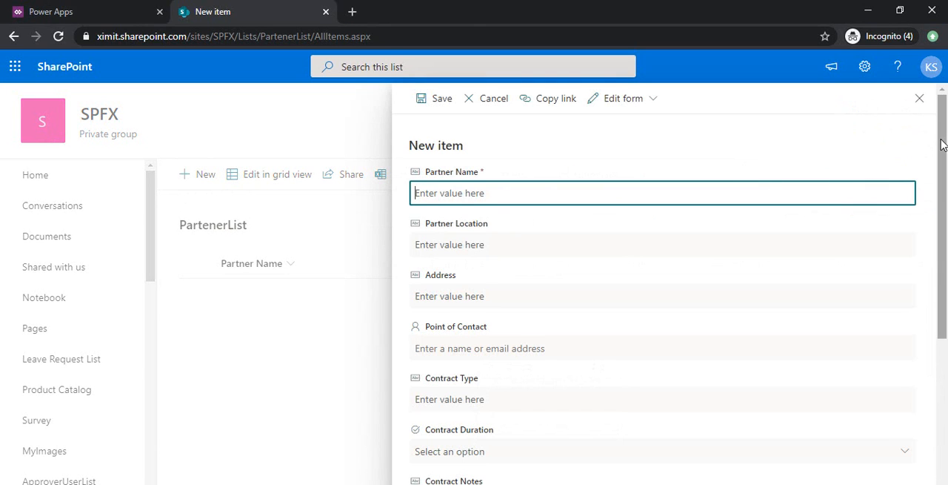
left_click(442, 98)
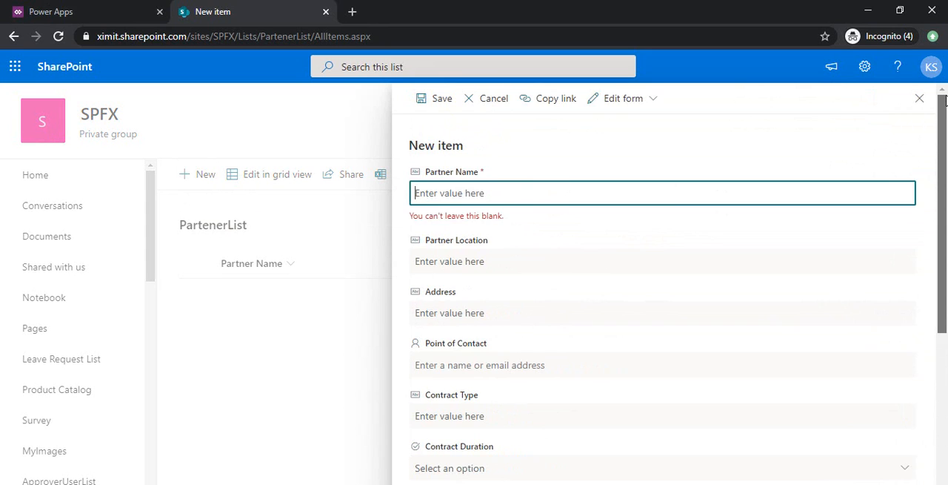
scroll("down", 3)
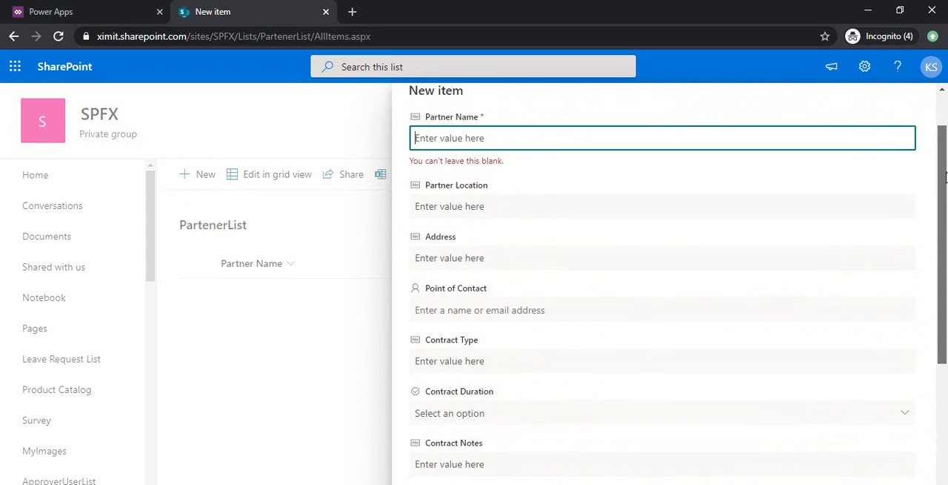
scroll("down", 3)
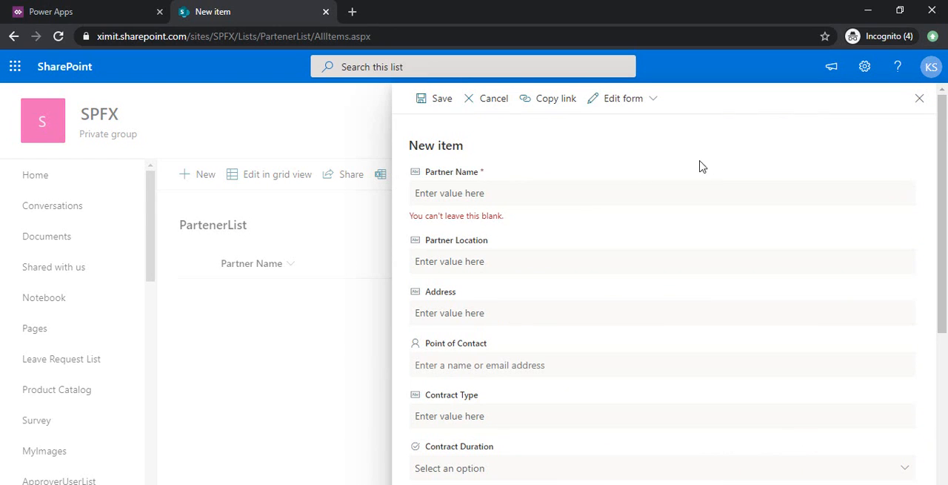
mouse_move(920, 98)
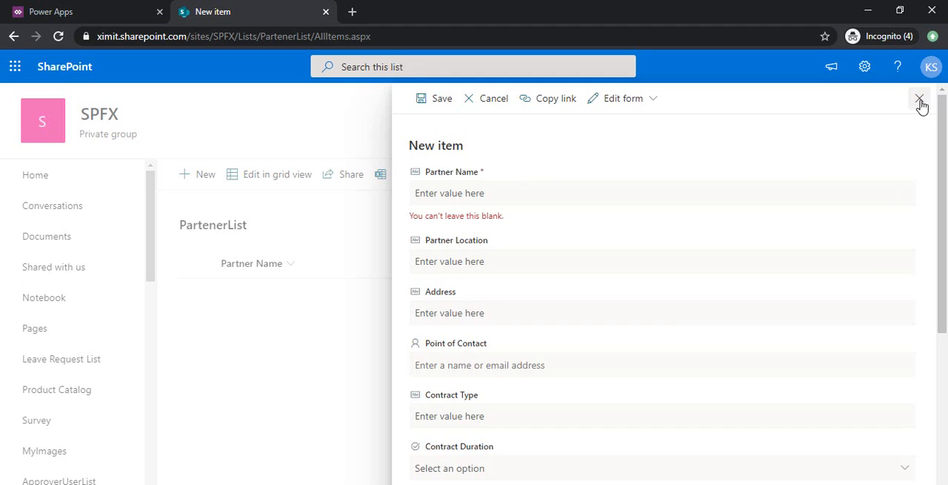
Step: Close the new item and open the PartenerList form in Power Apps Studio, skipping the welcome
left_click(920, 98)
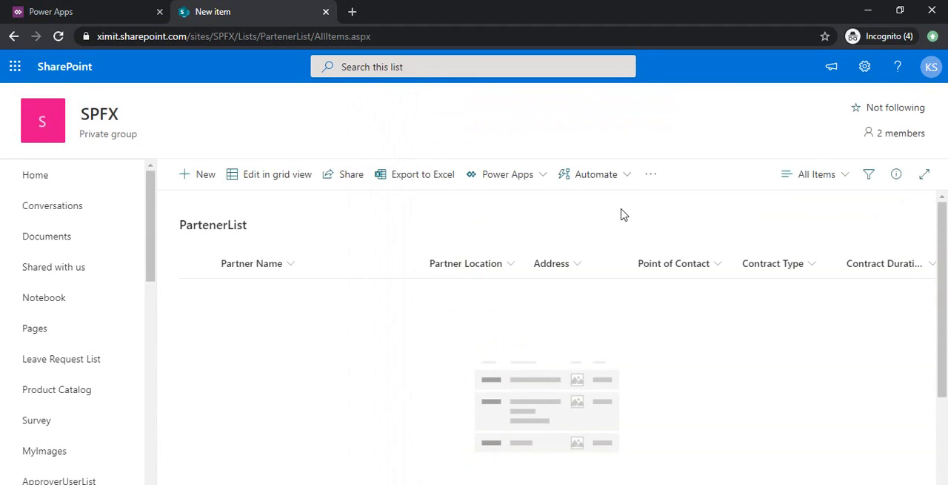
mouse_move(524, 98)
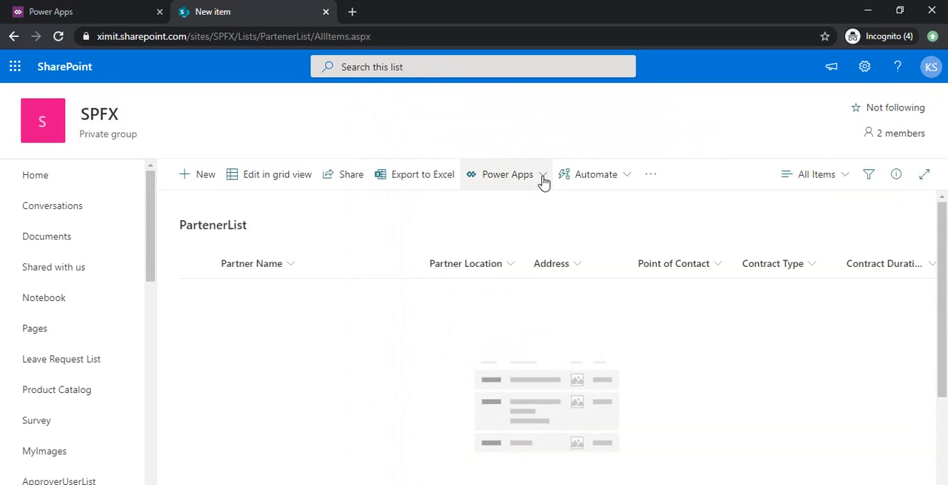
left_click(508, 174)
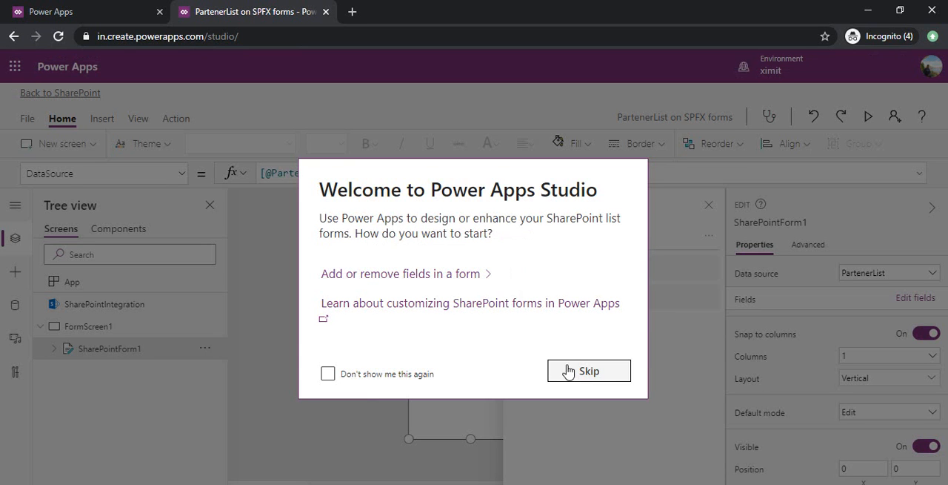
left_click(588, 371)
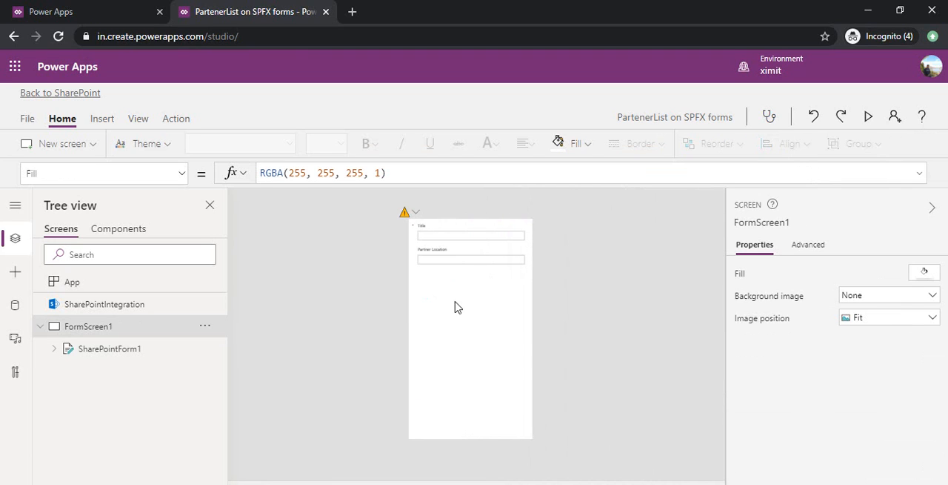
mouse_move(501, 306)
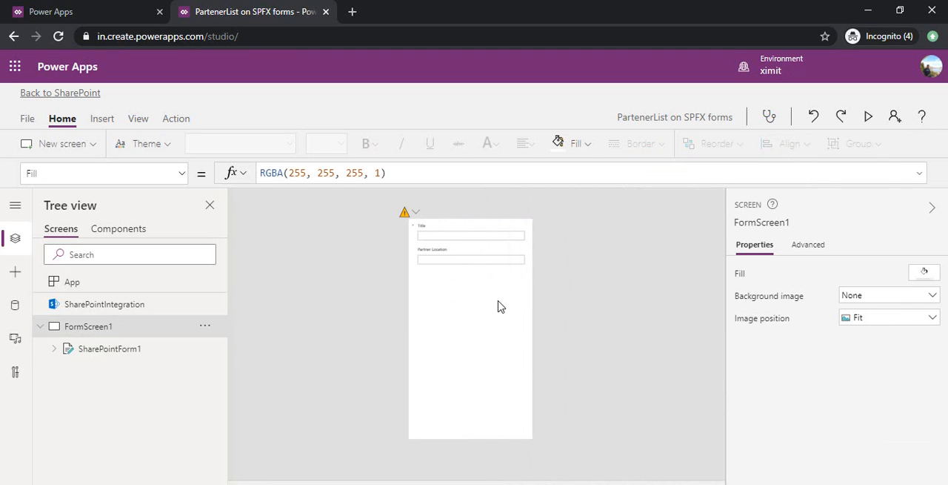
Step: Add Address, Approved By, contract fields, Finance Contact, Name, Point of Contact and Total Contract Cost fields
left_click(109, 348)
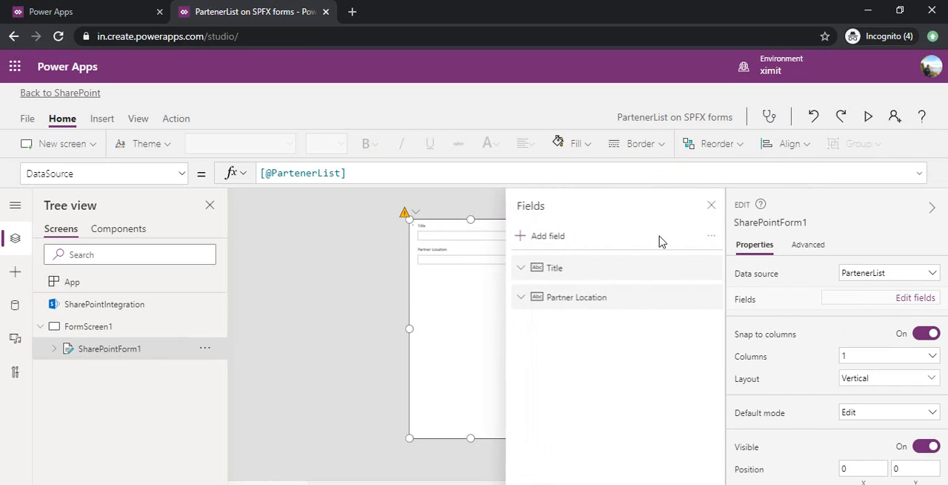
left_click(547, 235)
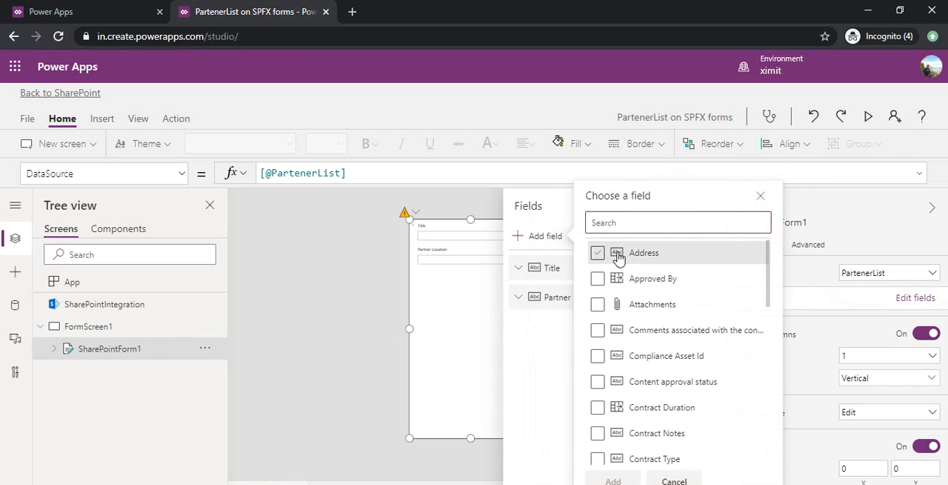
left_click(597, 252)
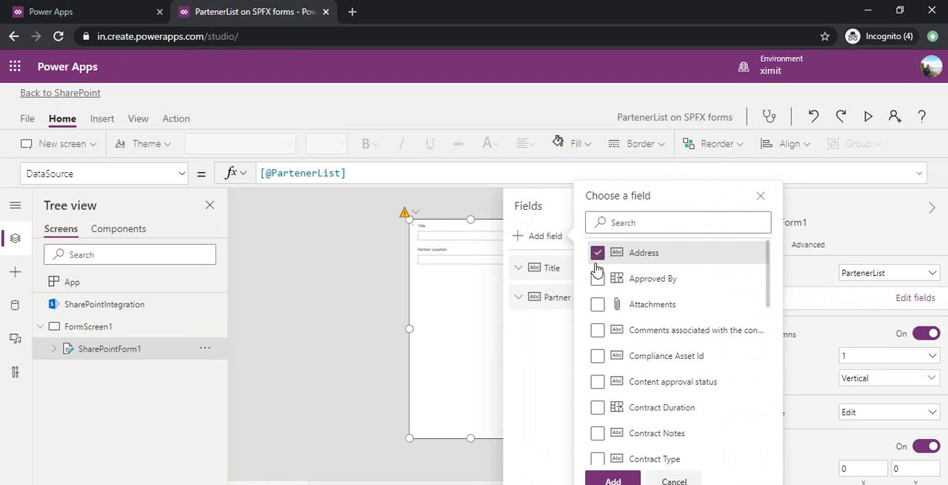
left_click(598, 304)
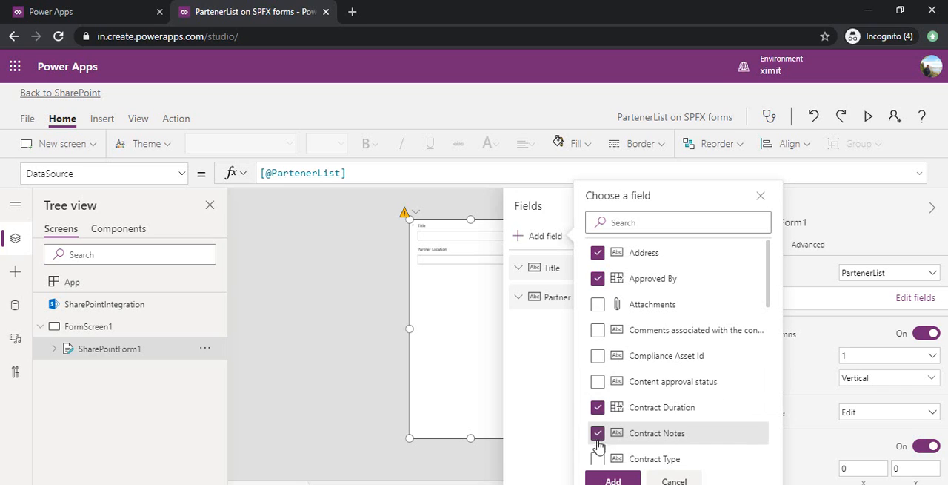
left_click(598, 458)
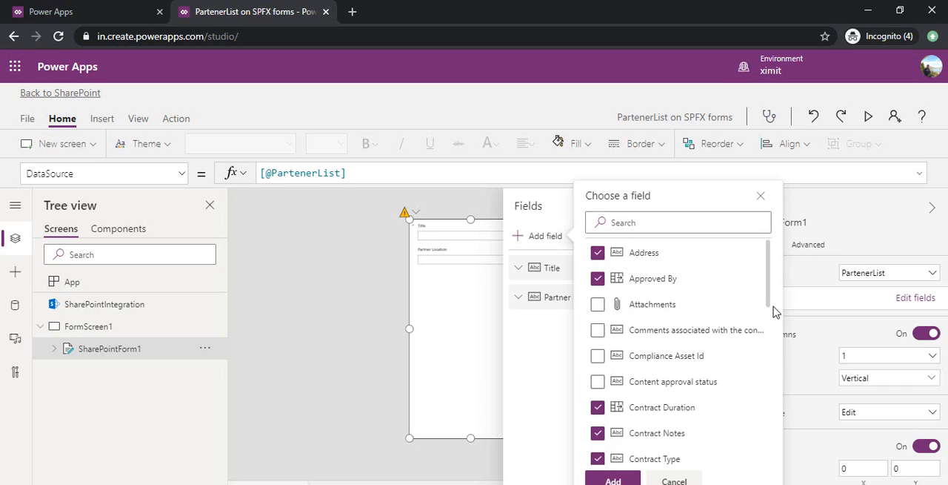
scroll("down", 3)
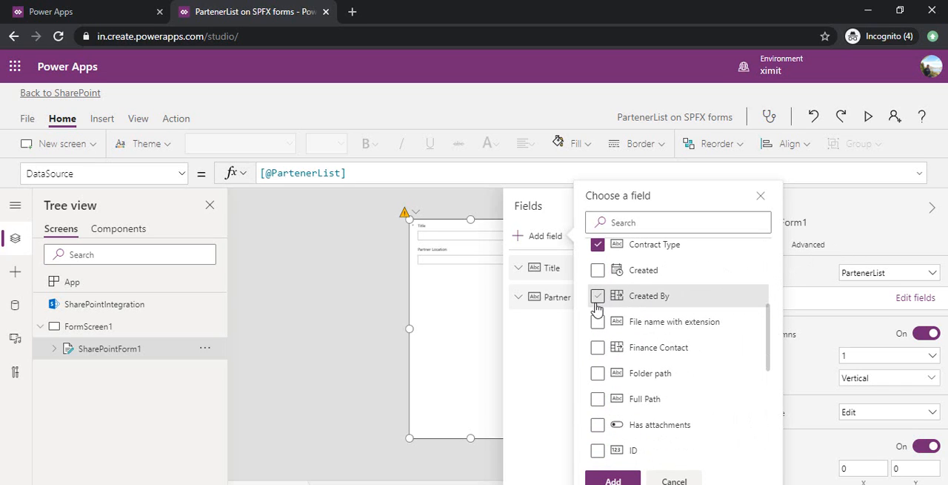
left_click(598, 347)
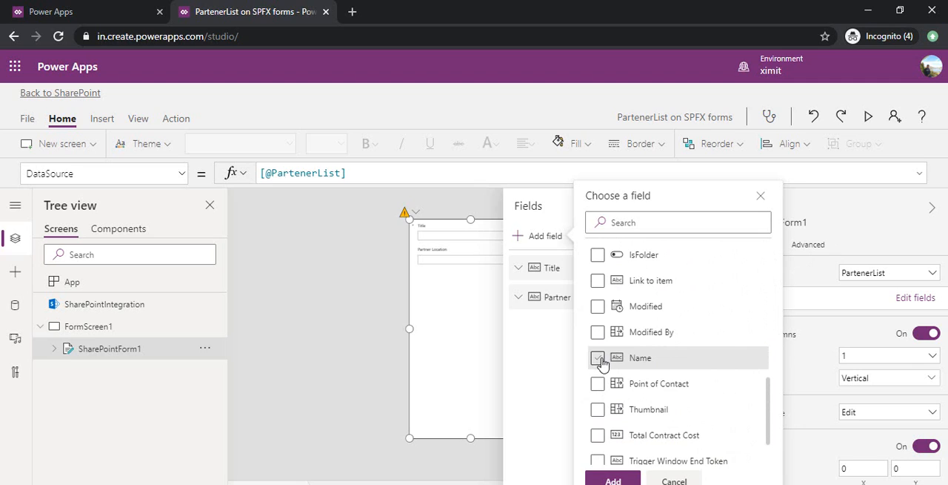
left_click(598, 383)
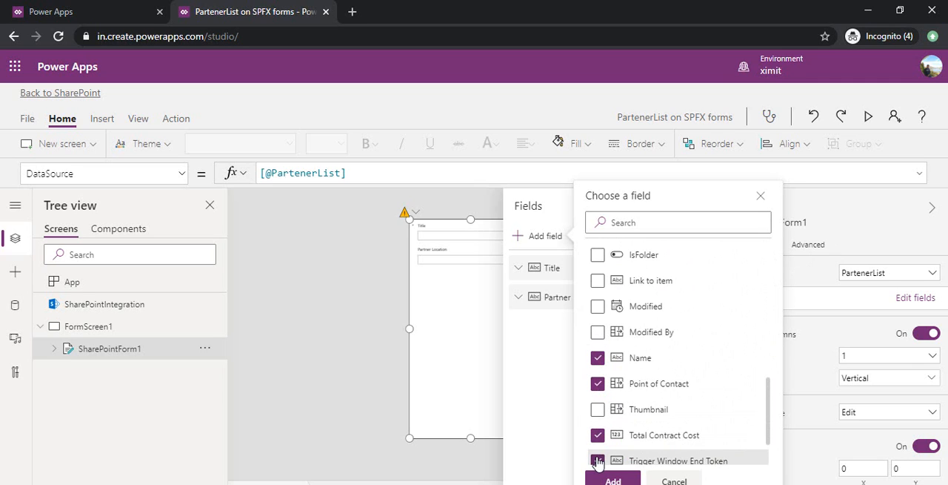
left_click(598, 460)
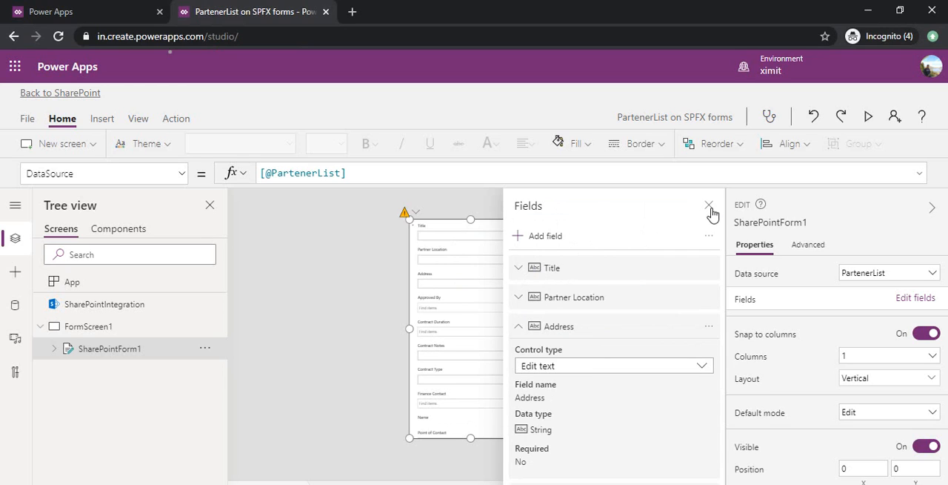
left_click(709, 206)
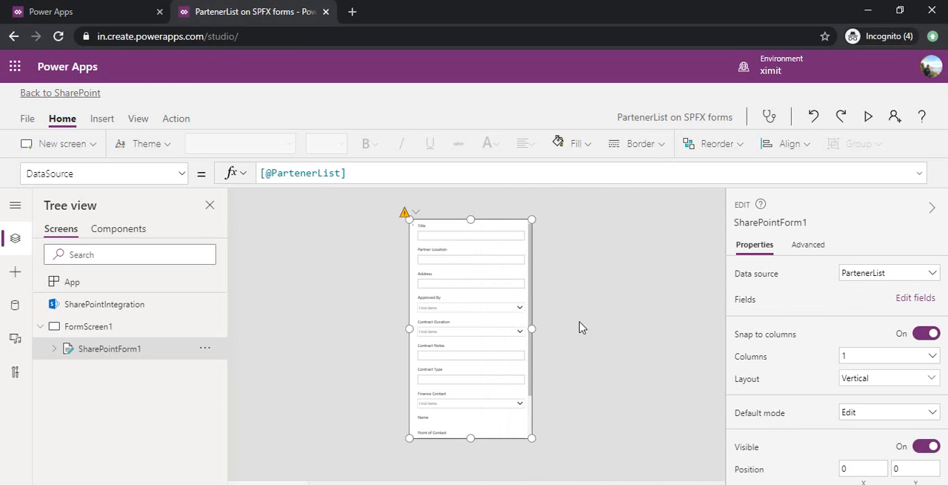
mouse_move(789, 348)
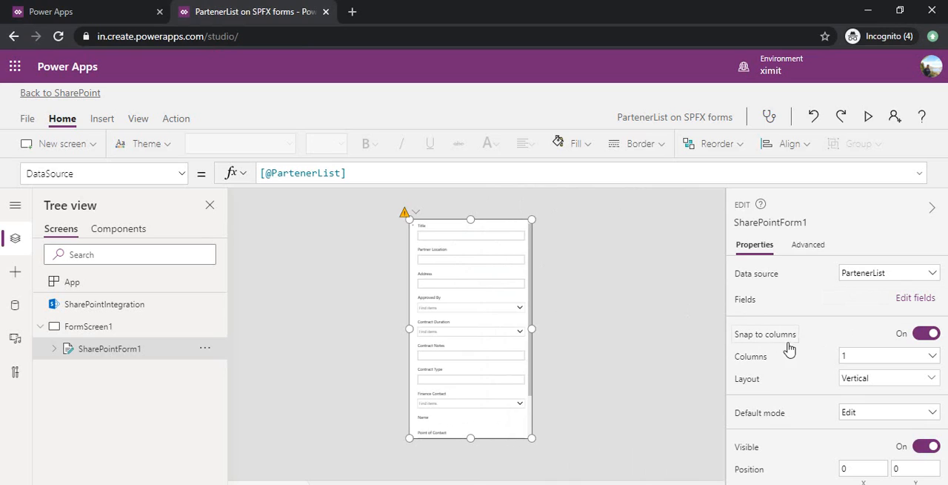
mouse_move(807, 350)
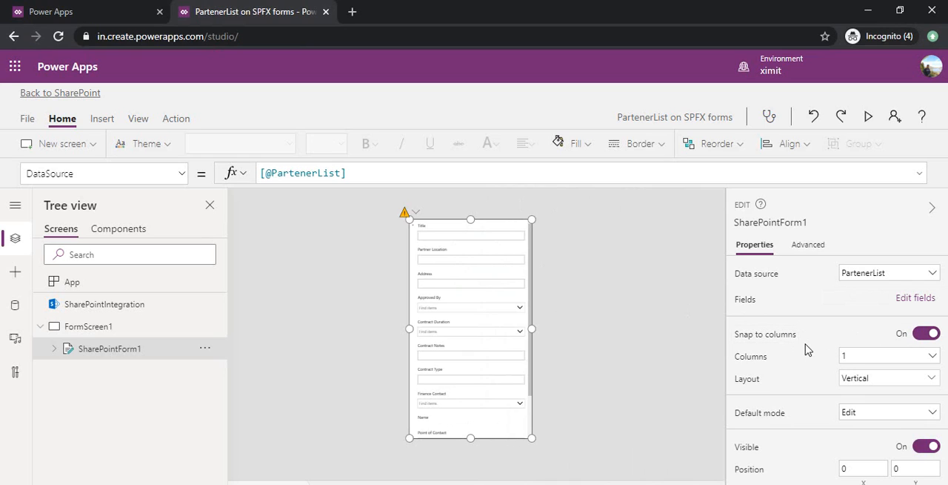
mouse_move(856, 356)
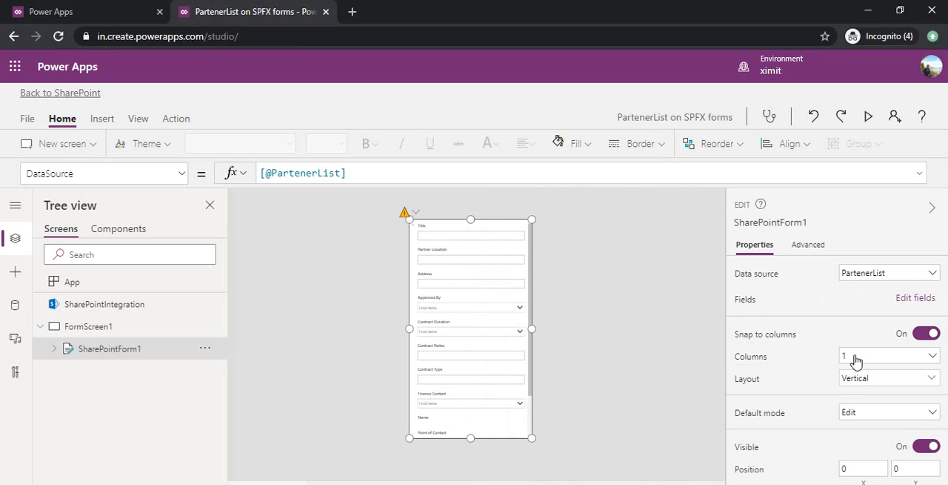
Step: Set SharePointForm1 to 2 columns with a Horizontal layout
left_click(887, 355)
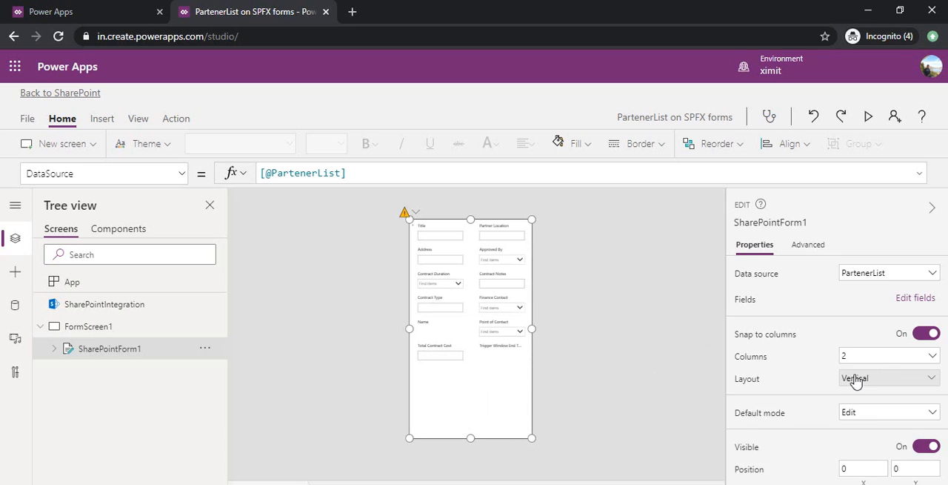
mouse_move(799, 381)
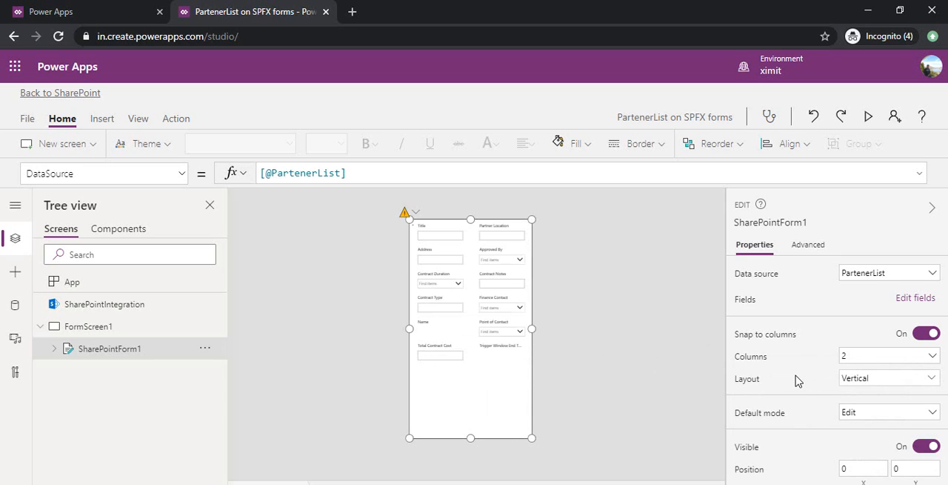
left_click(888, 378)
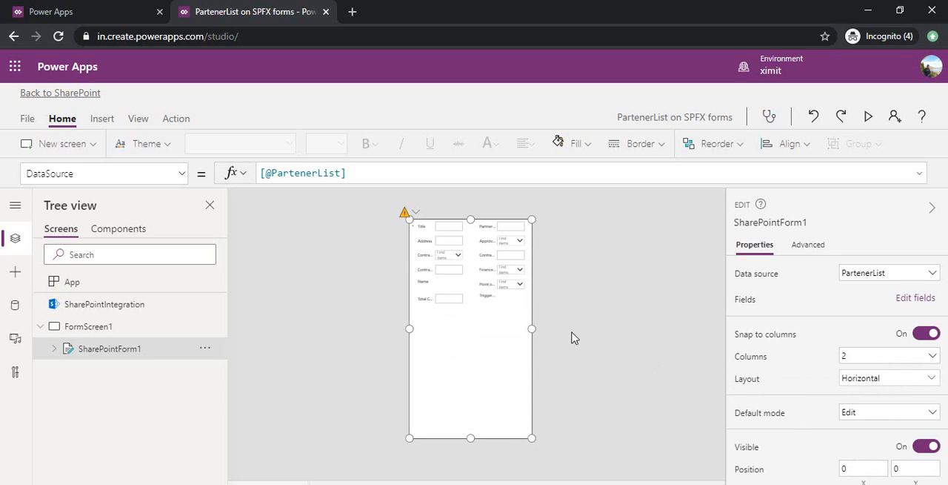
mouse_move(648, 334)
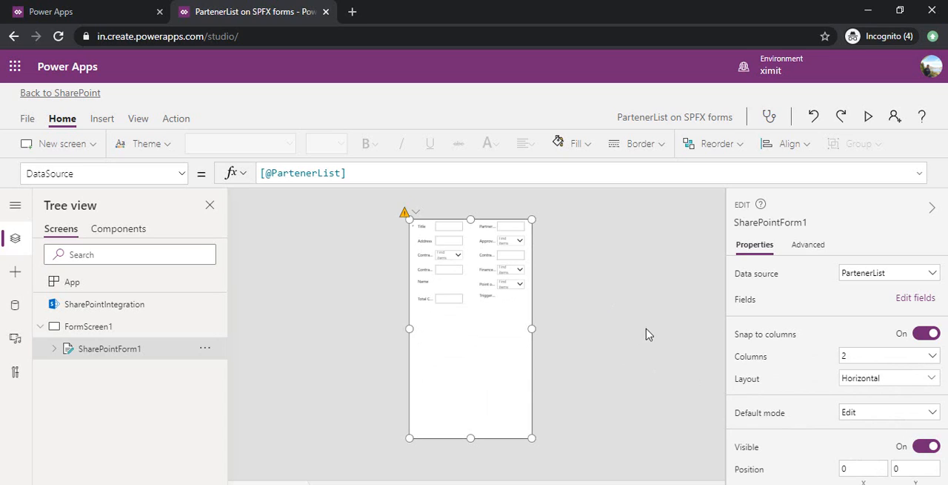
mouse_move(590, 324)
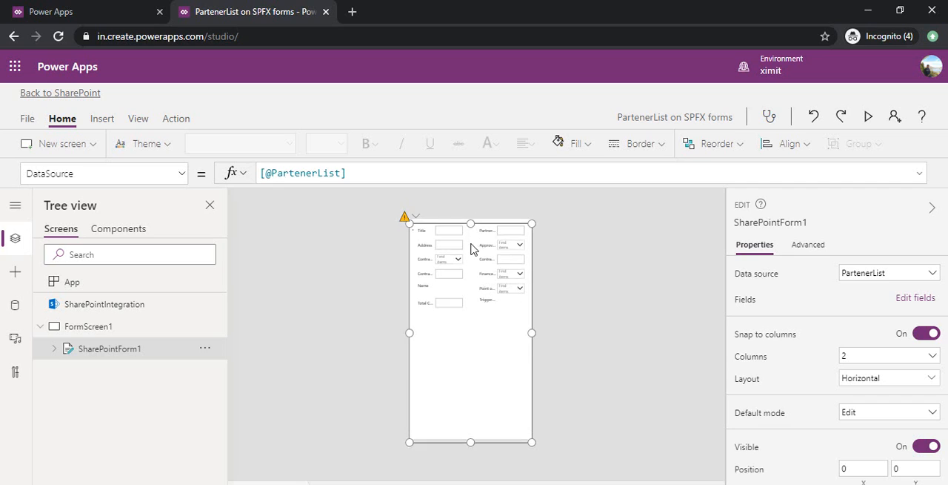
Step: Drag SharePointForm1 slightly down to free space at the top of FormScreen1
left_click_drag(471, 225, 470, 244)
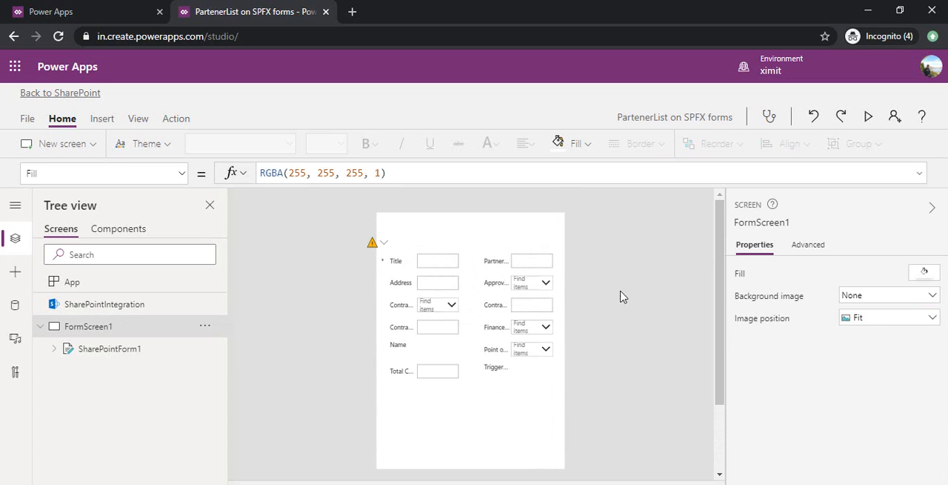
mouse_move(603, 301)
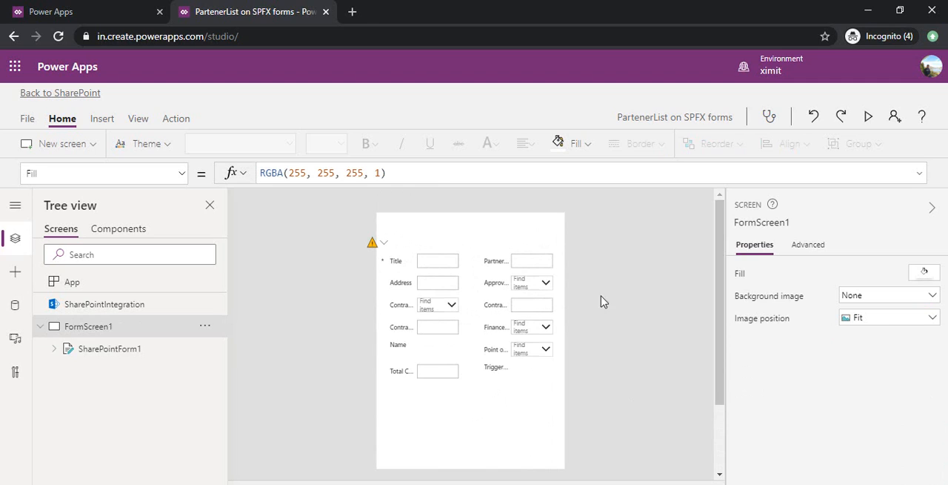
mouse_move(462, 239)
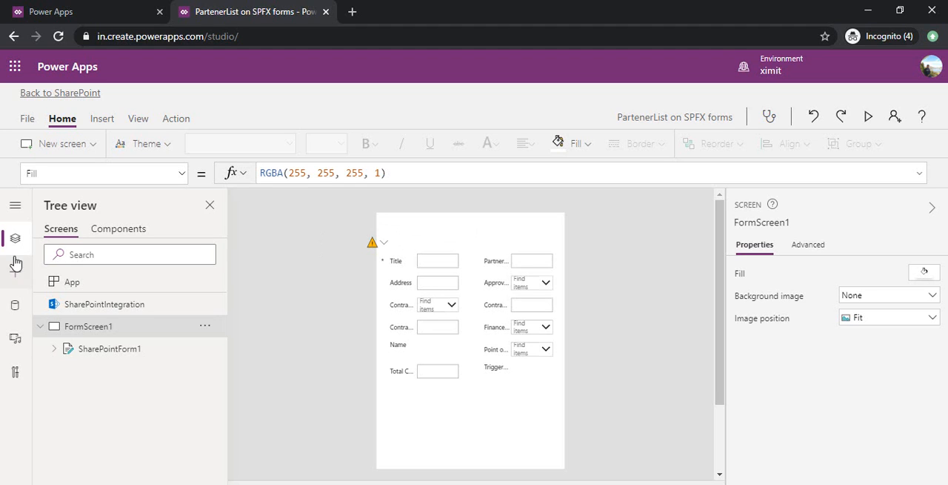
Step: Insert a label stretched across the top of the screen reading 'Partner Form'
left_click(101, 118)
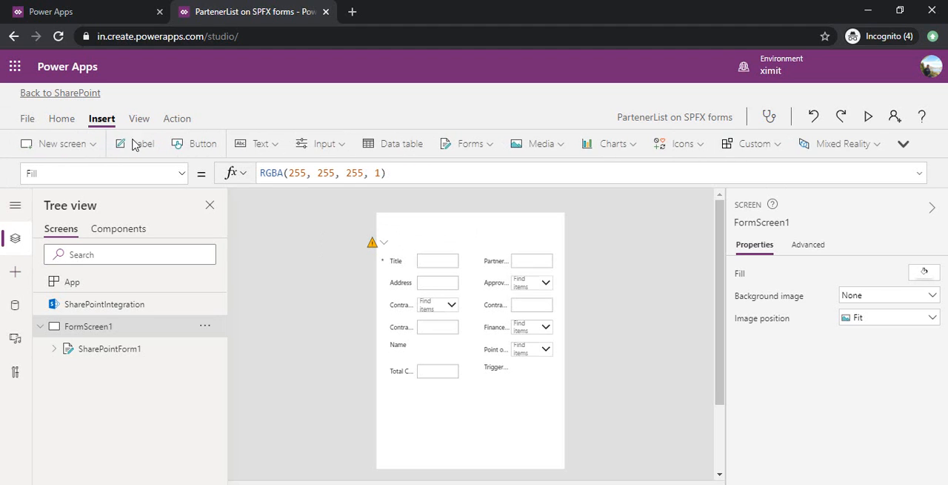
left_click(142, 143)
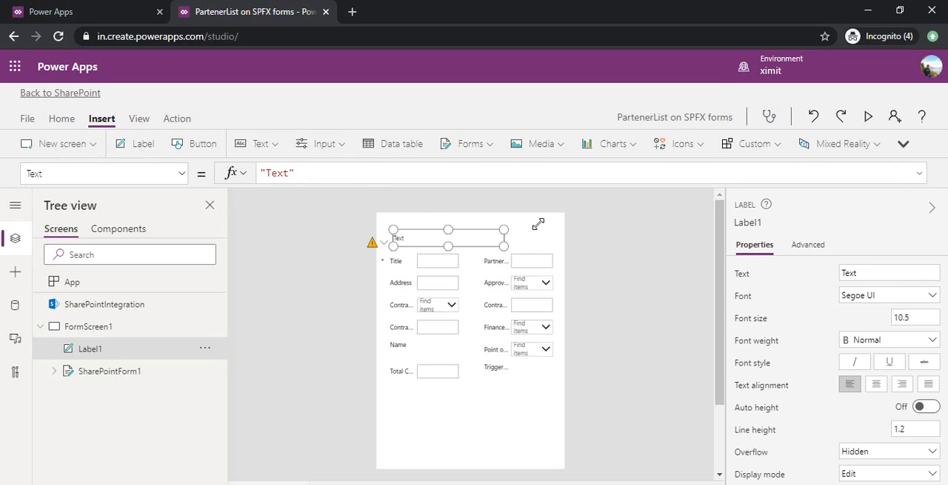
left_click_drag(504, 229, 552, 220)
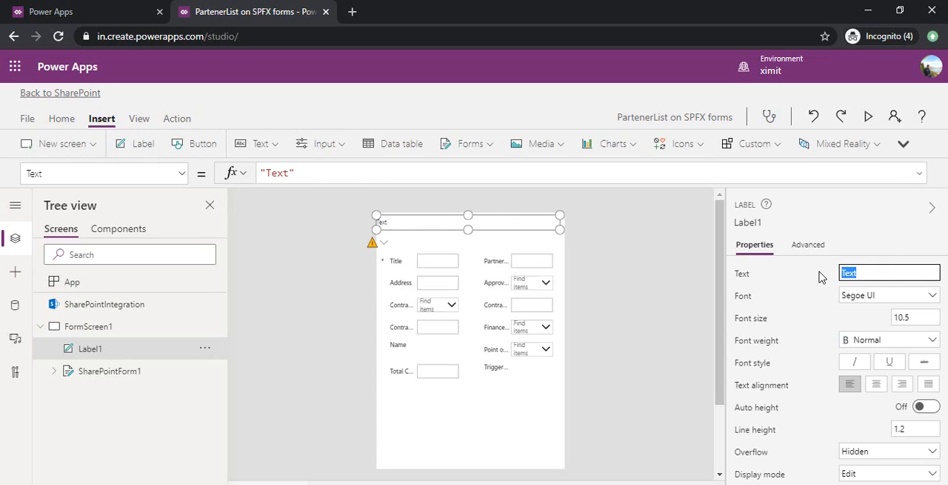
type("Part")
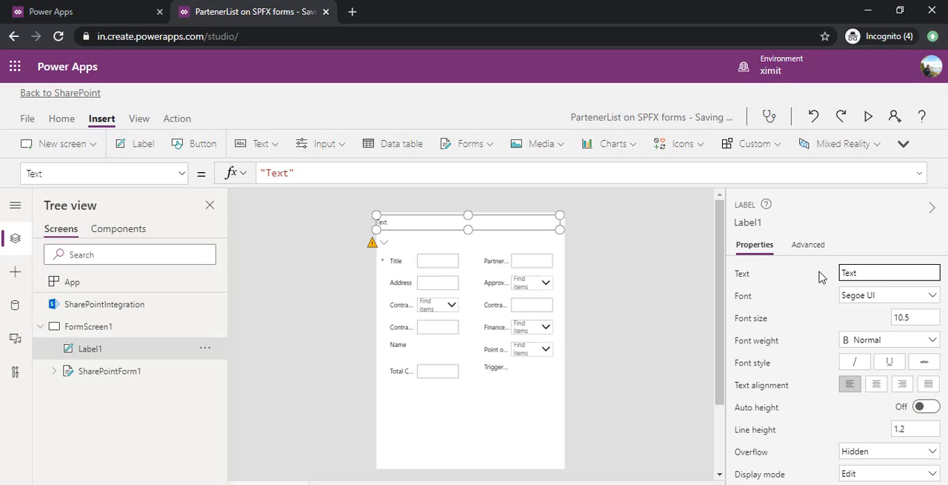
type("Partner")
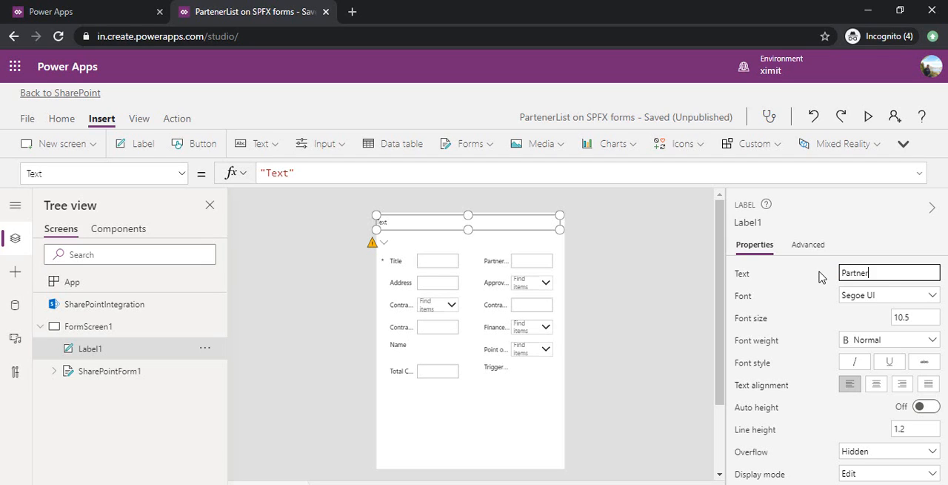
type("Form")
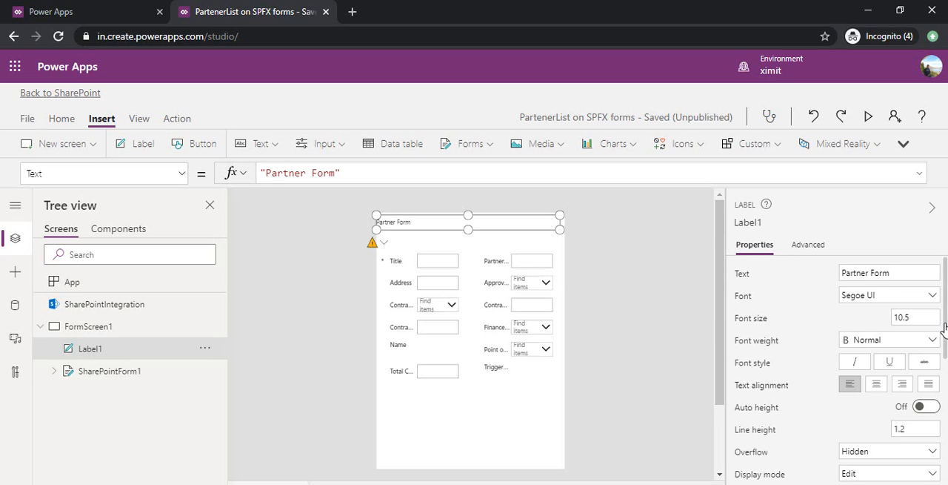
Step: Format the Partner Form header with light blue fill, font size 14 and bold weight
scroll("down", 3)
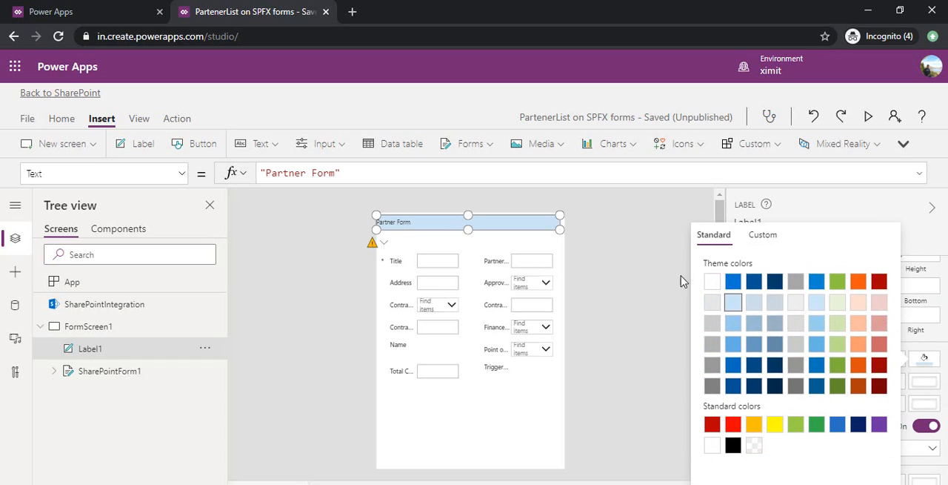
mouse_move(627, 281)
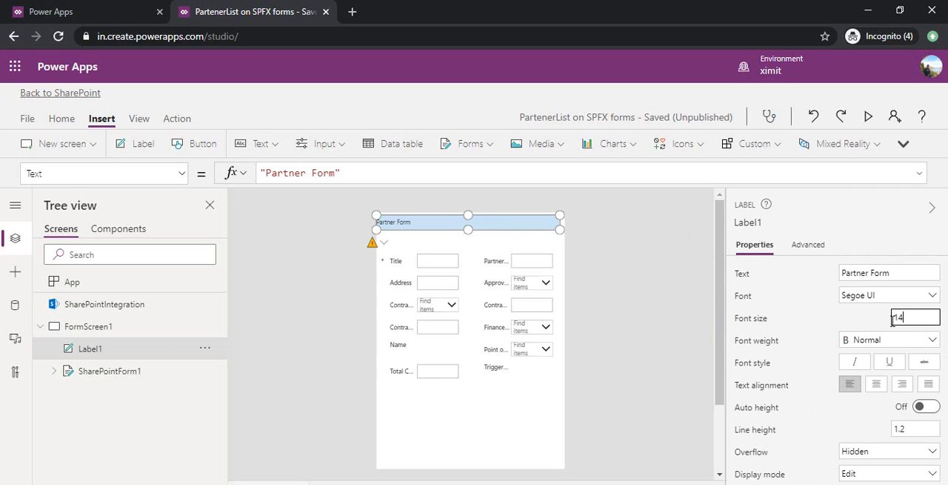
left_click(625, 248)
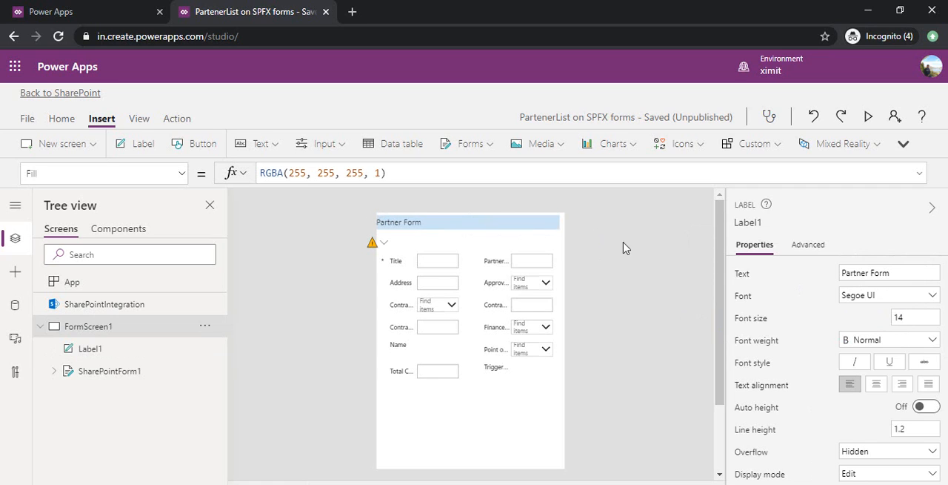
left_click(398, 222)
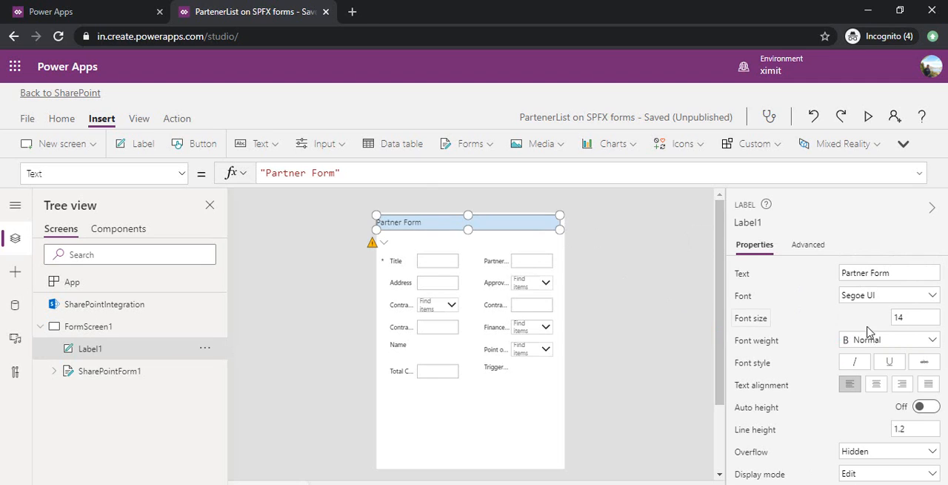
left_click(889, 339)
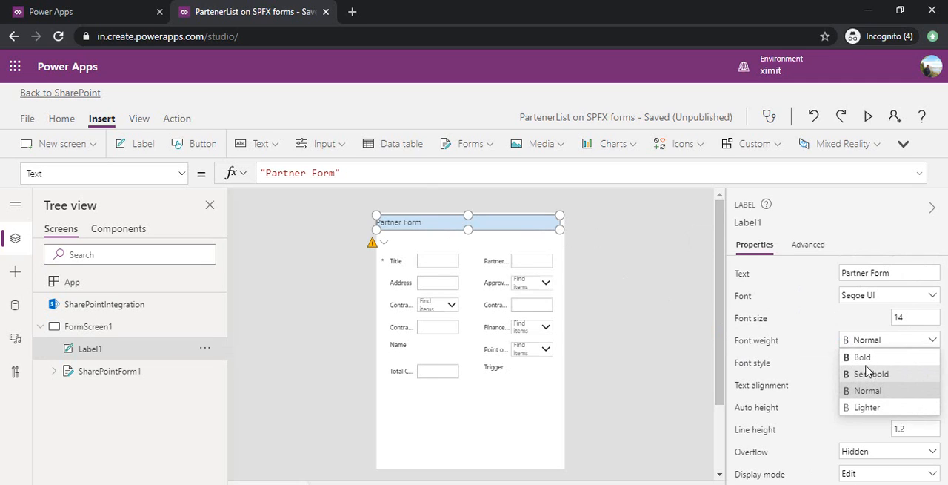
left_click(863, 356)
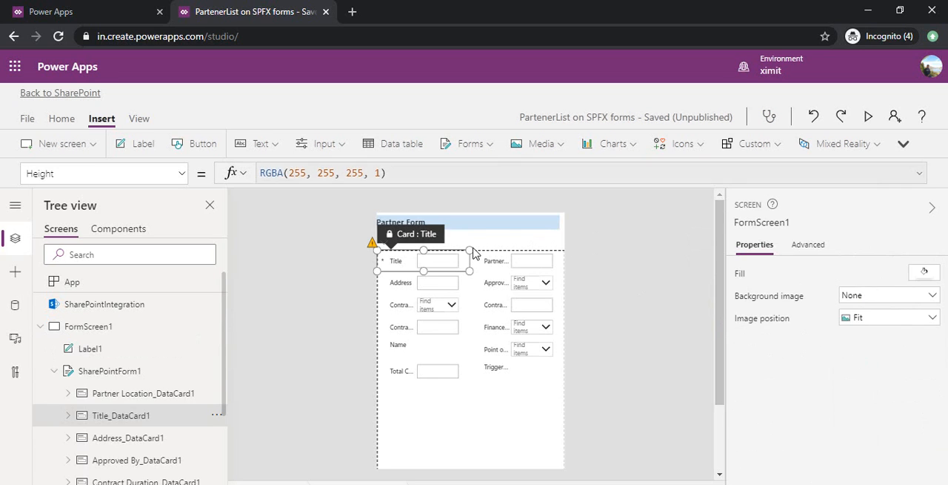
left_click(109, 370)
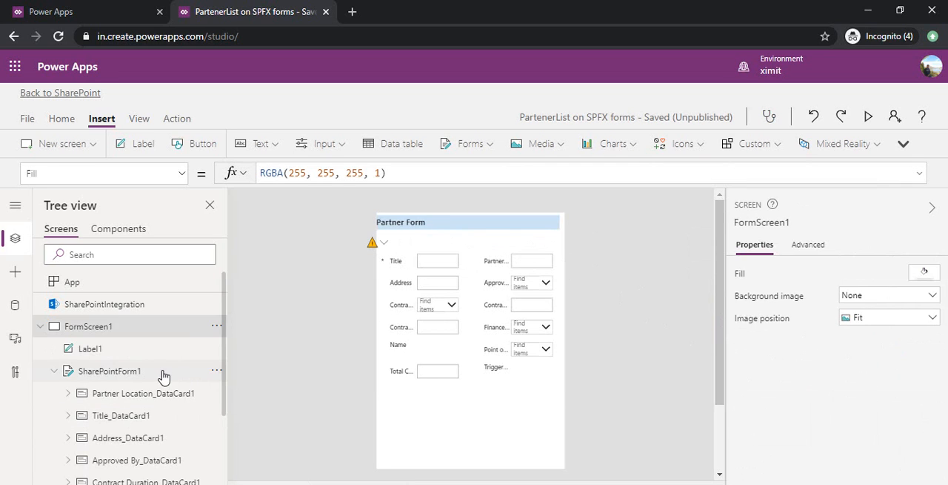
Step: Lower SharePointForm1 and add Label2 as a thin grey strip below the header
left_click(109, 370)
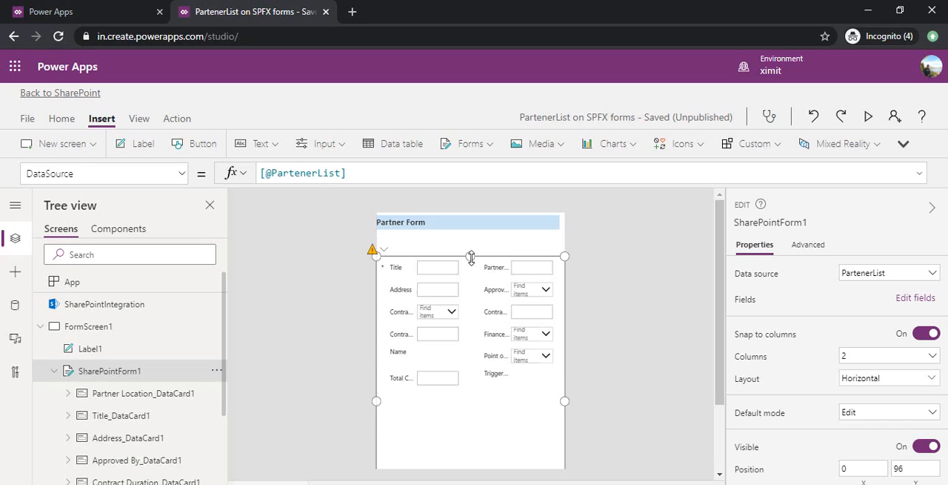
left_click(88, 327)
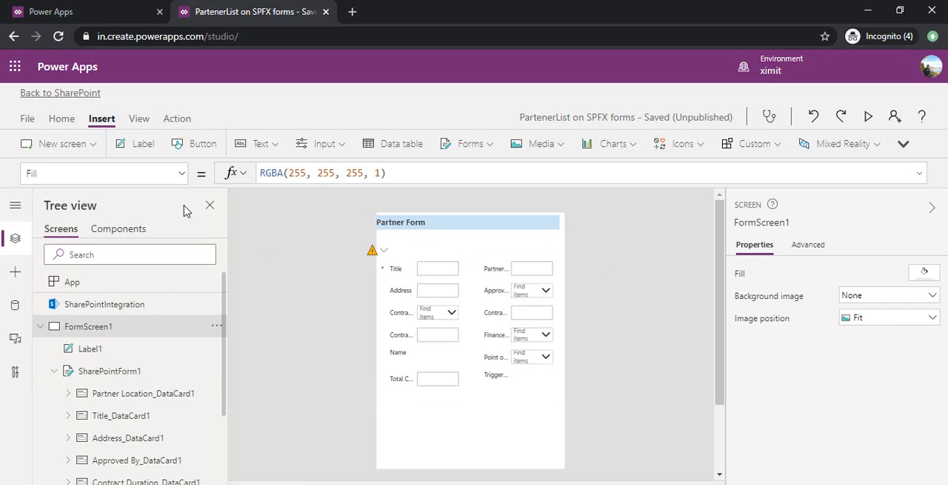
left_click(135, 143)
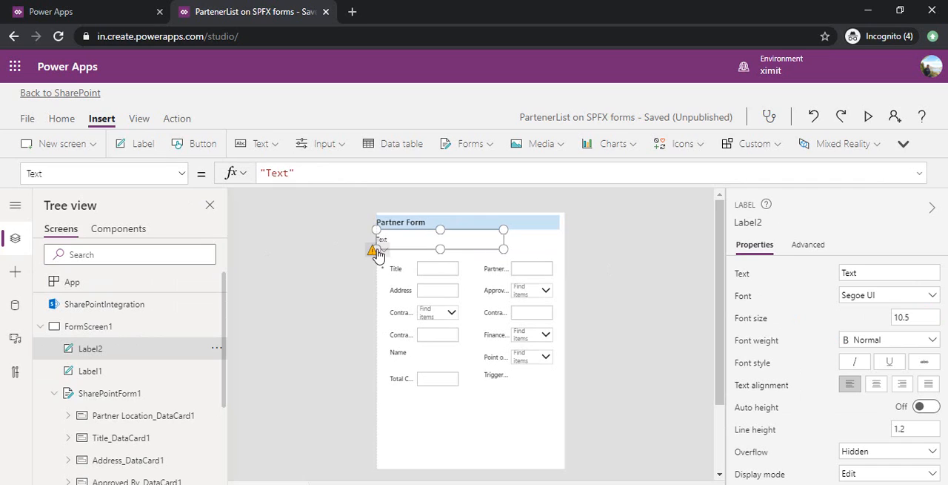
mouse_move(492, 240)
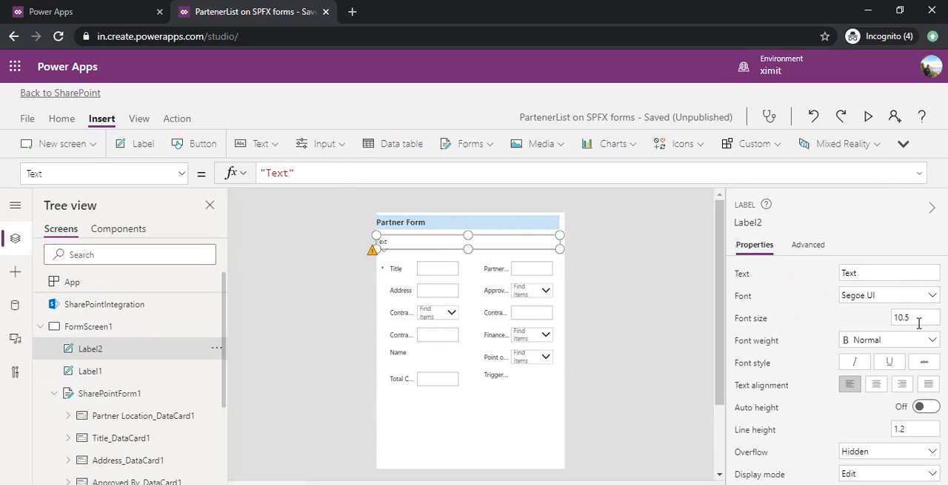
scroll("down", 3)
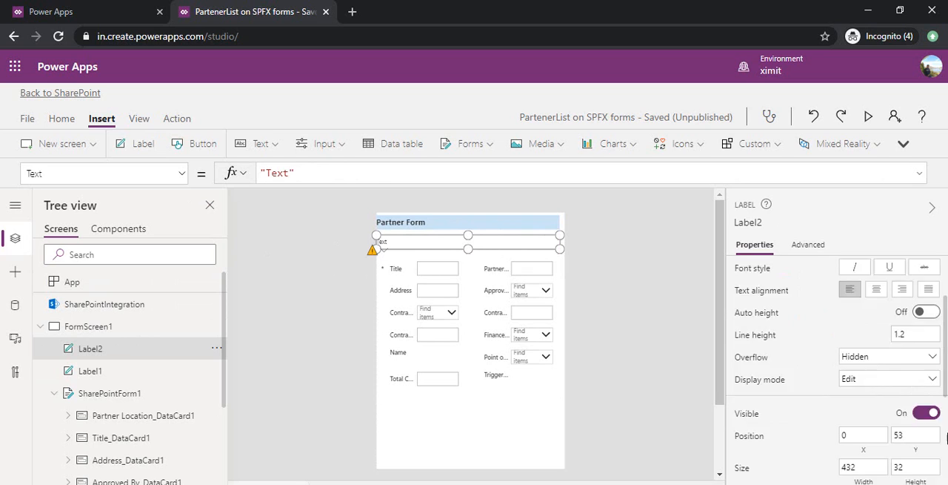
scroll("down", 3)
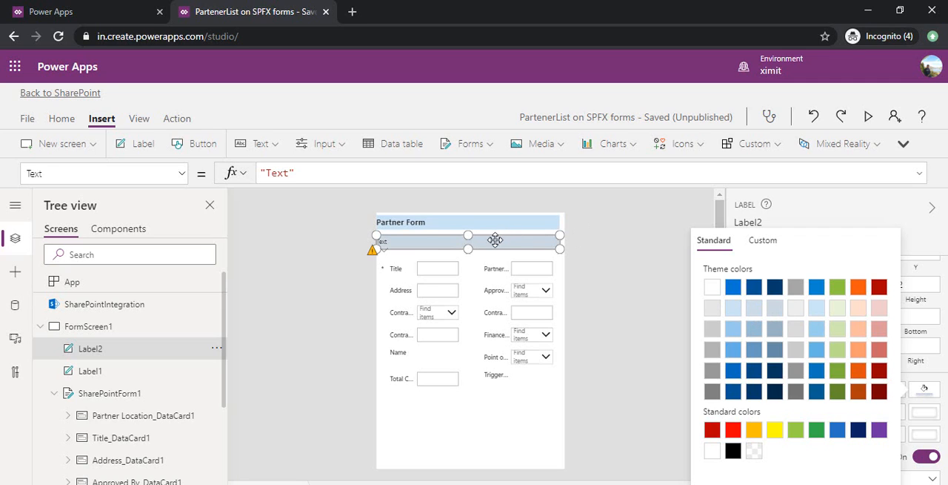
left_click(628, 237)
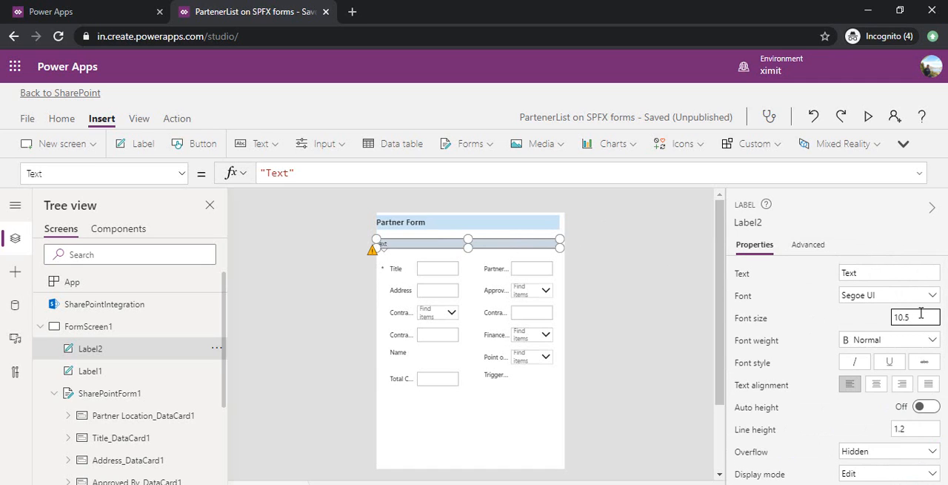
left_click(889, 273)
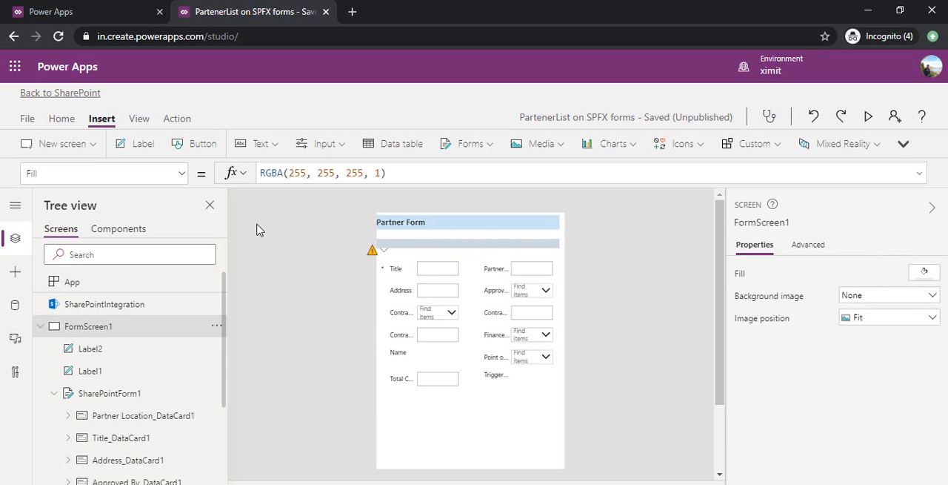
mouse_move(306, 251)
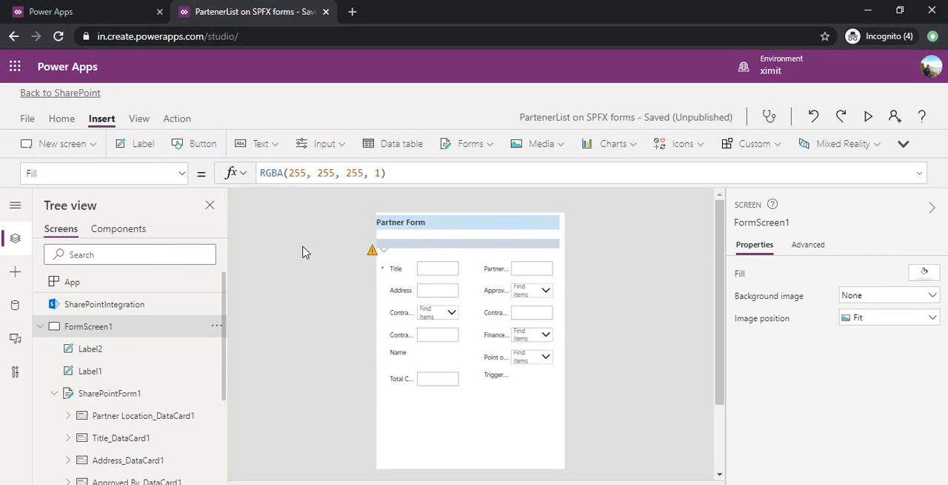
Step: Insert Button1 on the grey bar with border radius 10 and text 'Tab 1'
left_click(194, 143)
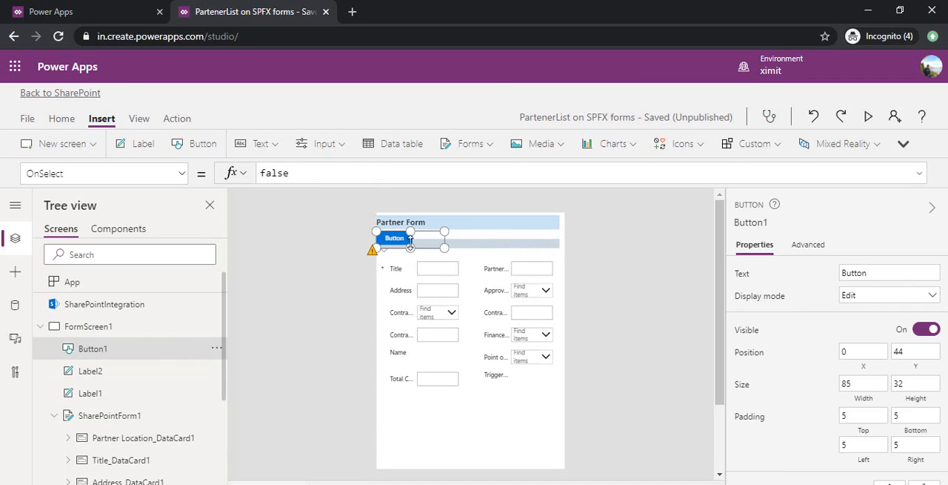
mouse_move(665, 226)
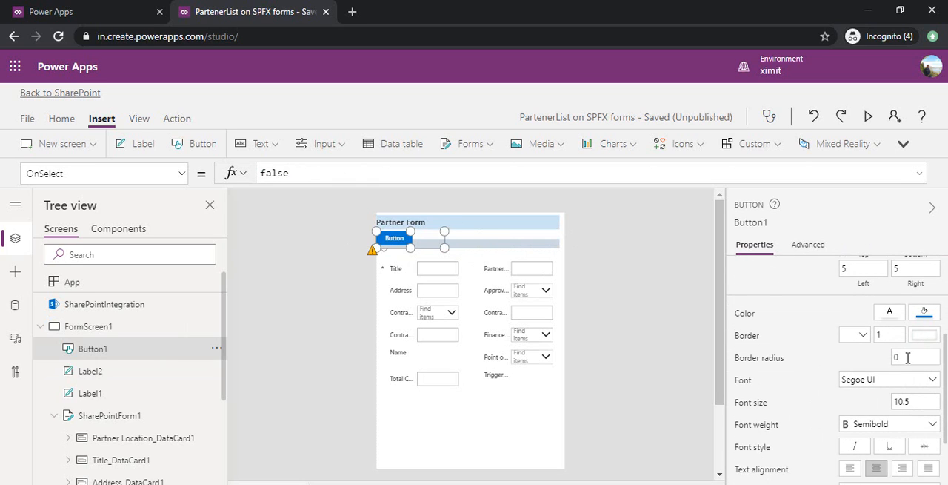
left_click(916, 358)
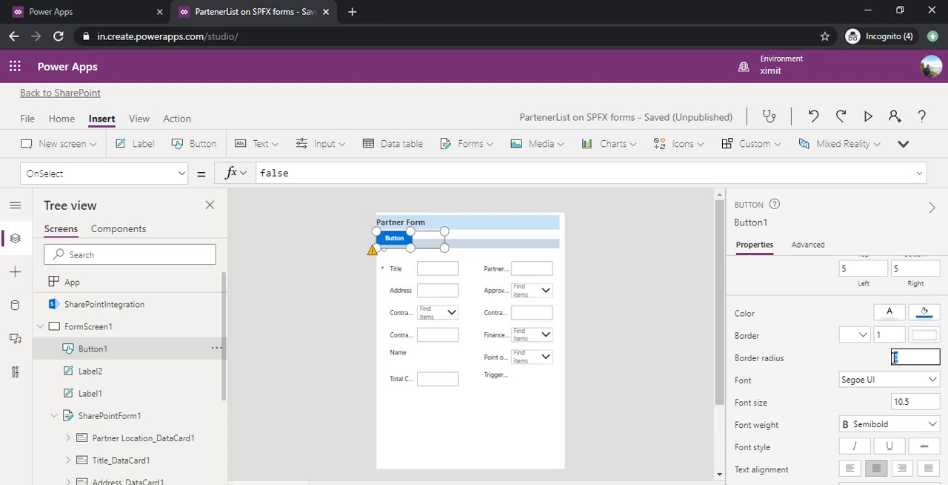
type("10")
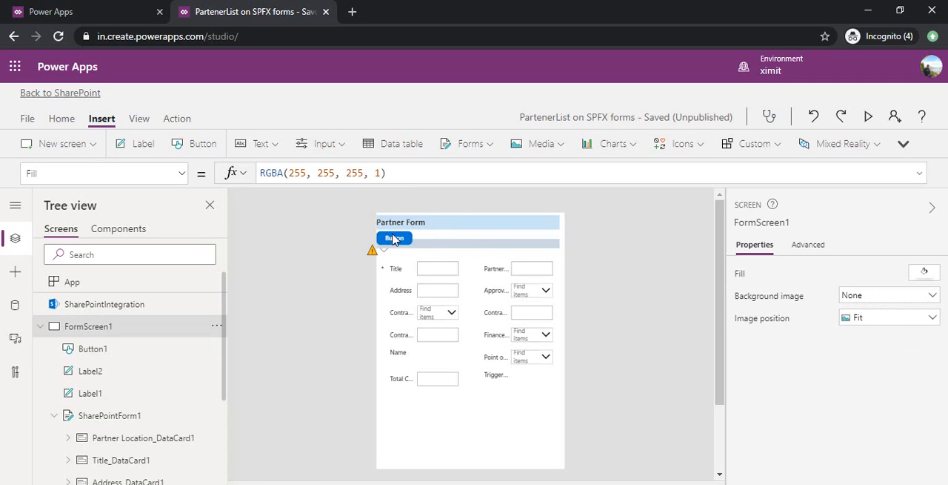
mouse_move(409, 243)
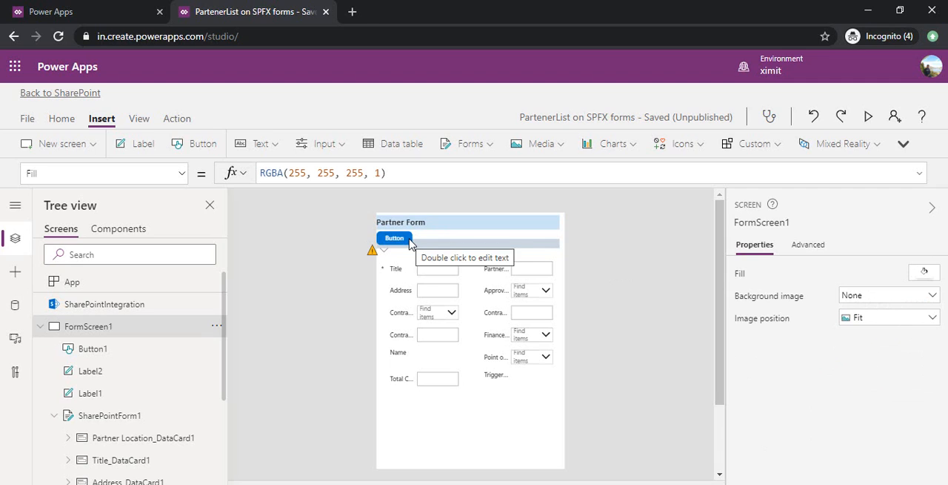
left_click(394, 237)
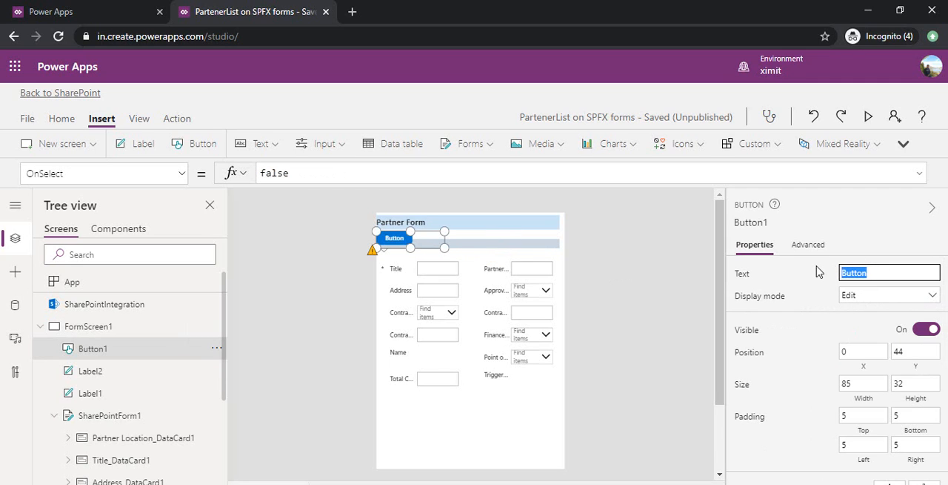
type("Tab 1")
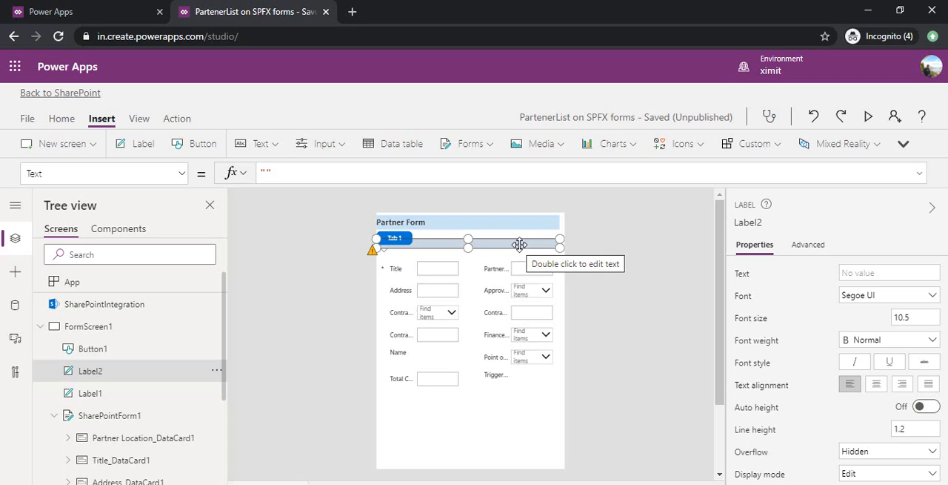
right_click(519, 244)
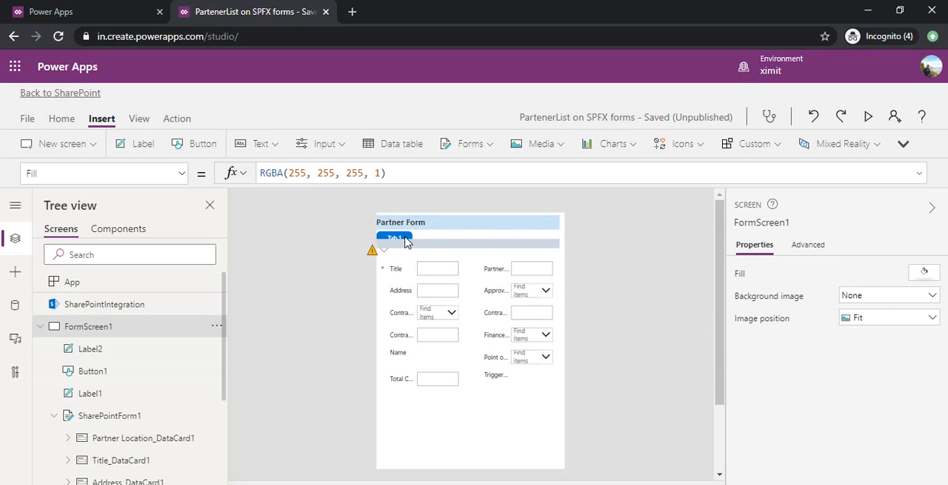
mouse_move(396, 238)
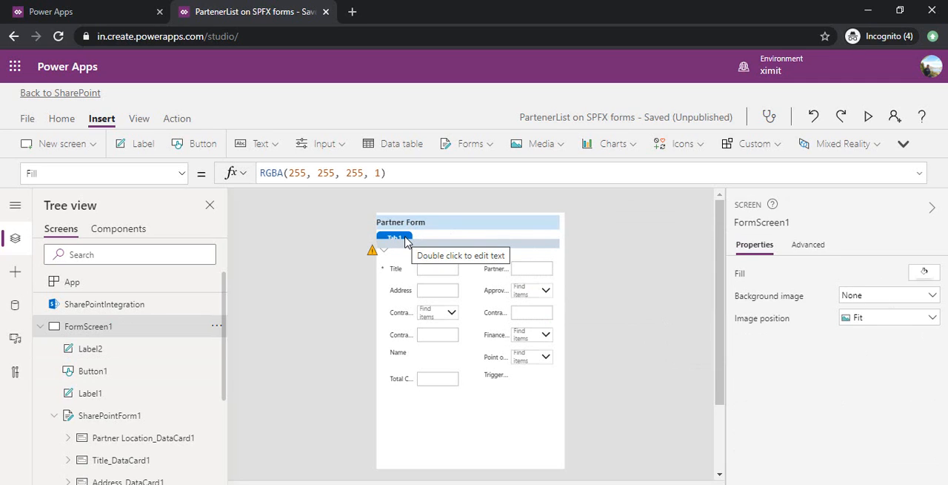
left_click(393, 236)
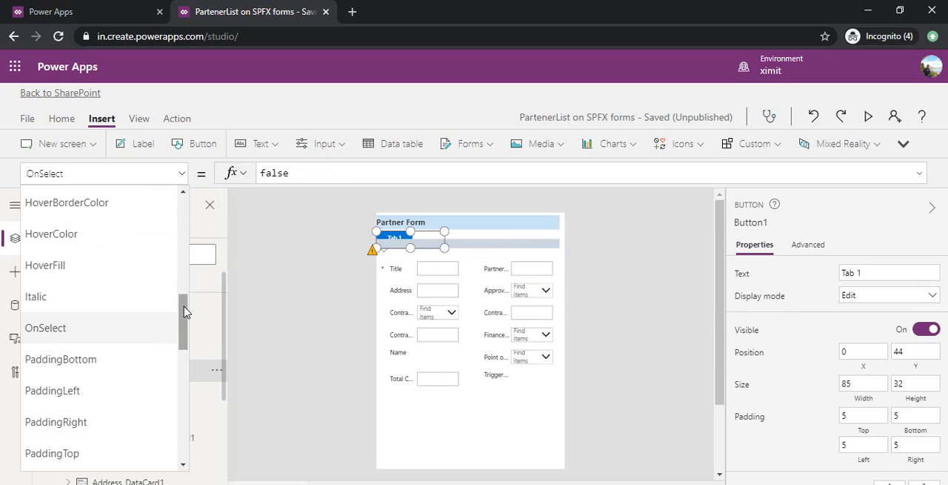
scroll("down", 3)
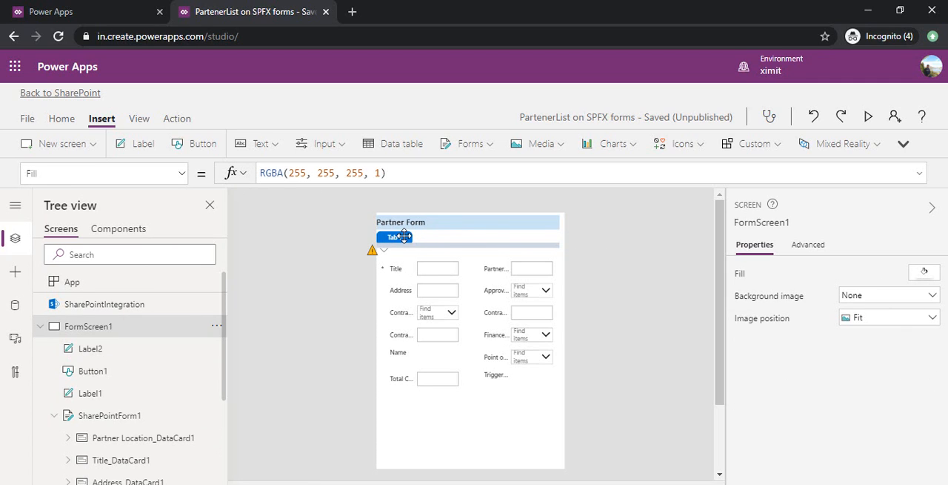
left_click(395, 237)
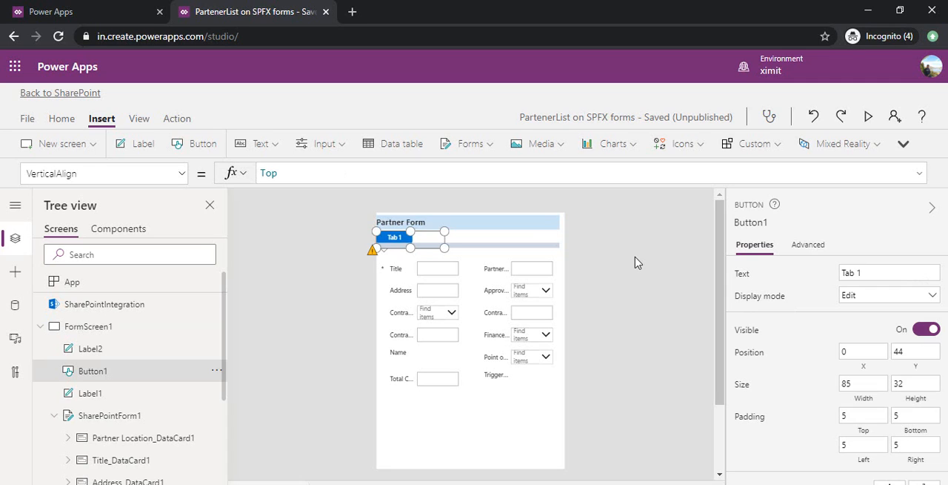
mouse_move(296, 243)
type("On")
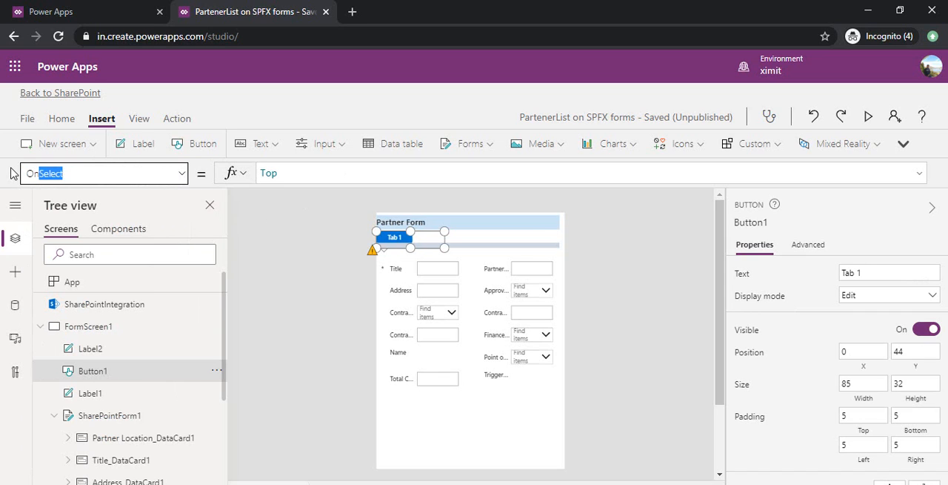
Step: Give Button1 the OnSelect formula Set(varTab, "Tab1")
type("false")
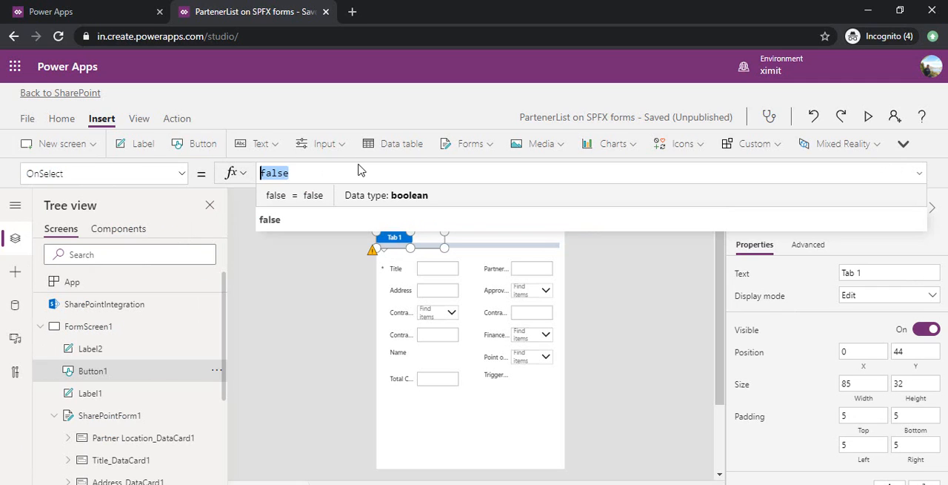
type("Set(varTa")
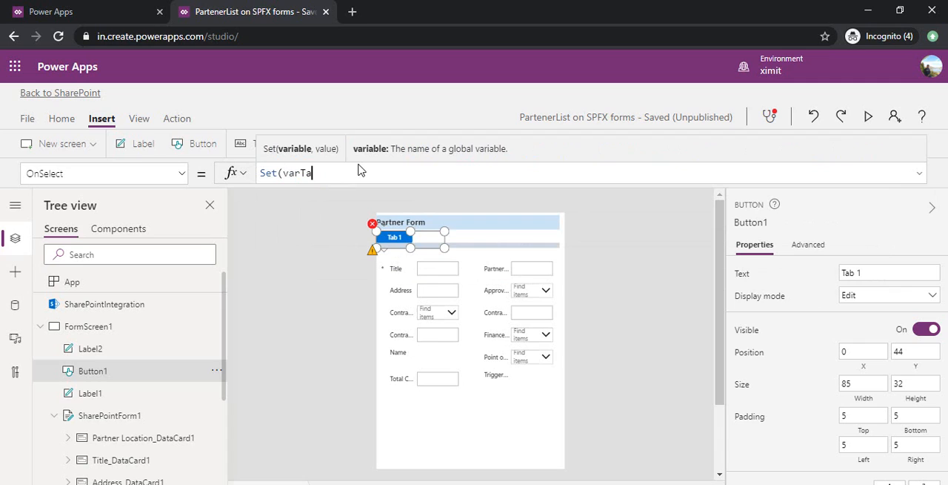
type("b")
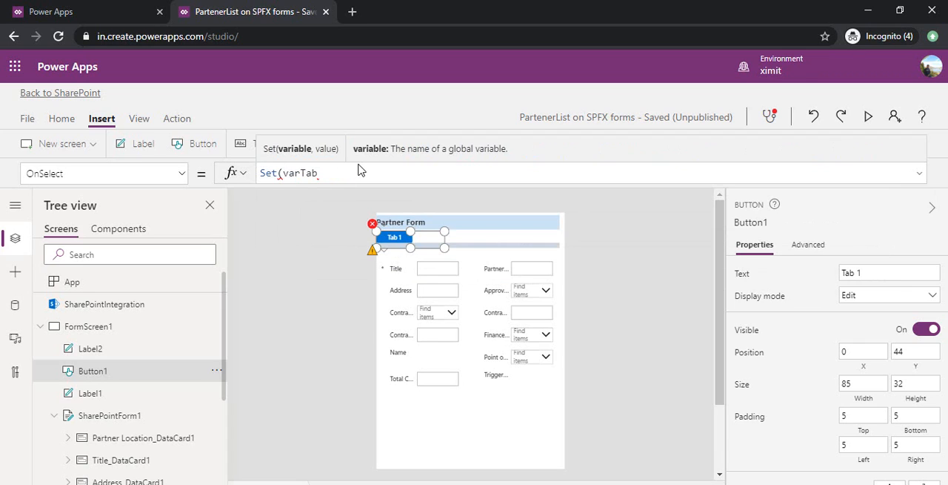
type(", \"Tab1")
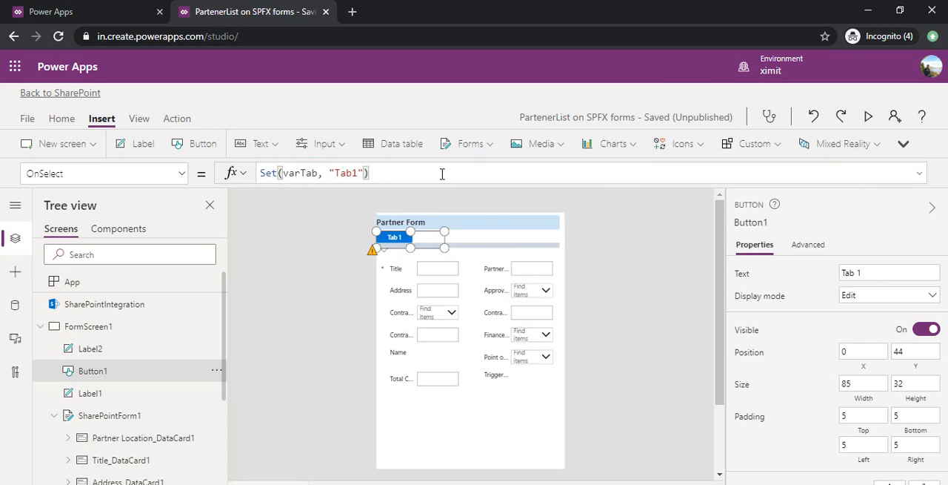
left_click(311, 173)
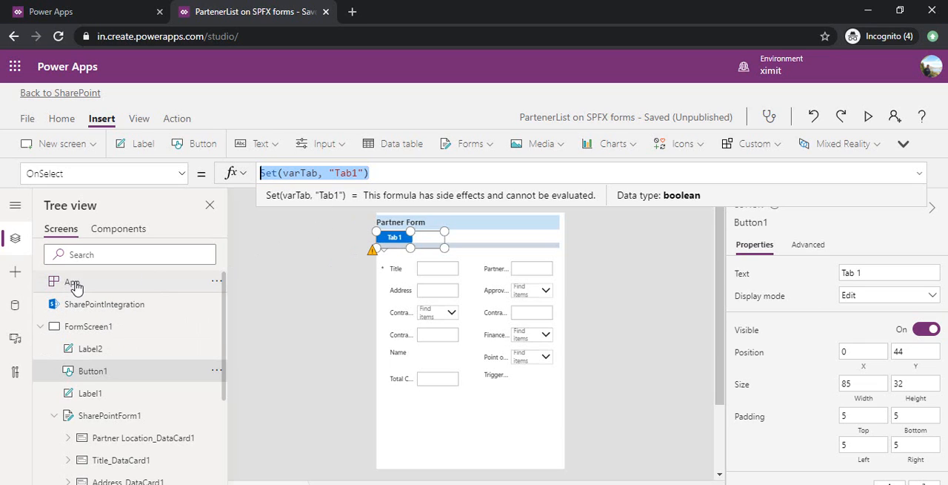
left_click(72, 281)
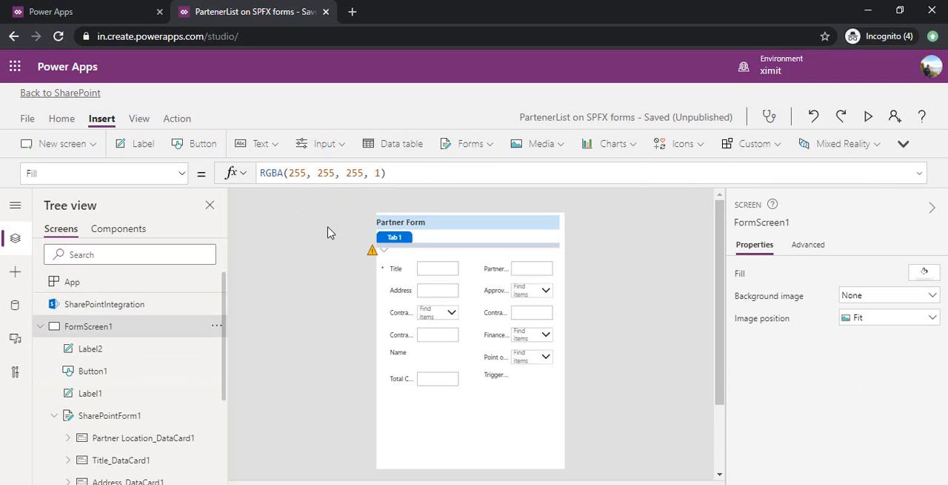
mouse_move(425, 271)
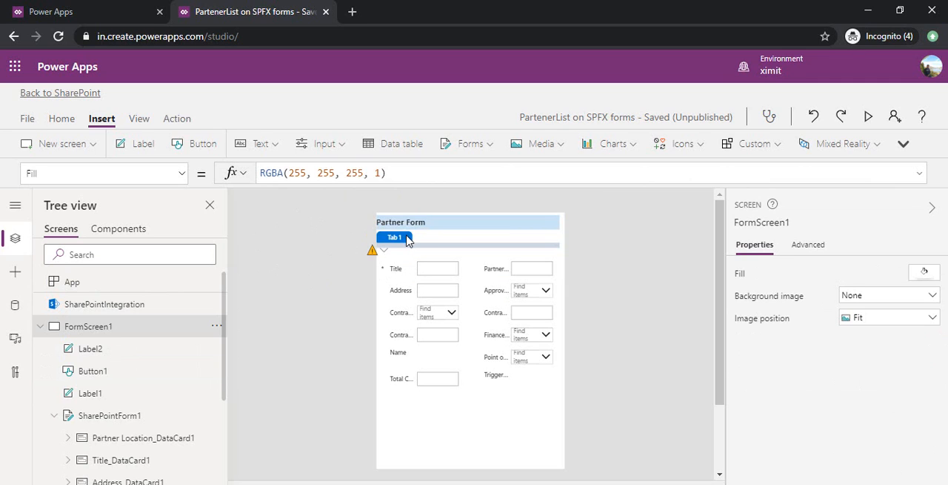
left_click(394, 237)
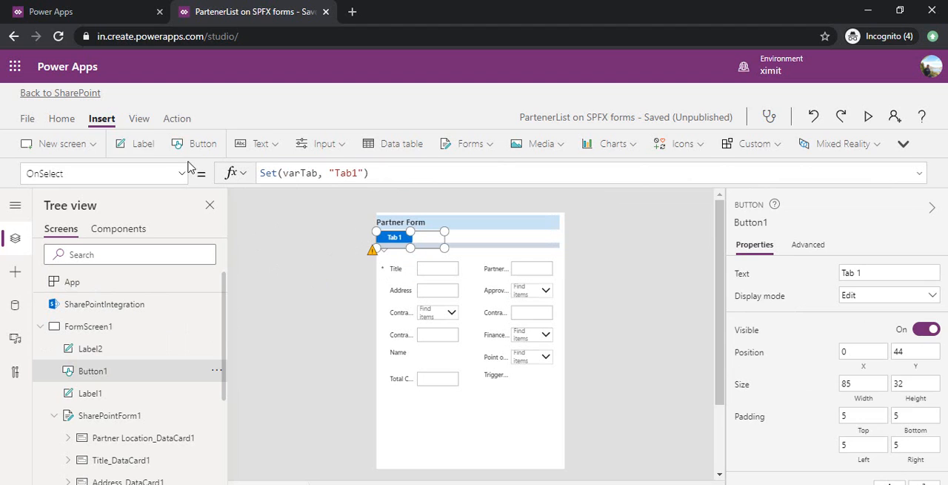
Step: Set Button1's DisplayMode to If(varTab="Tab1", Disabled, Edit)
left_click(182, 172)
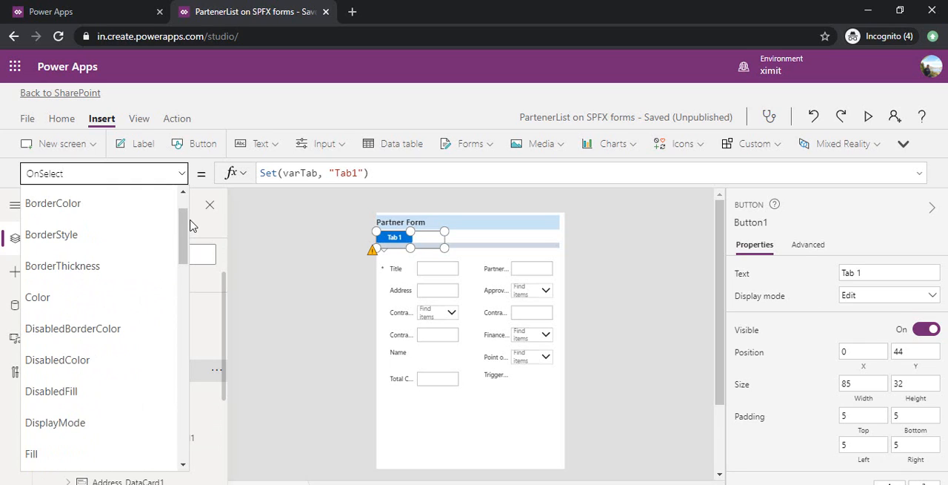
left_click(104, 173)
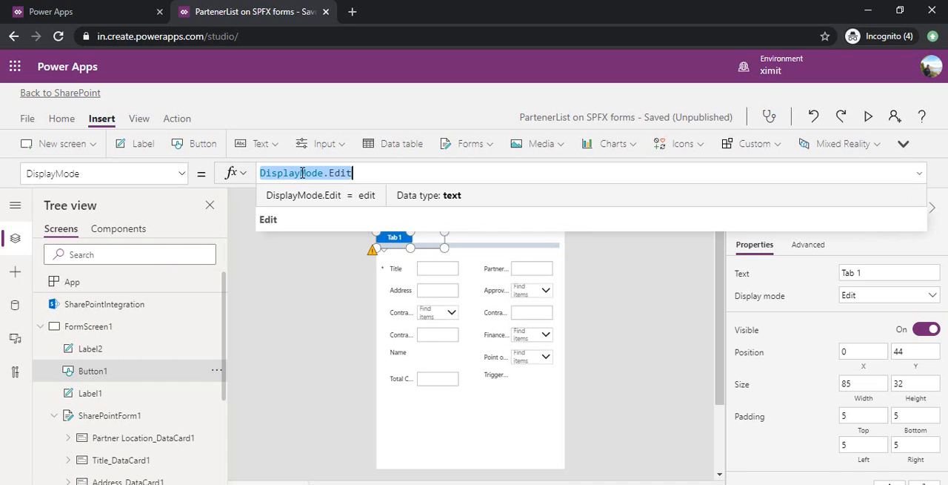
type("if")
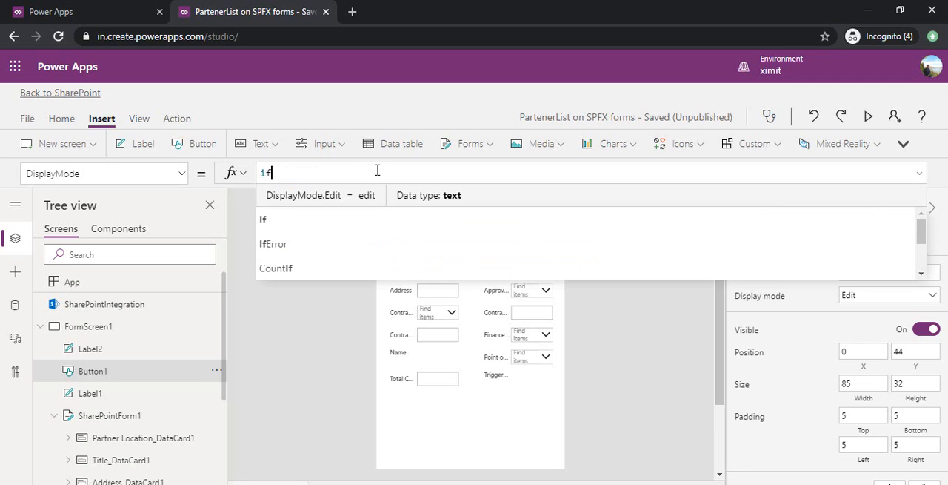
type("(")
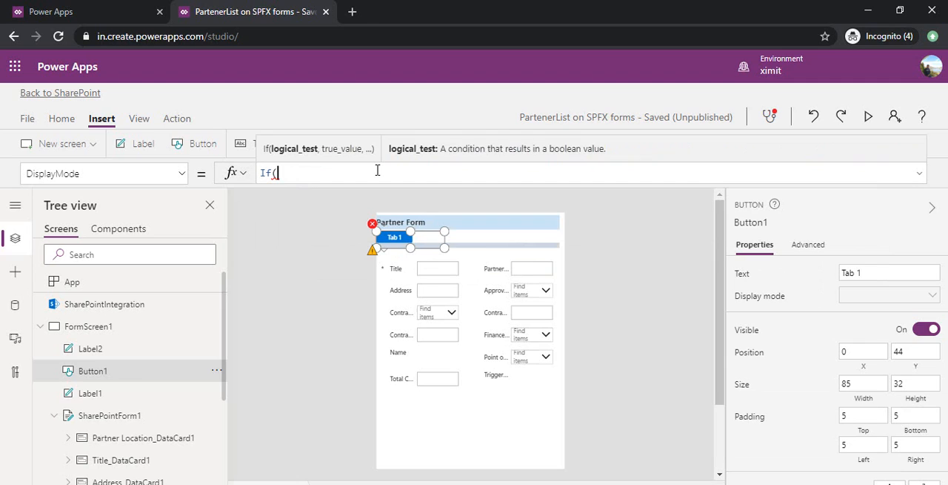
type("vat")
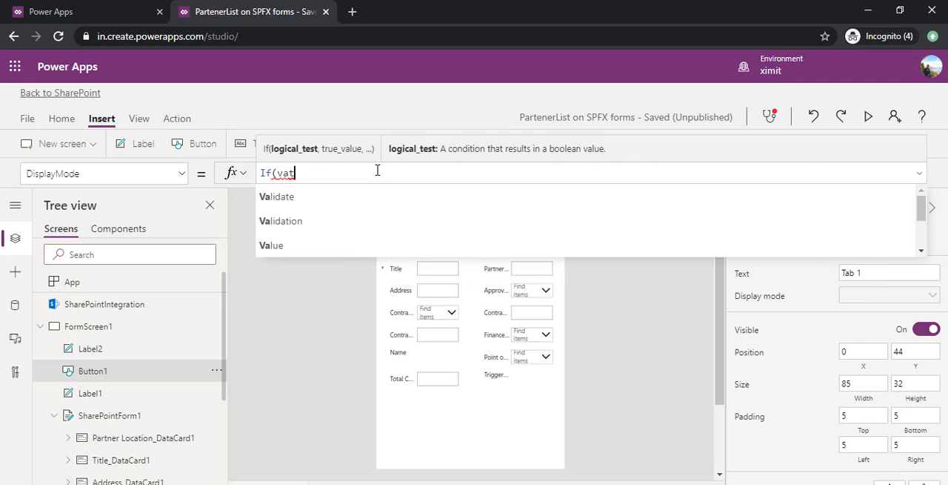
type("rTab")
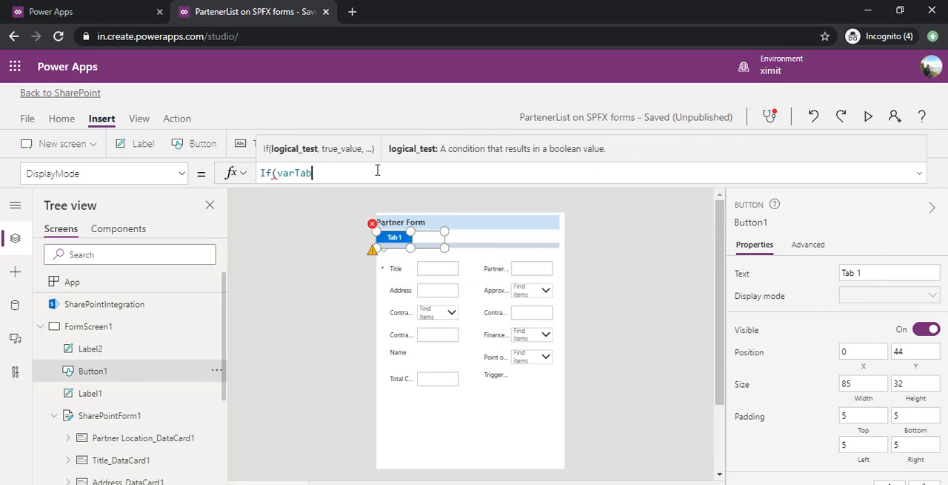
type("=\"T")
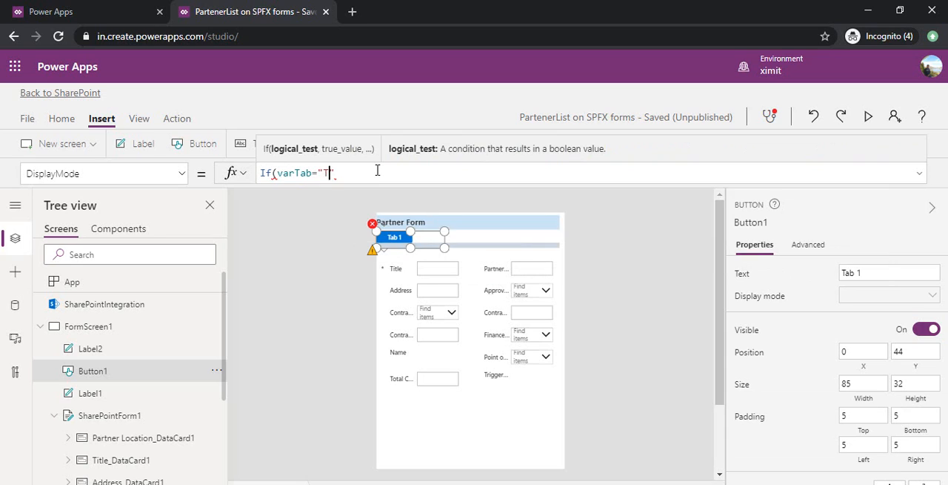
type("ab1\",")
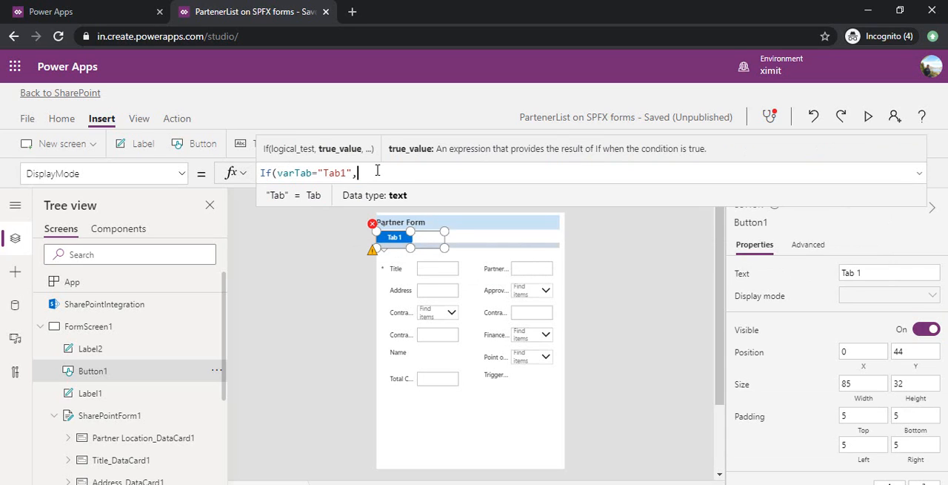
type("Disabled,")
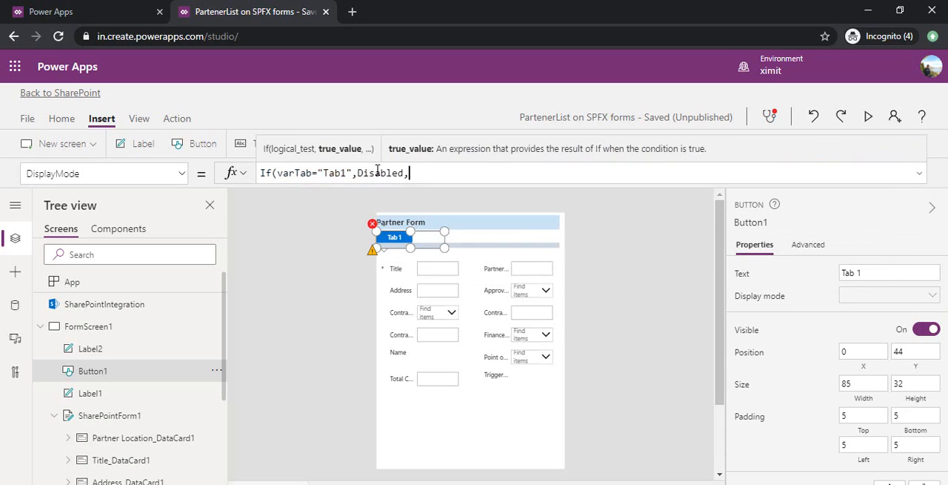
type("Edit)")
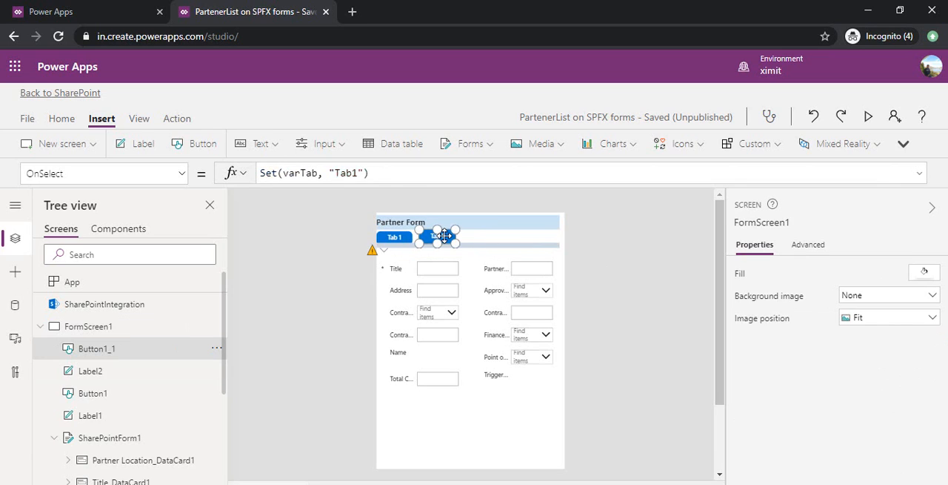
Step: Place Button1_1 and Button1_2 in a row to the right of Tab 1
left_click(437, 237)
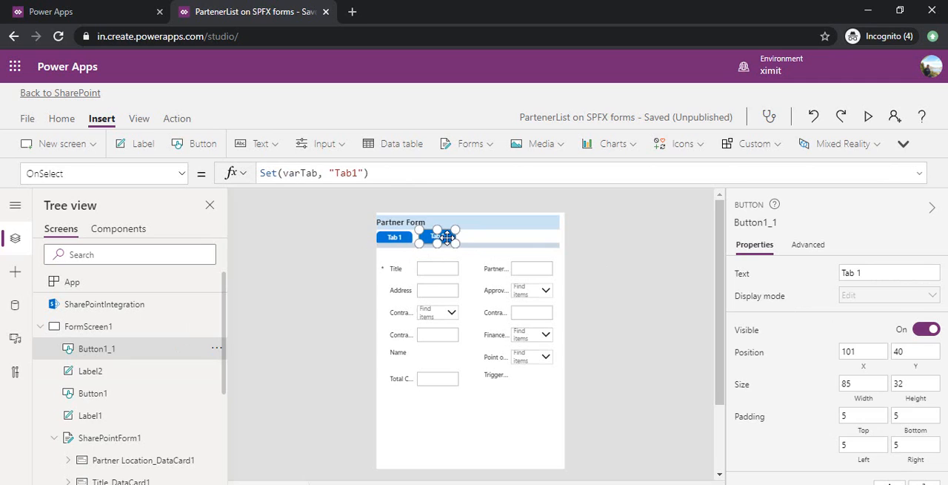
left_click_drag(437, 237, 437, 241)
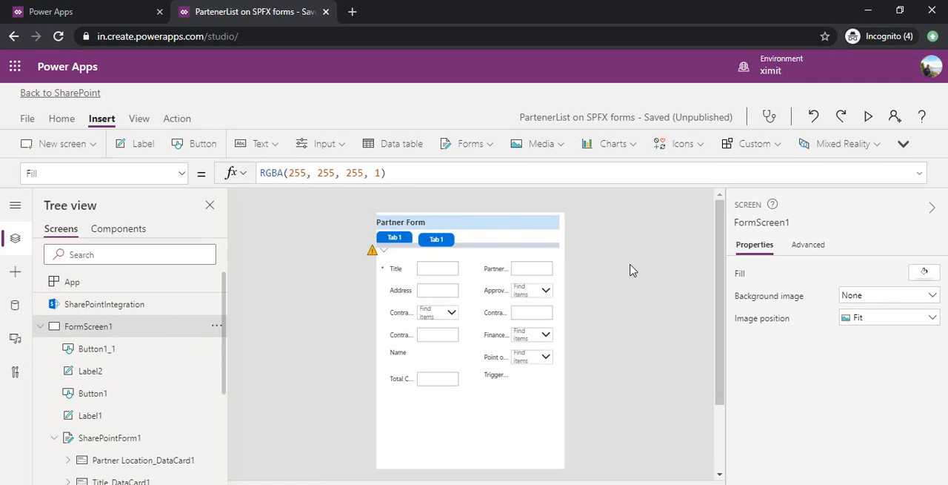
left_click(436, 238)
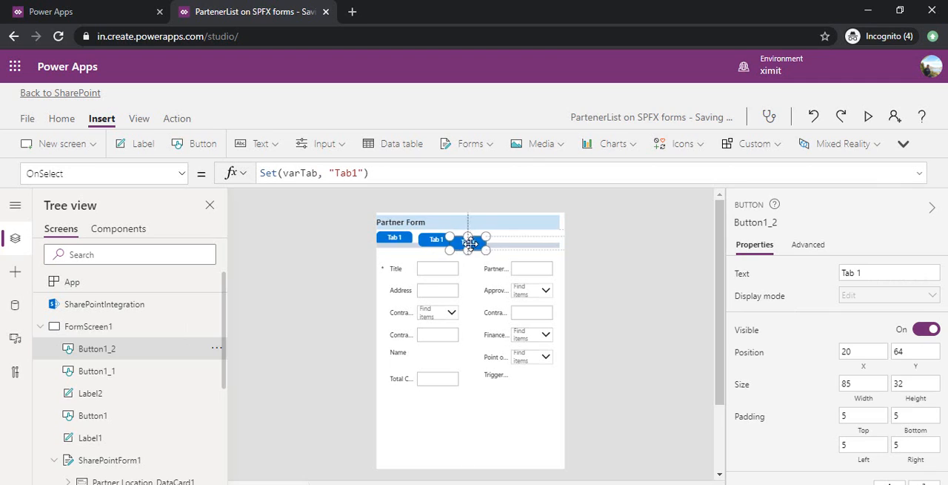
left_click_drag(468, 243, 478, 240)
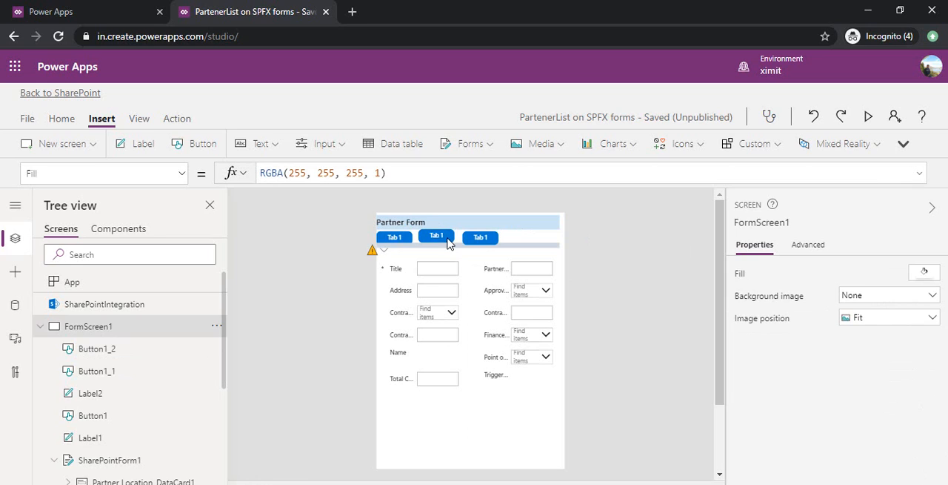
Step: Relabel the tab buttons to read Tab 2 and Tab 3
left_click(436, 236)
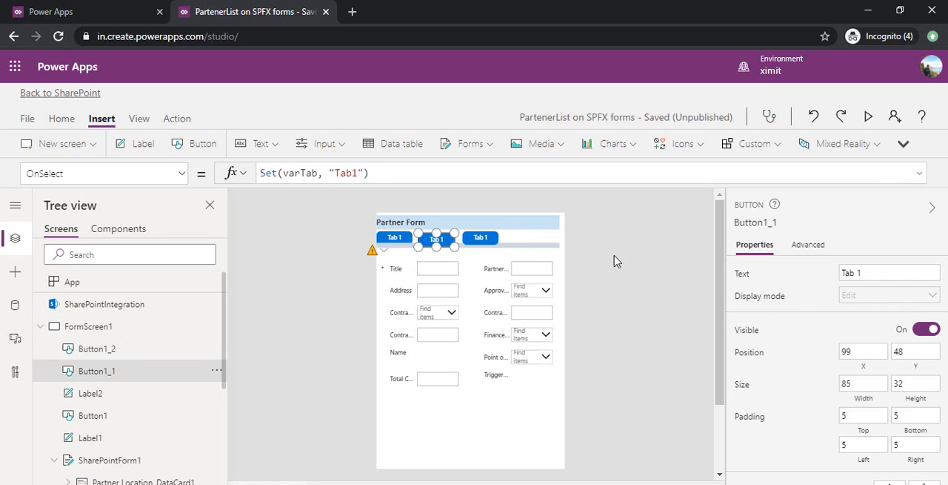
mouse_move(552, 211)
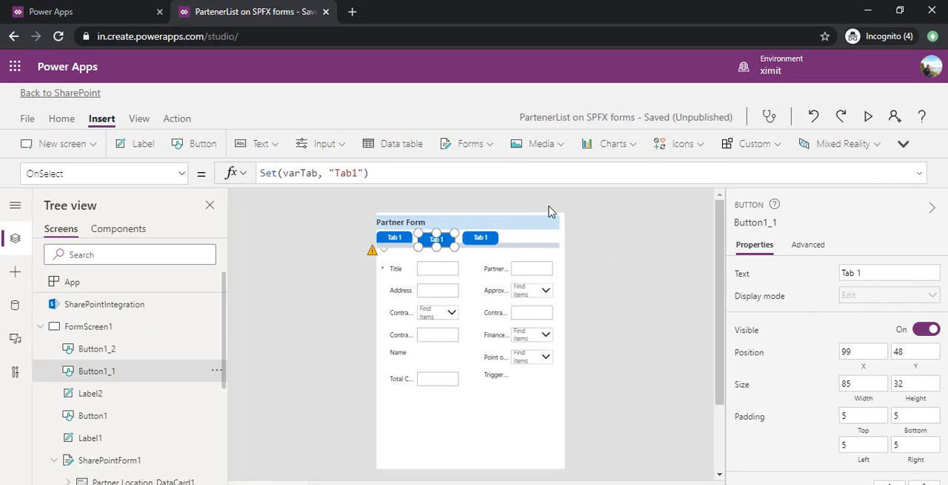
left_click(890, 273)
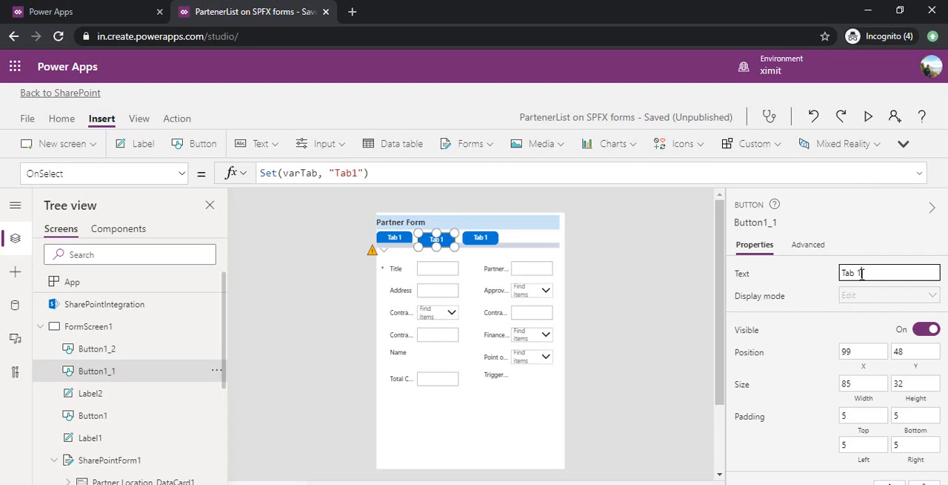
type("Tab 2")
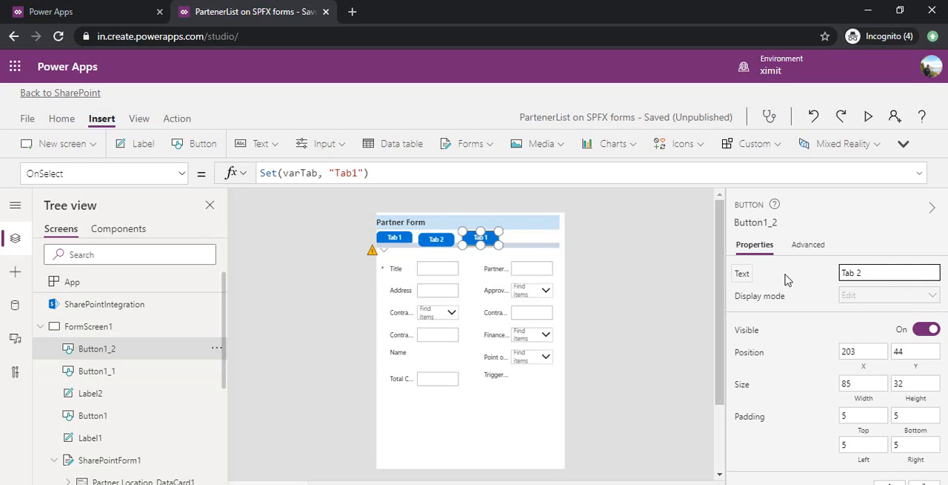
type("Tab 3")
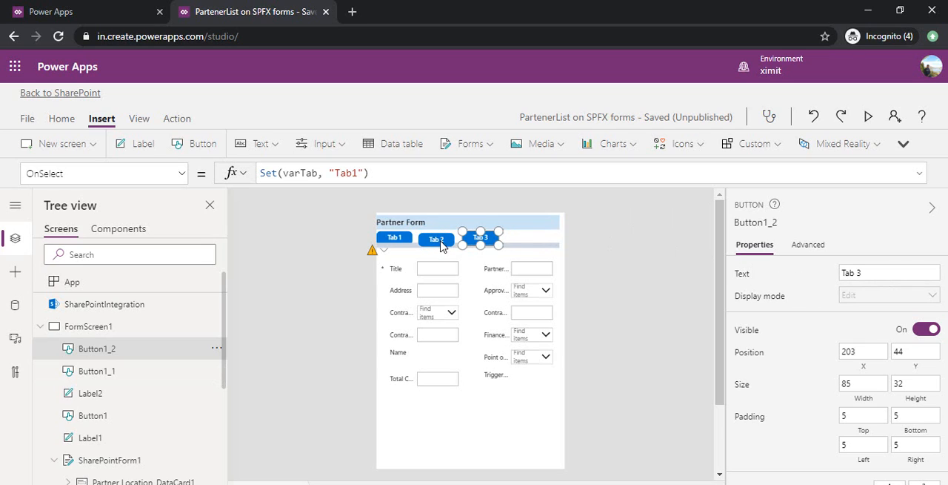
Step: Give the Tab 2 button the OnSelect formula Set(varTab, "Tab2")
left_click(436, 237)
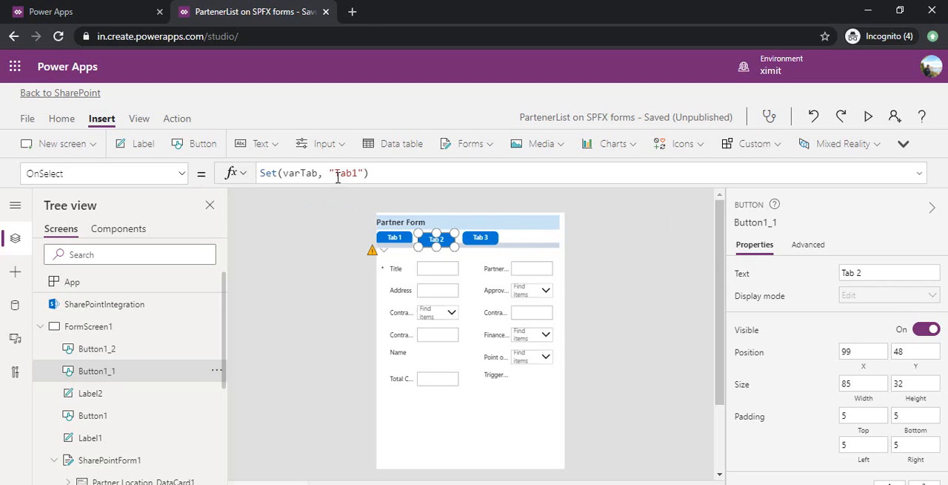
left_click(356, 172)
type("2")
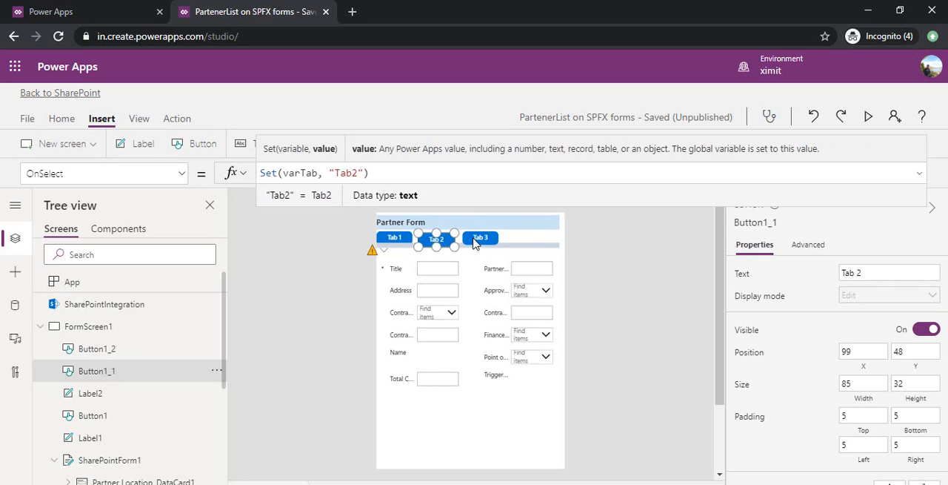
mouse_move(480, 239)
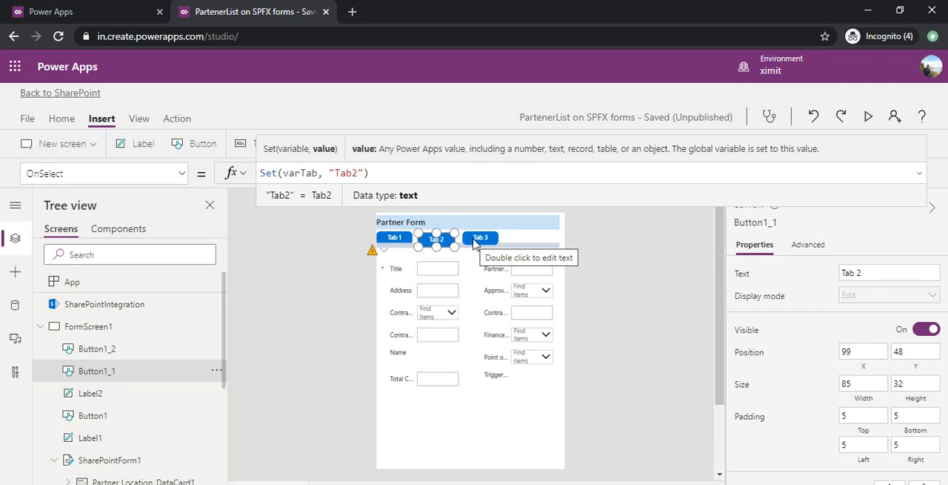
left_click(480, 237)
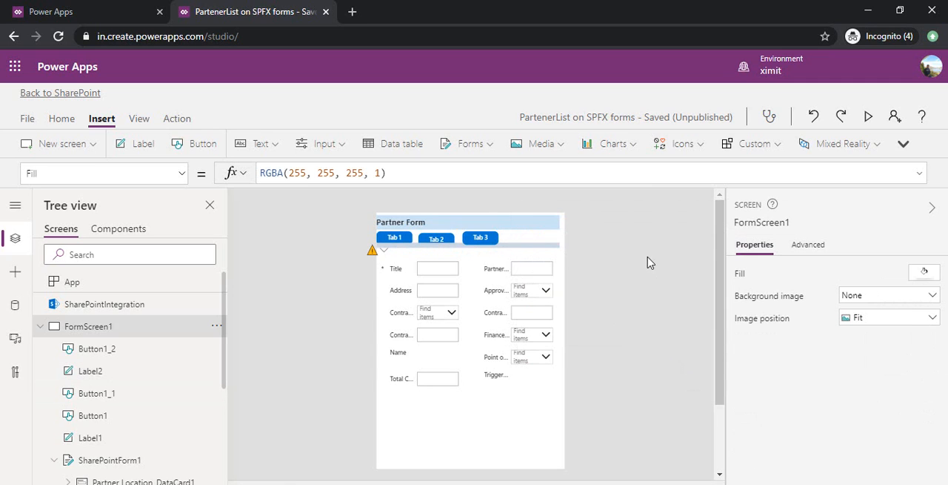
Step: Confirm Tab 3's OnSelect sets varTab to "Tab3" and nudge it right for even spacing
left_click(435, 237)
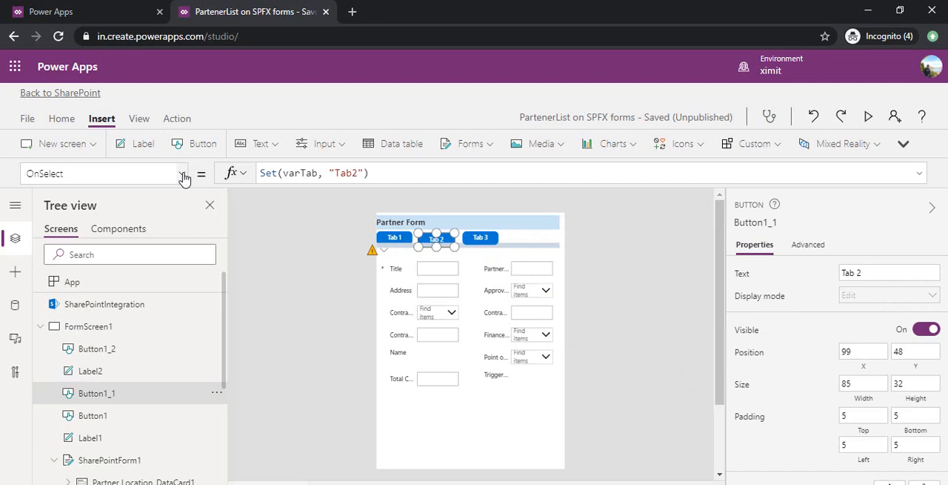
left_click(184, 173)
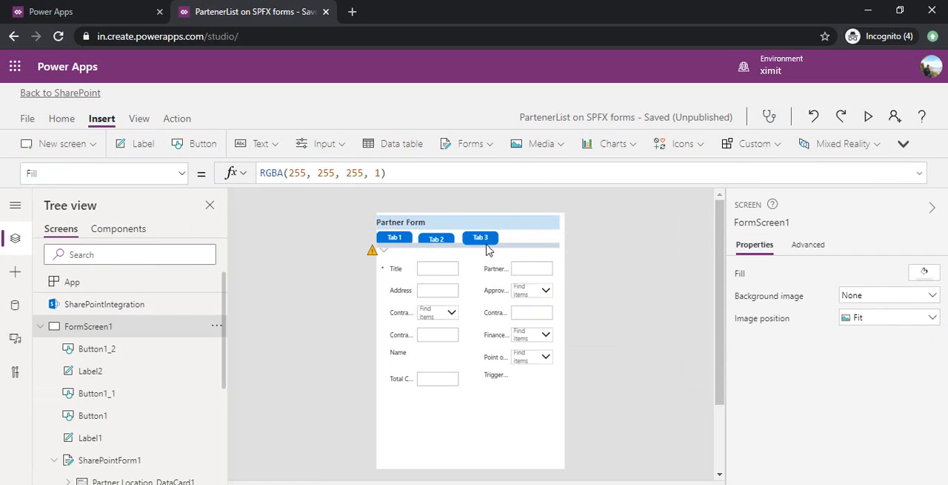
left_click(436, 238)
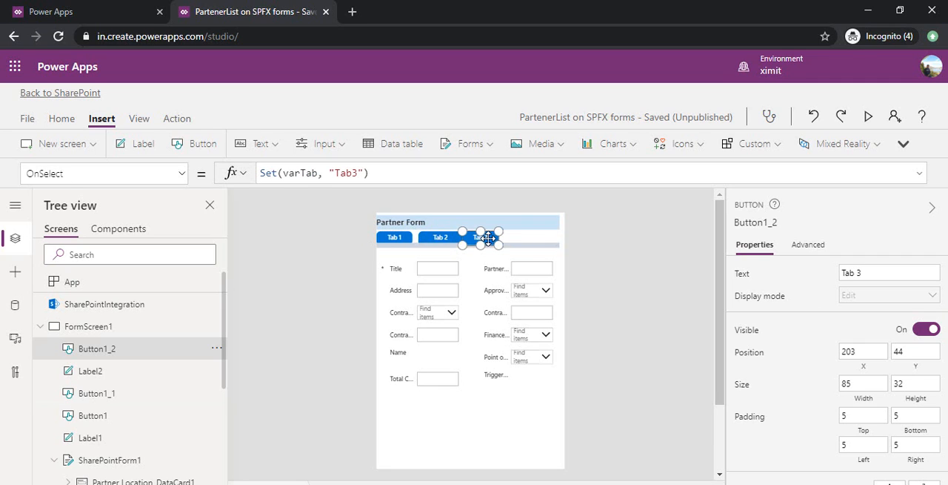
left_click_drag(481, 237, 501, 236)
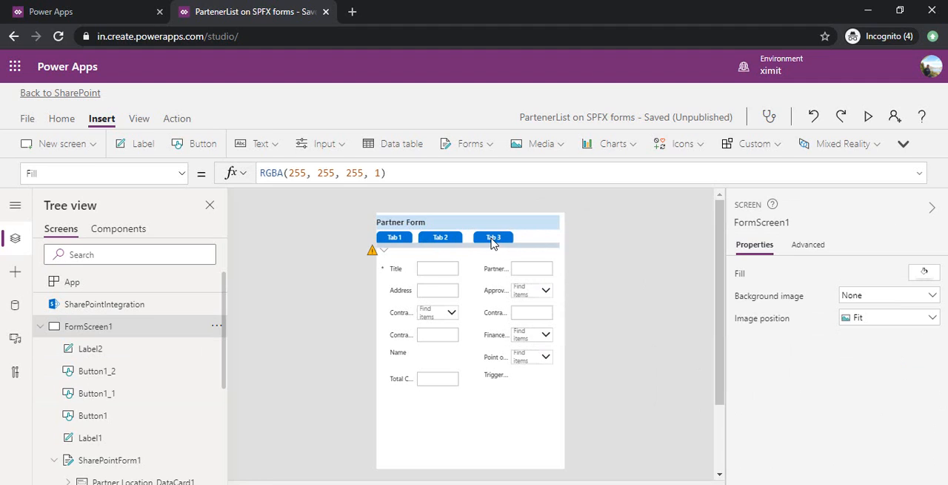
left_click(441, 236)
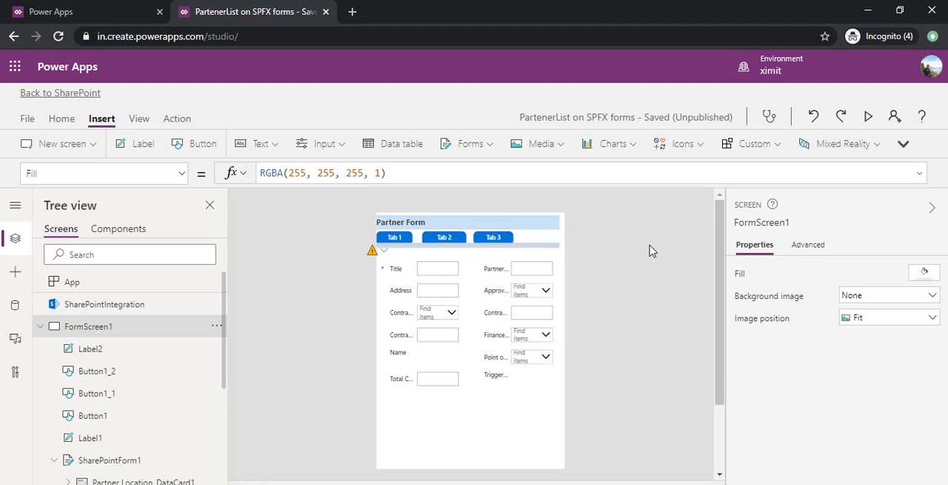
mouse_move(413, 232)
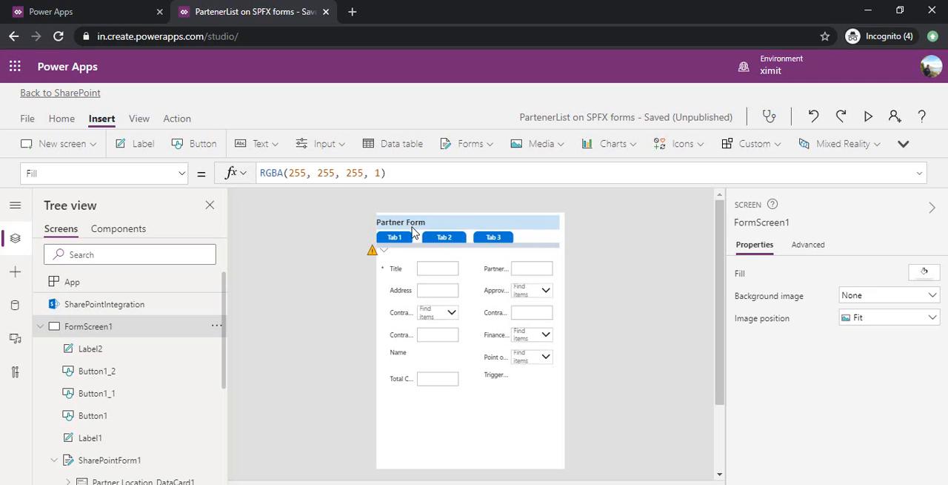
Step: Set the Tab 2 button's DisplayMode to If(varTab="Tab2",Disabled,Edit)
left_click(444, 237)
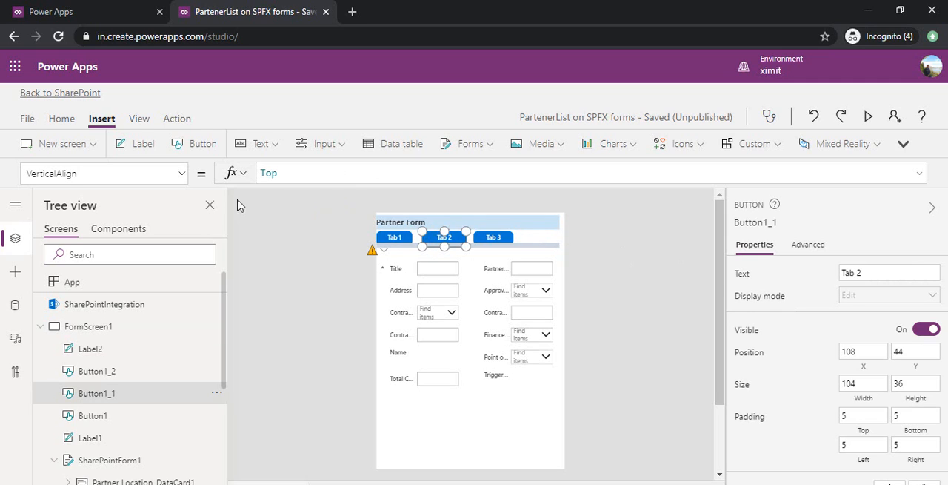
mouse_move(202, 183)
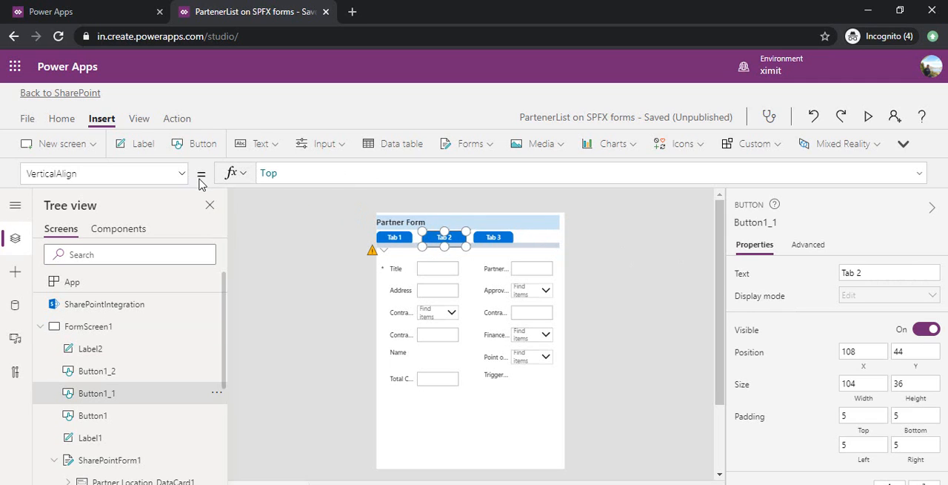
mouse_move(413, 243)
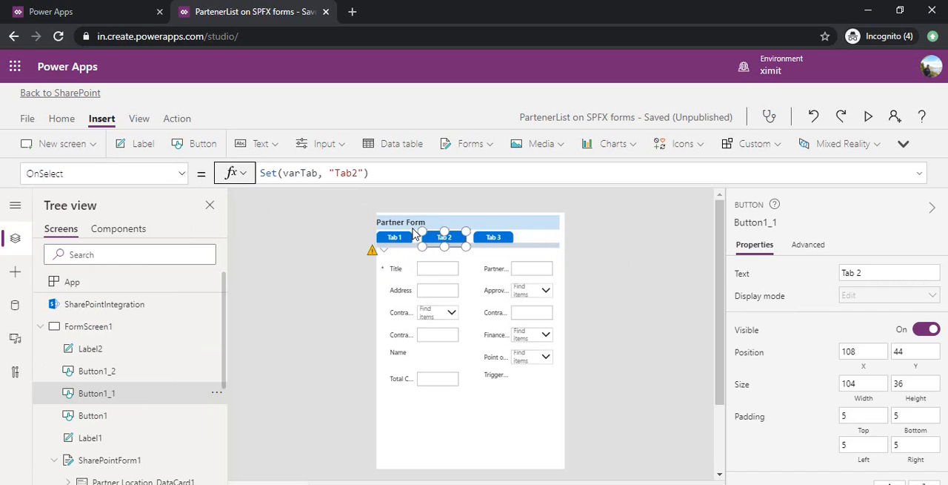
mouse_move(189, 178)
type("DisplayMode")
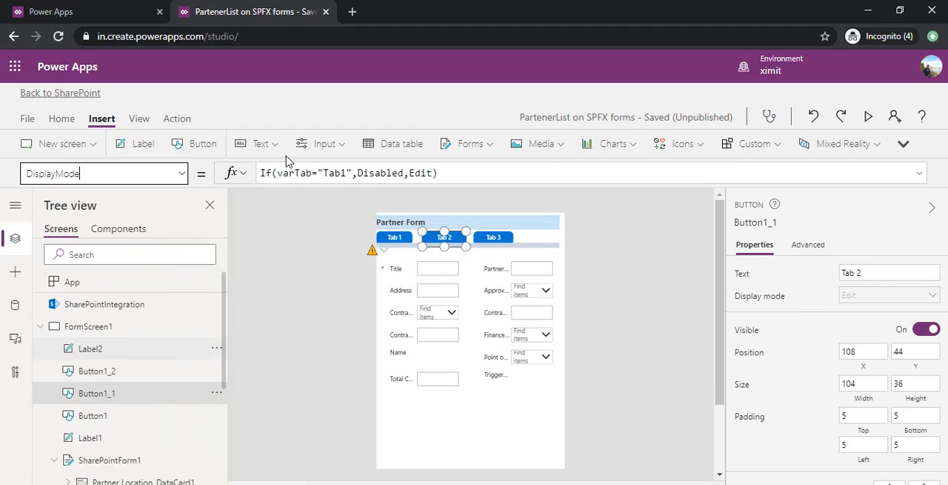
left_click(343, 173)
type("2")
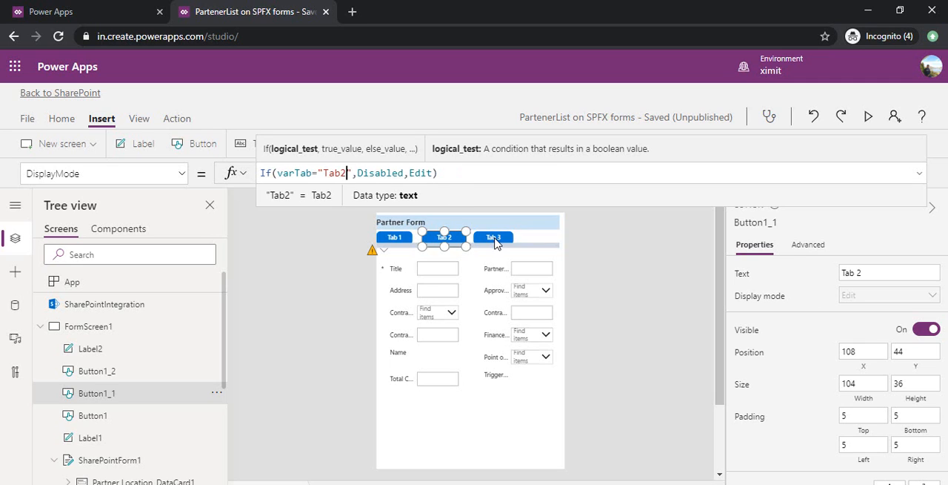
left_click(493, 237)
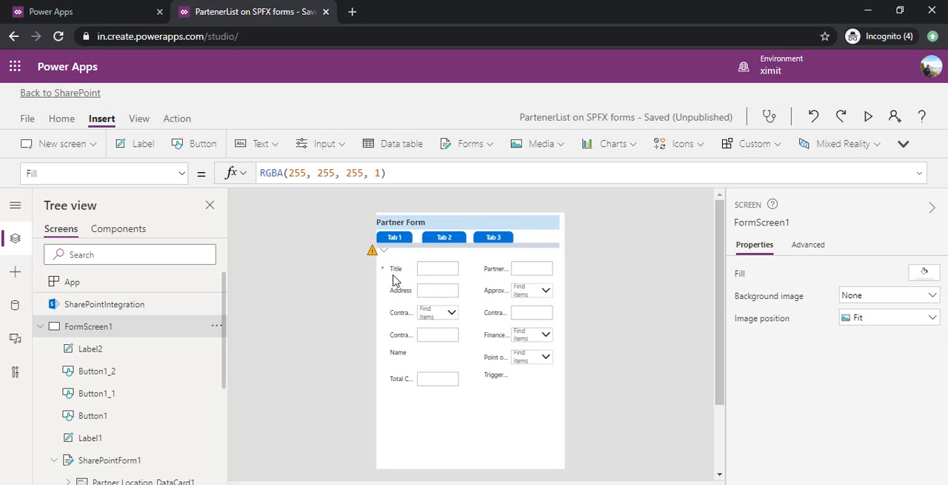
Step: Set the Title card's Visible property to a varTab Tab1 condition
left_click(437, 267)
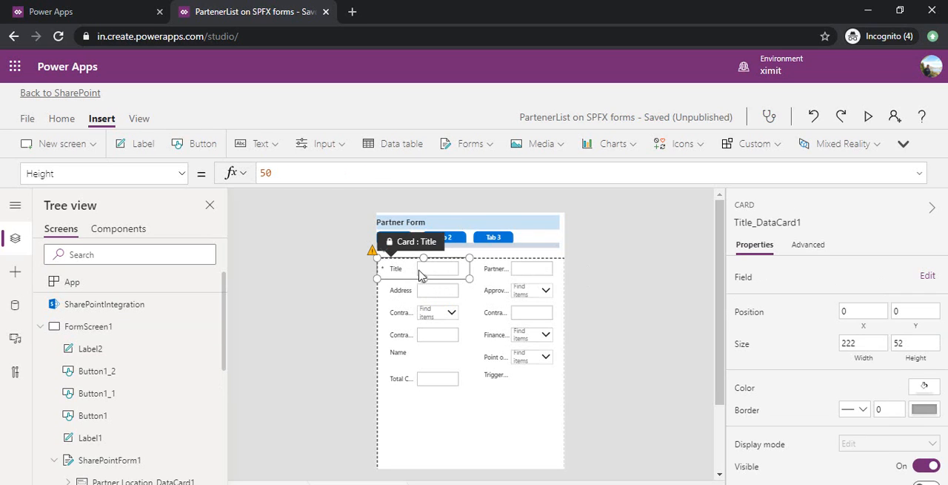
mouse_move(406, 278)
type("Visible")
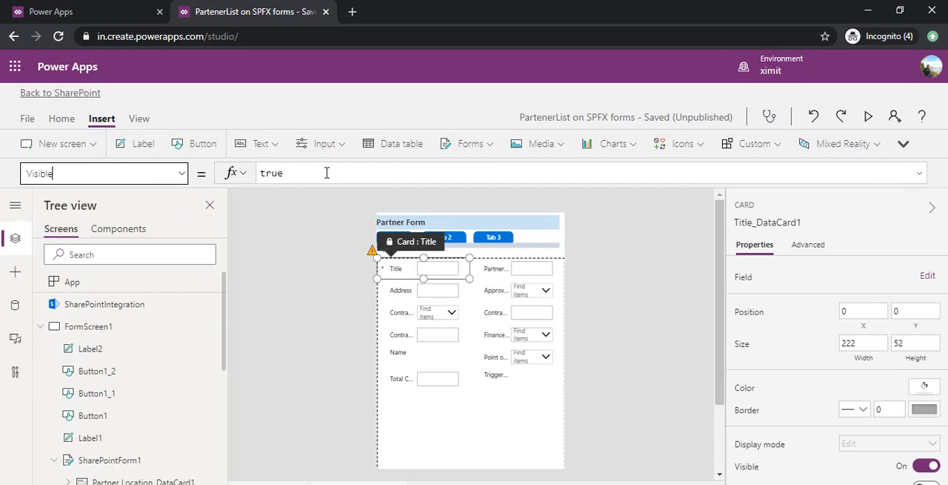
left_click(297, 172)
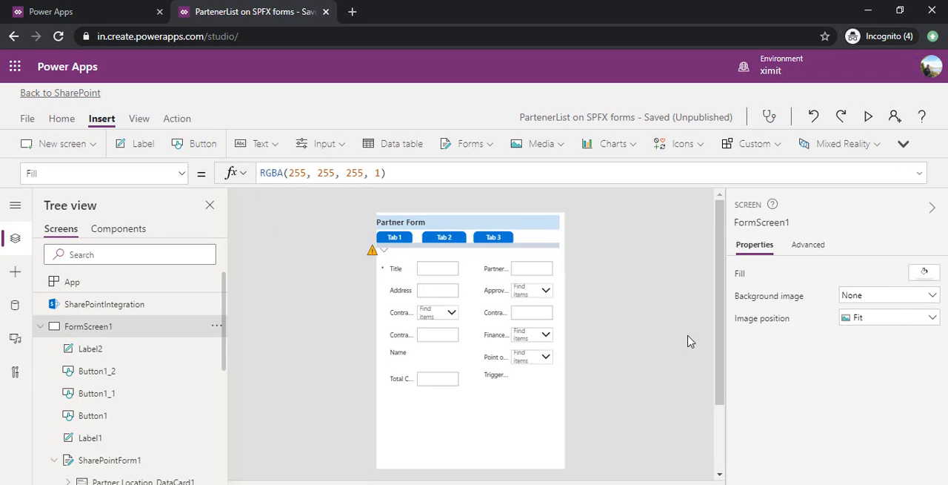
left_click(438, 268)
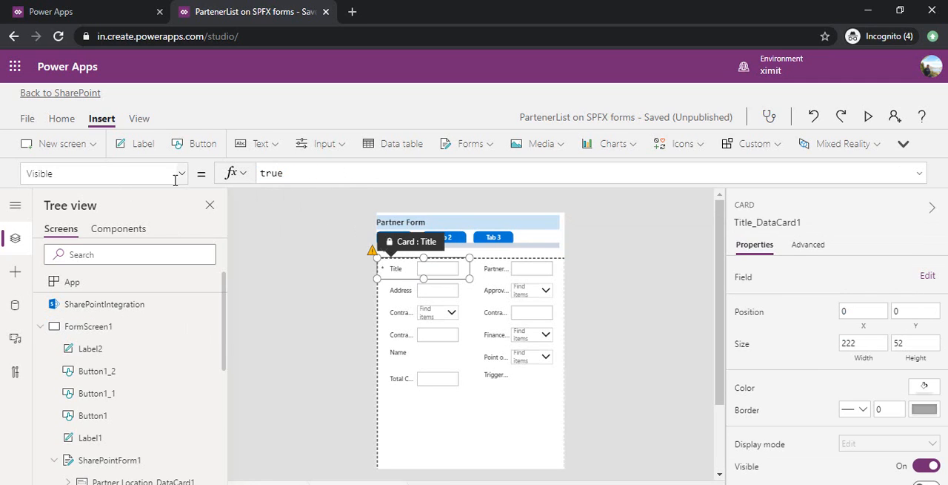
left_click(271, 172)
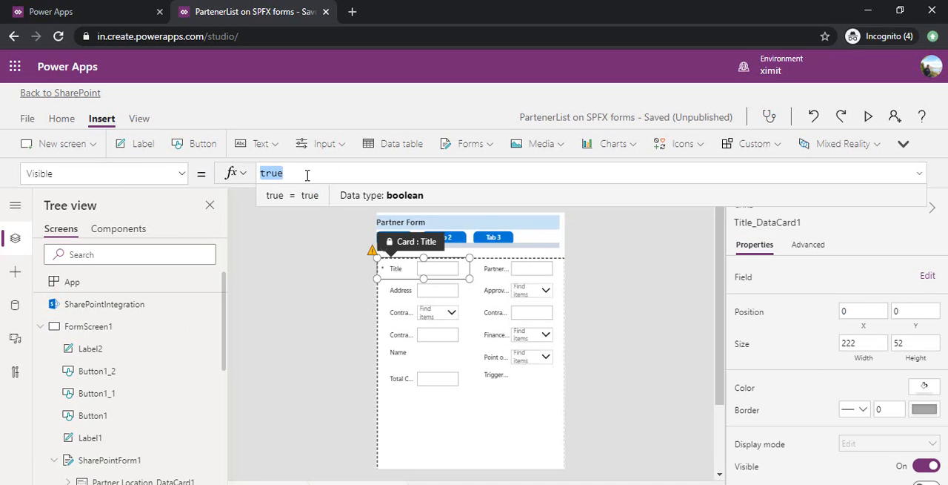
type("var")
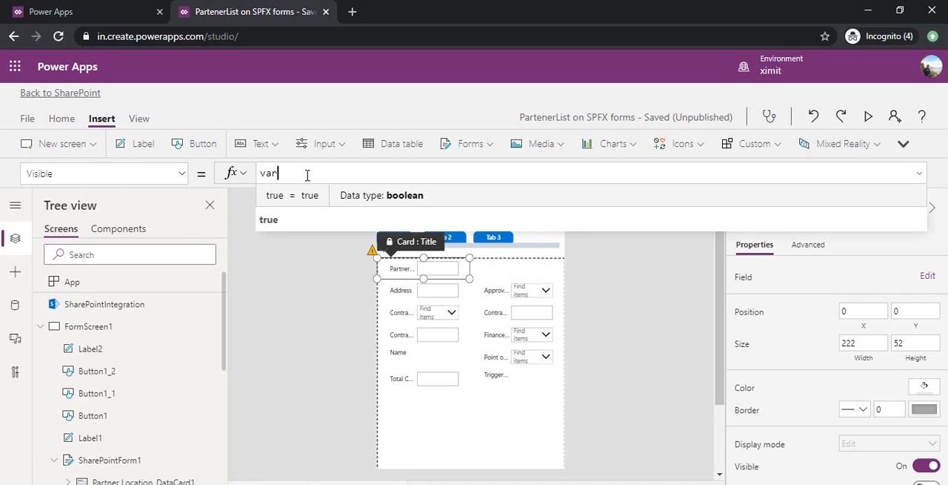
type("Tab=\"Tab")
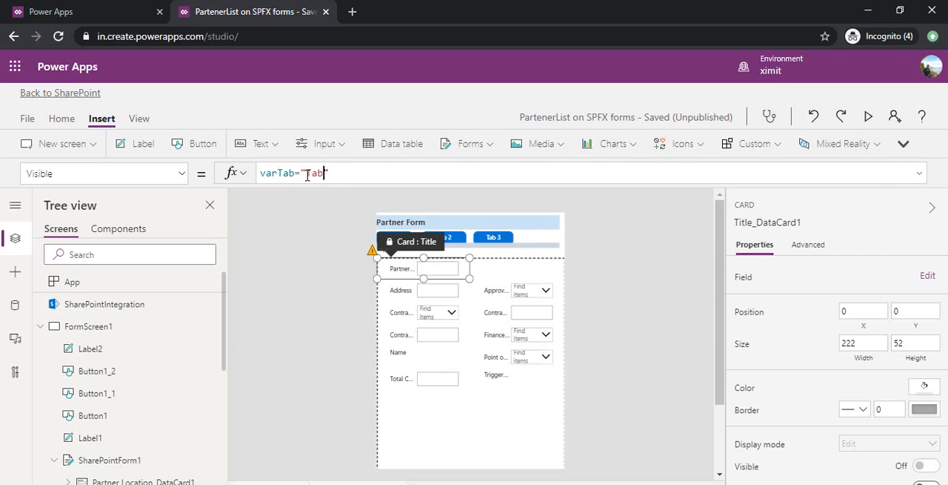
type("1")
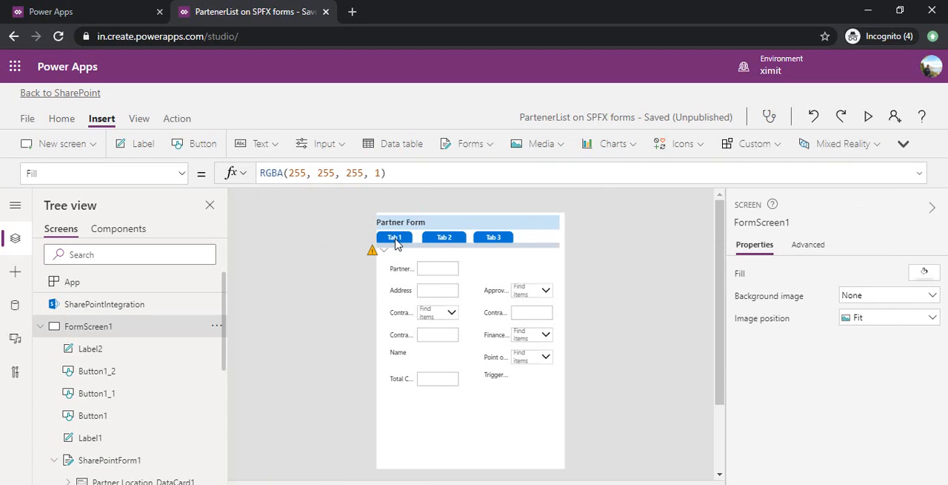
left_click(395, 237)
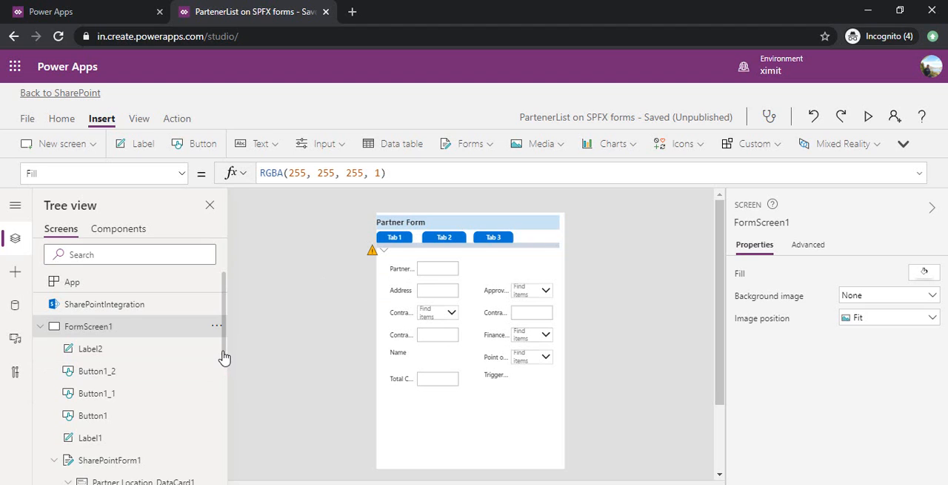
Step: Set the Partner Location card's Visible formula to varTab="Tab1"
scroll("down", 3)
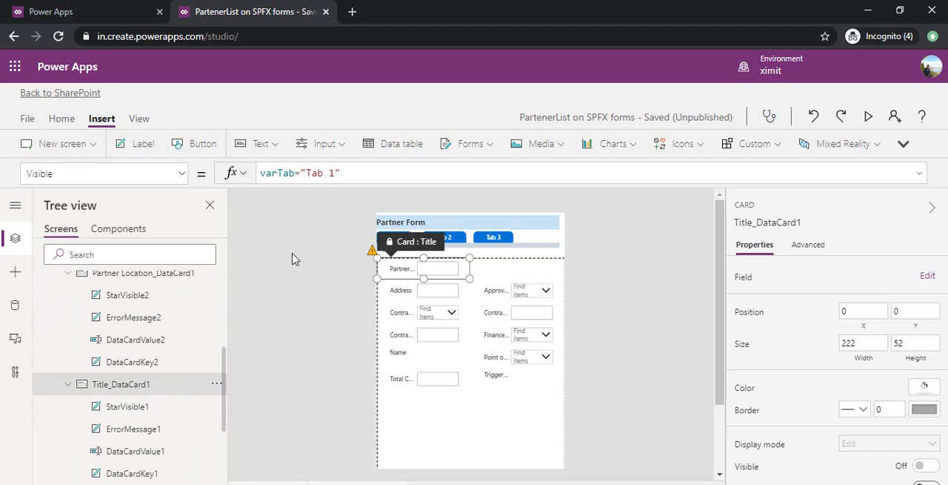
left_click(330, 173)
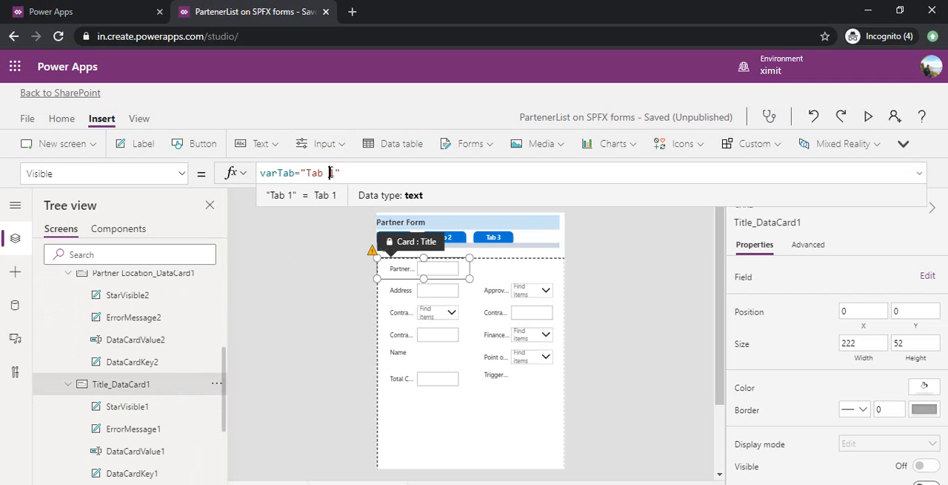
key("Backspace")
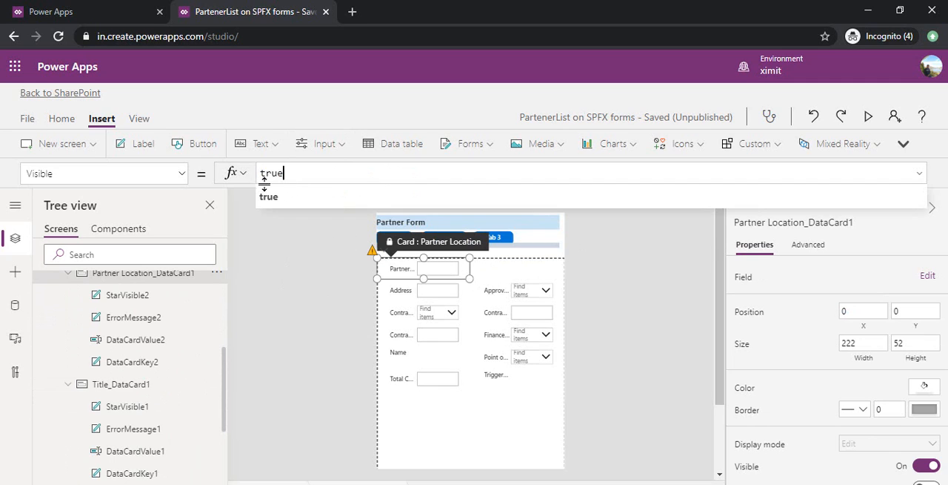
type("var")
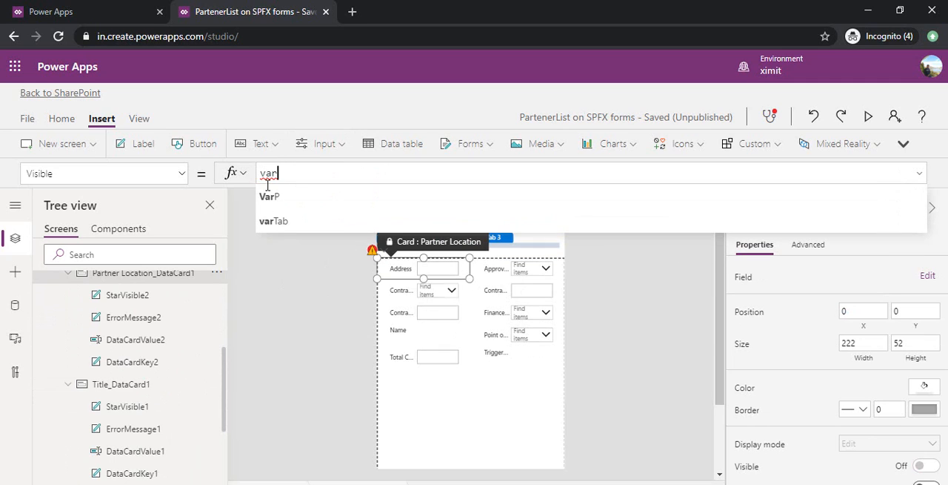
type("Tab=")
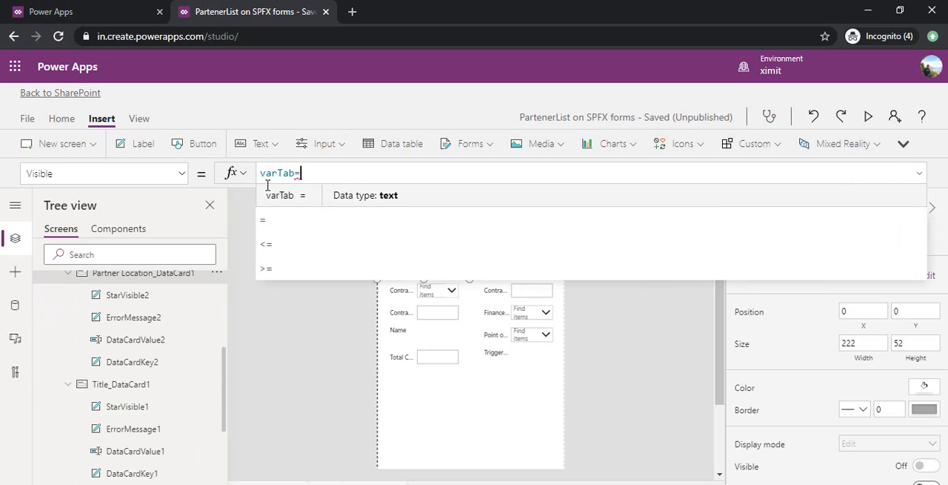
type("\"Tab1\"")
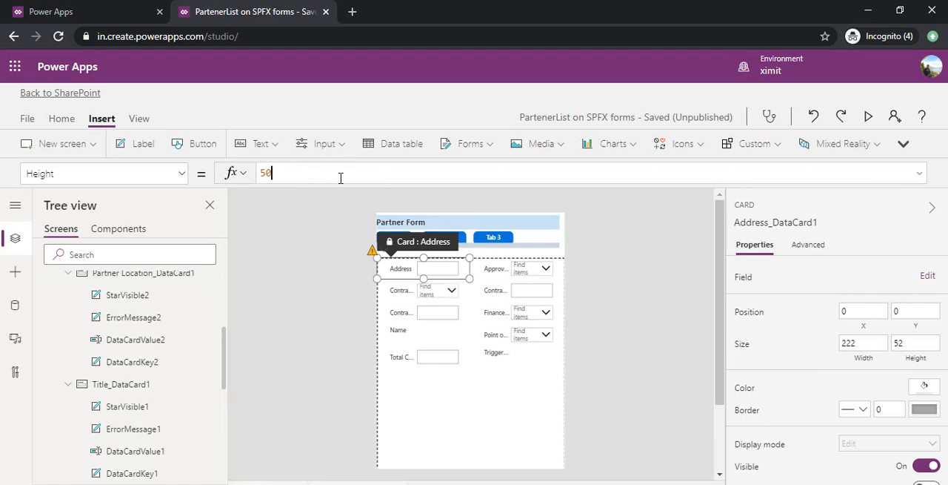
type("varTab")
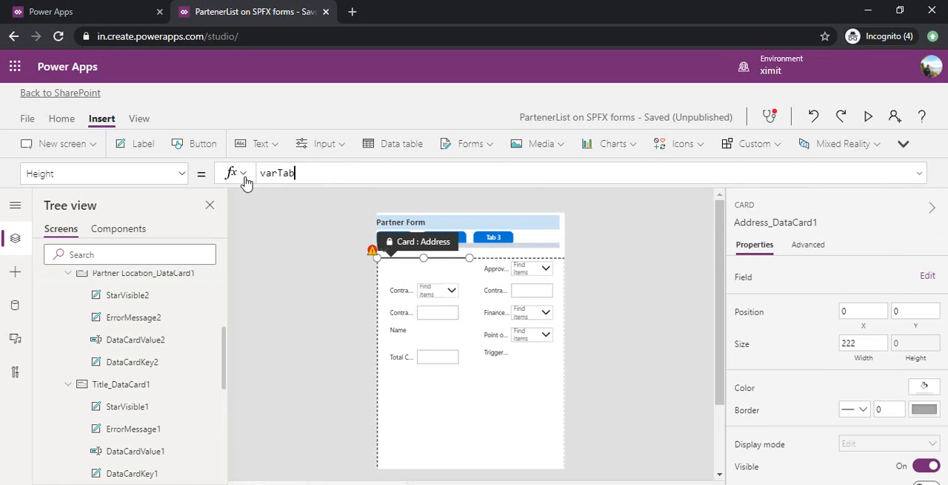
type("=\"ta")
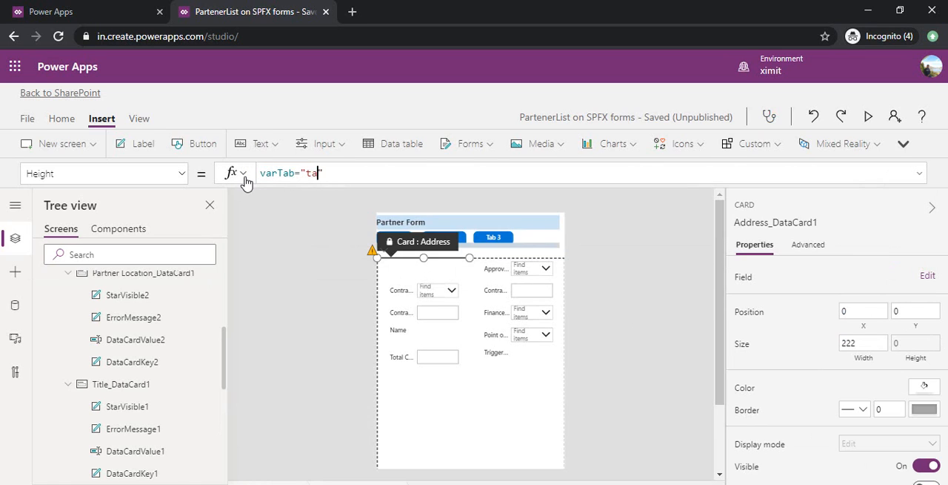
type("b1\"")
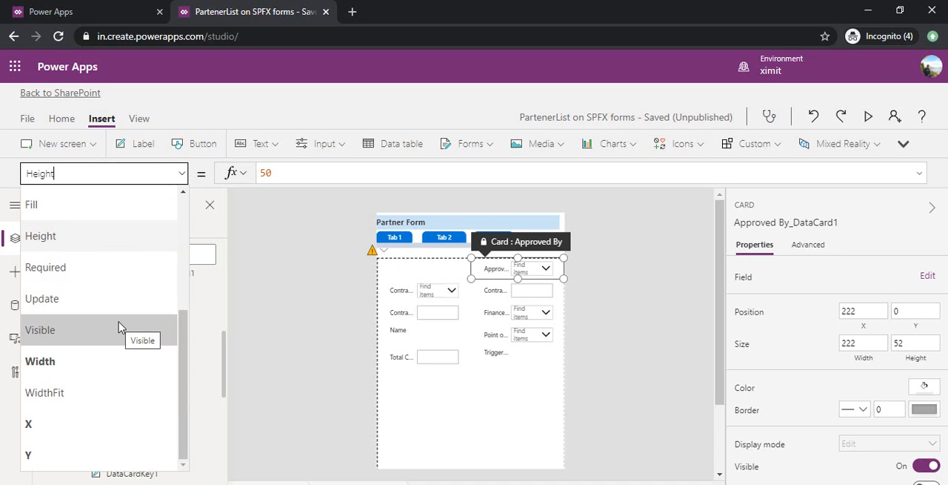
Step: Add varTab visibility conditions to the Contract Duration and Finance Contact cards, e.g. varTab="Tab3"
left_click(40, 330)
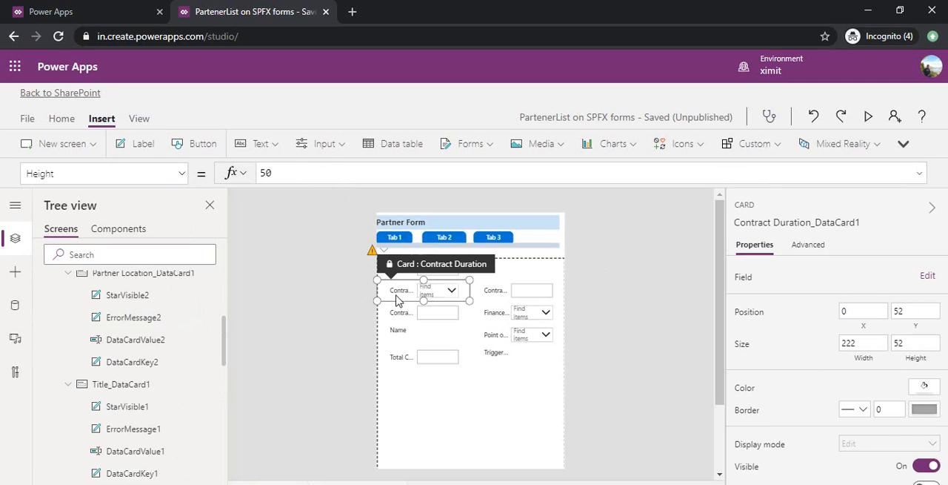
left_click(183, 173)
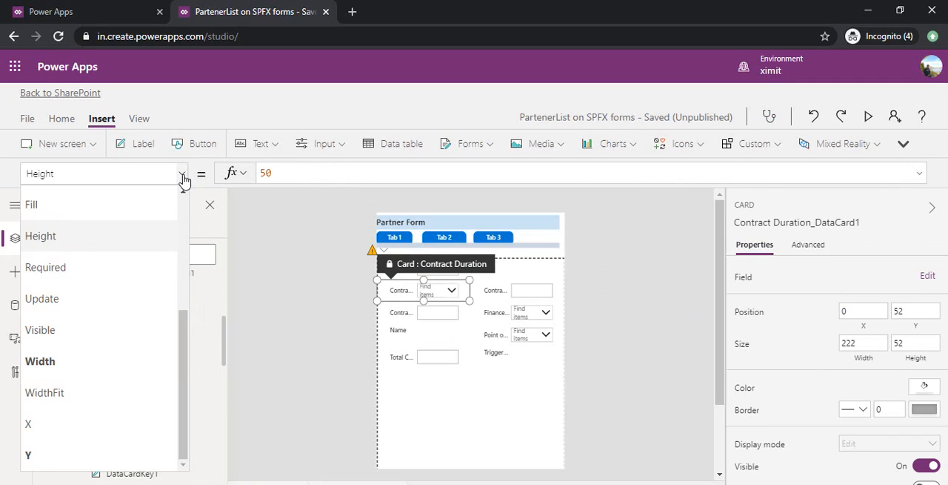
left_click(40, 330)
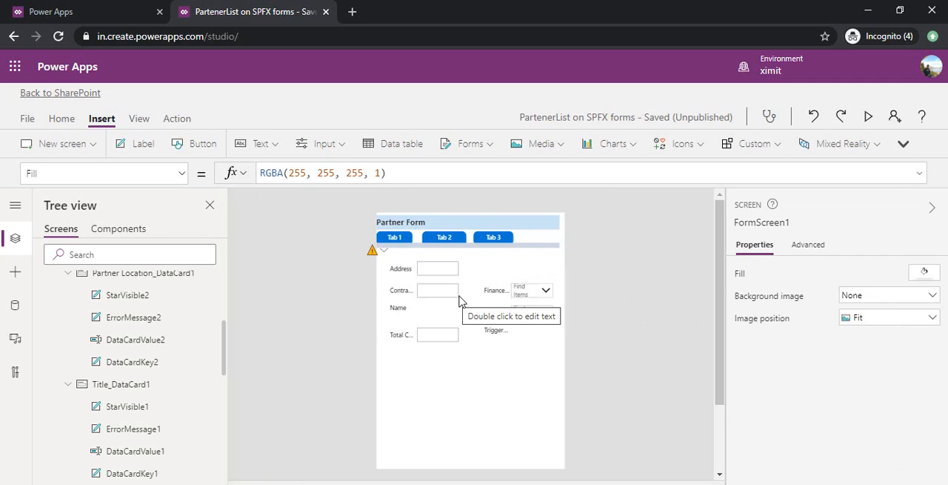
left_click(438, 290)
type("Visible")
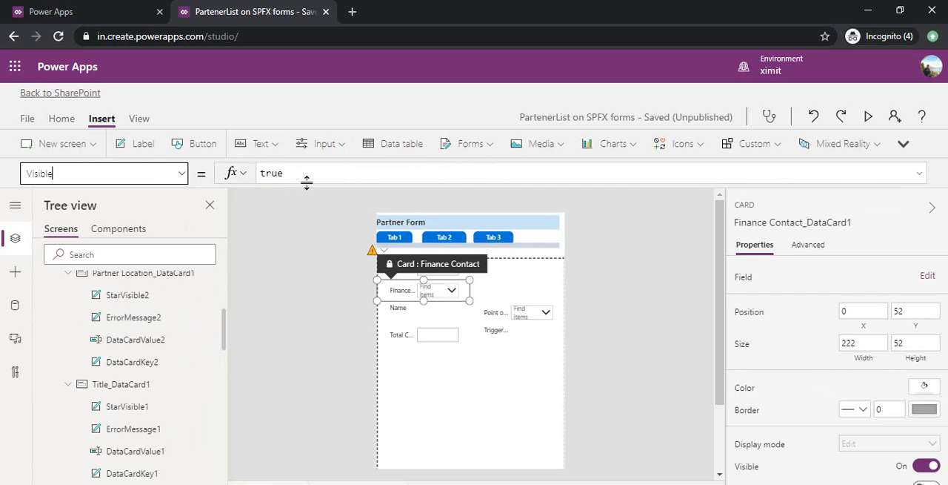
type("varTab=\"Tab3\"")
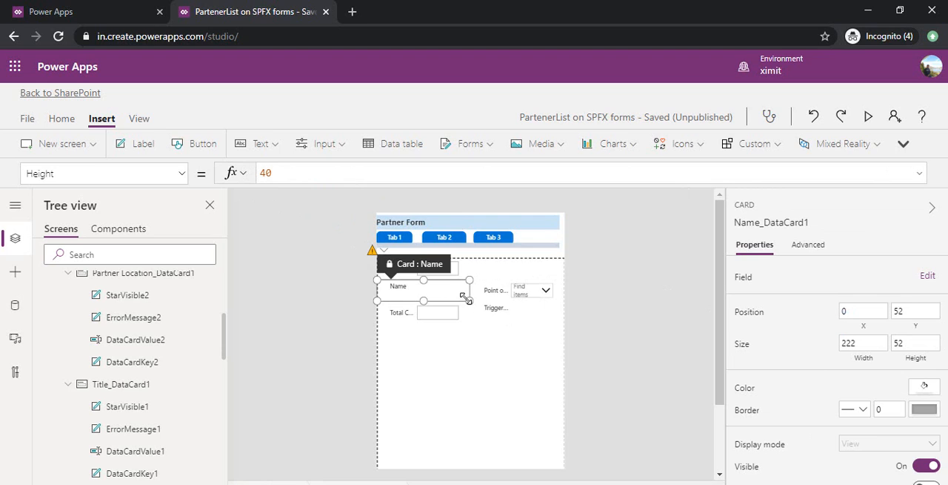
Step: Select the Name card and shrink the Point of Contact card's height to 38
left_click(180, 172)
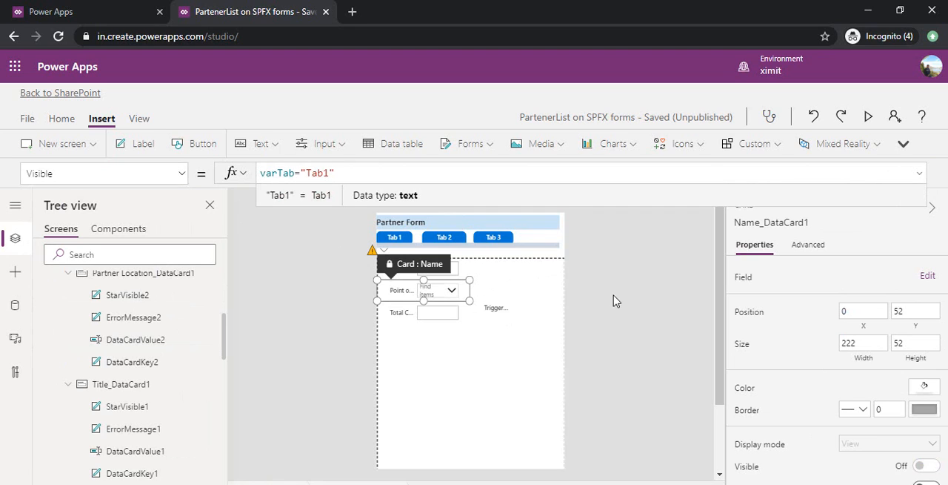
left_click(401, 290)
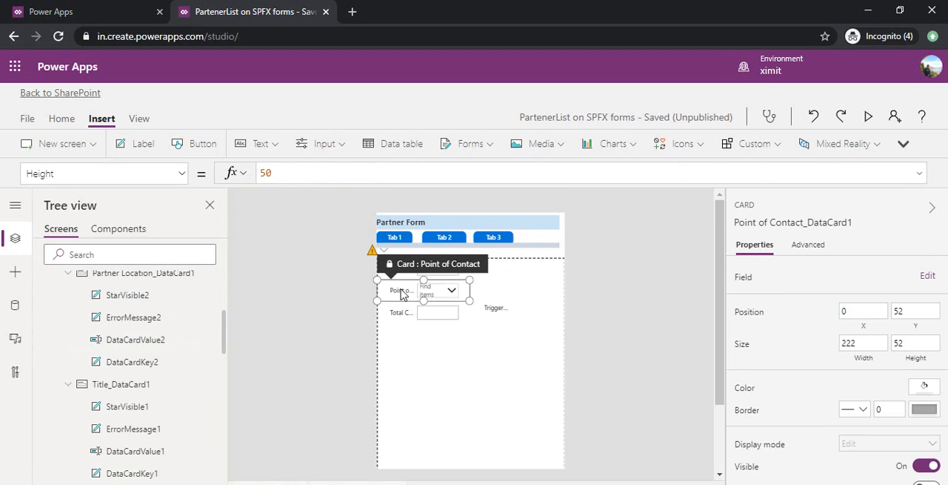
mouse_move(507, 306)
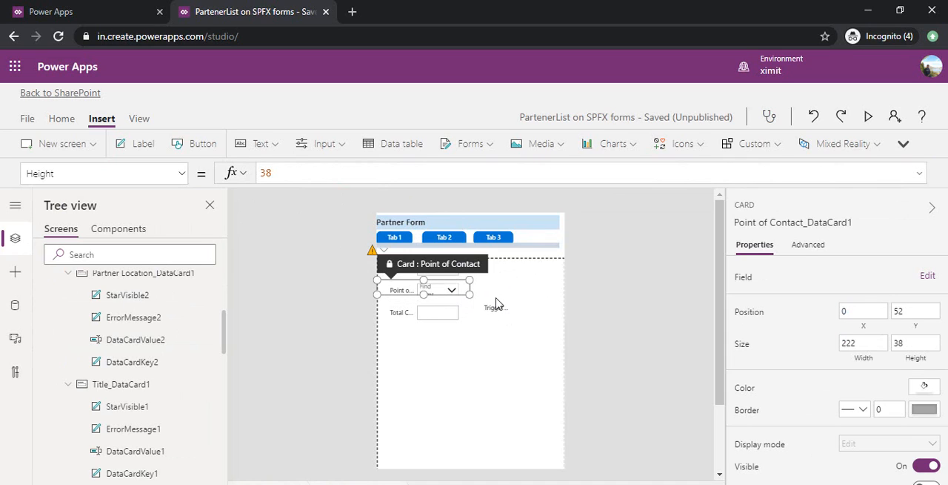
left_click_drag(469, 295, 471, 300)
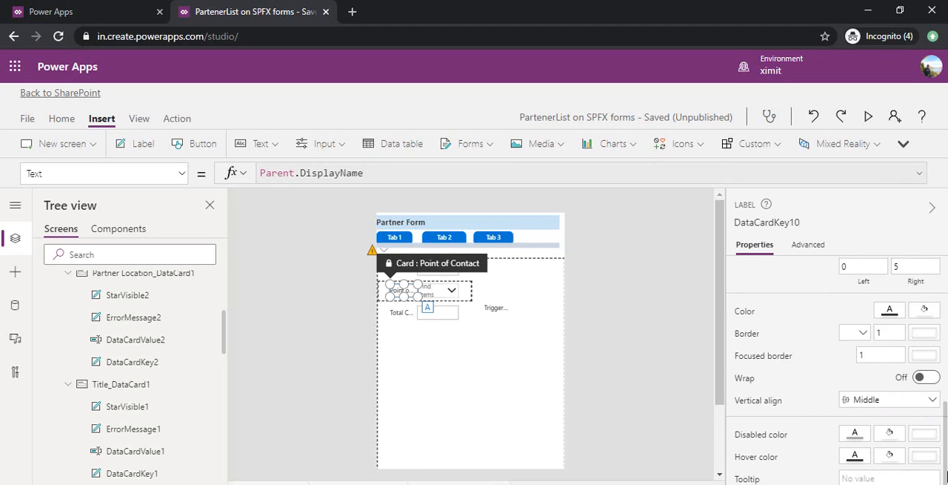
Step: Wrap the Point of Contact and Total Contract Cost labels and set visibility to varTab="Tab3"
left_click(925, 377)
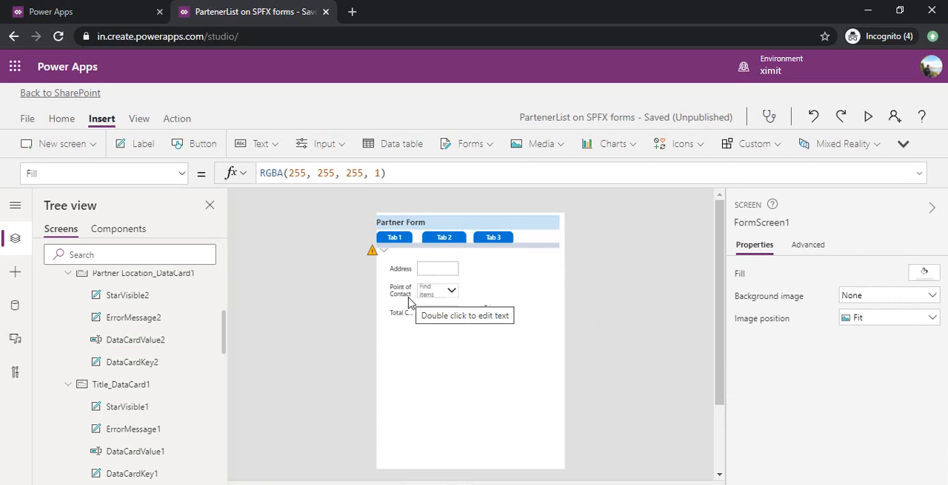
left_click(402, 312)
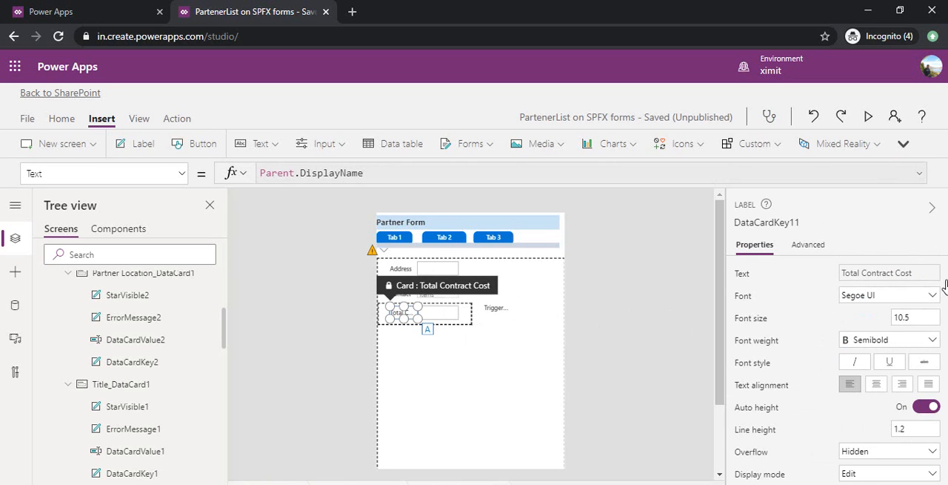
scroll("down", 3)
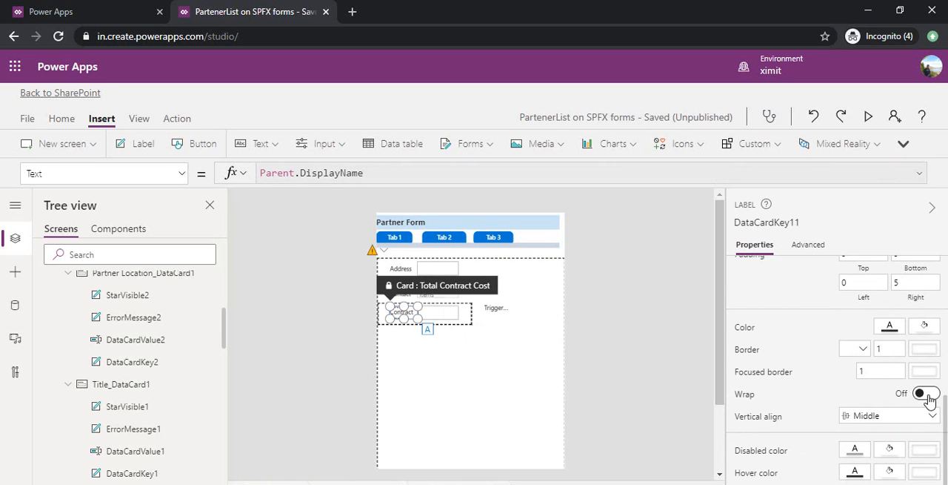
left_click(517, 307)
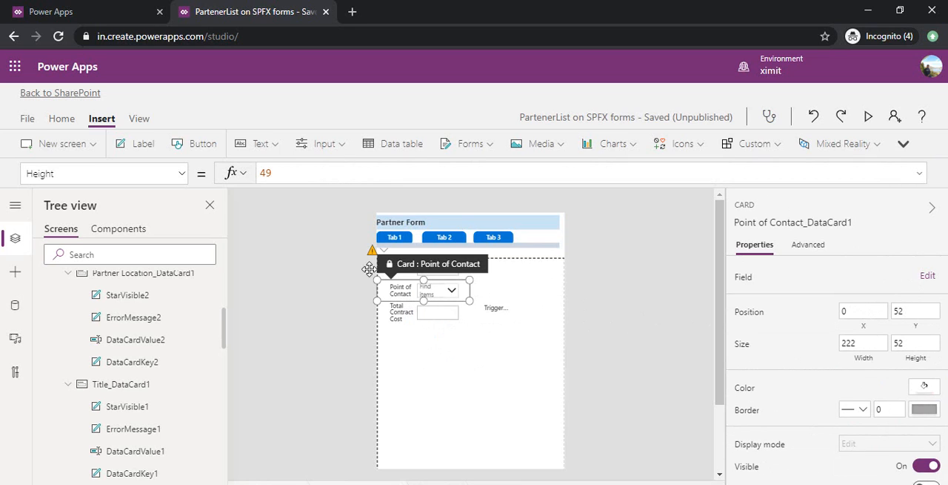
left_click(103, 173)
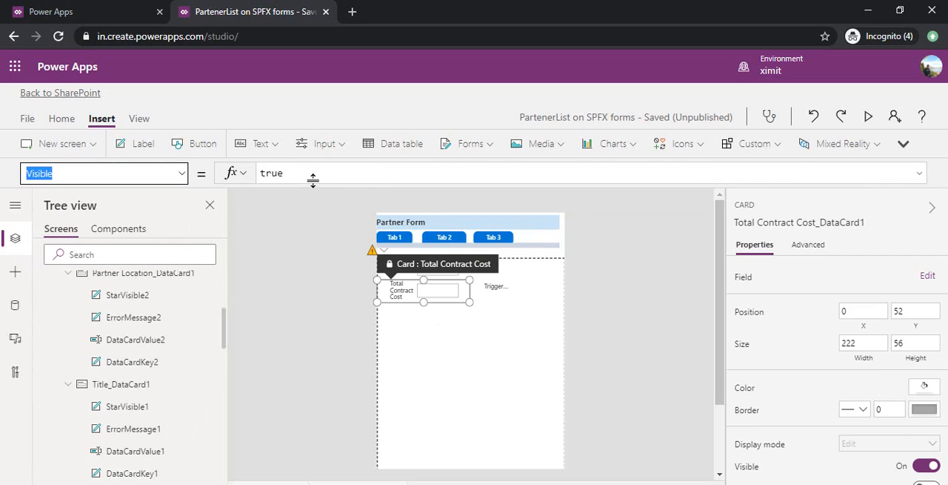
type("varTab=\"Tab3\"")
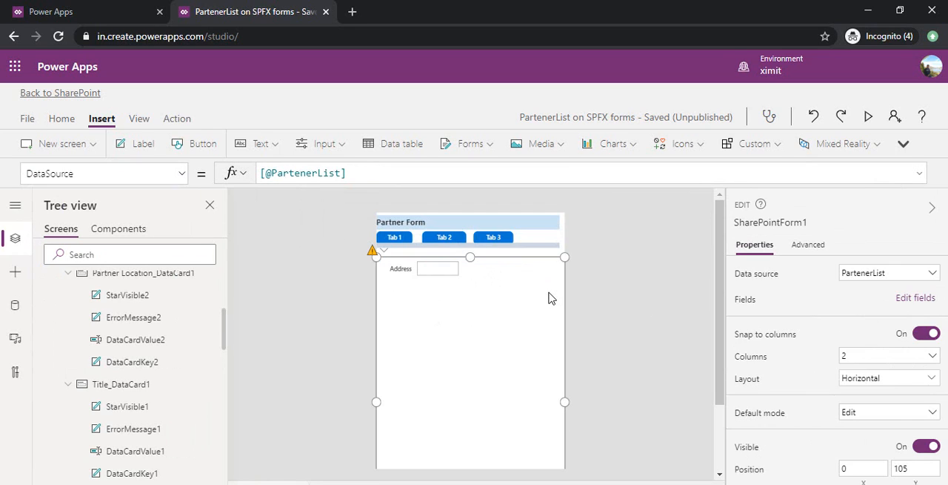
Step: Hide the Address card and view the App's OnStart formula Set(varTab, "Tab1")
left_click(437, 268)
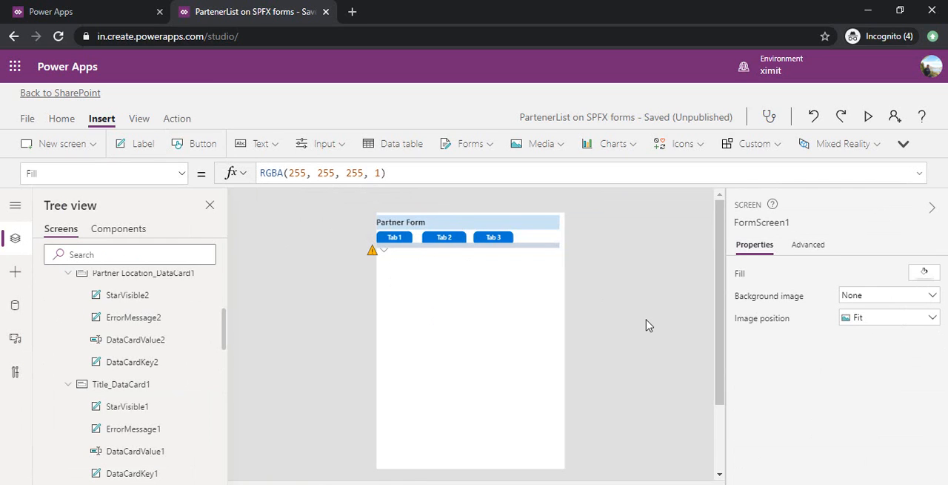
mouse_move(663, 281)
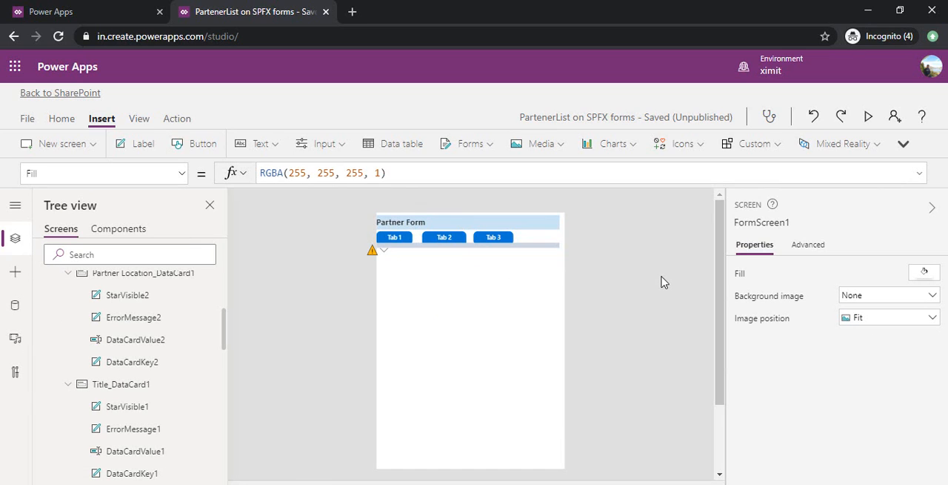
mouse_move(237, 266)
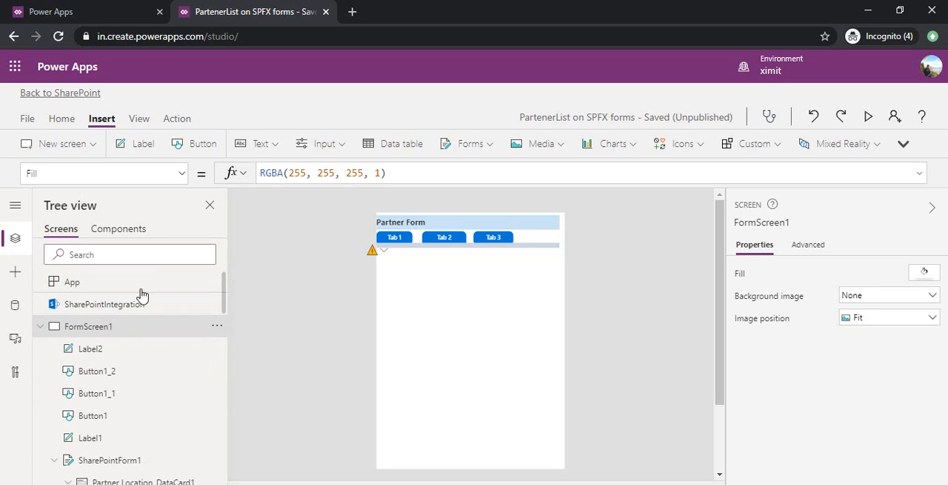
left_click(72, 281)
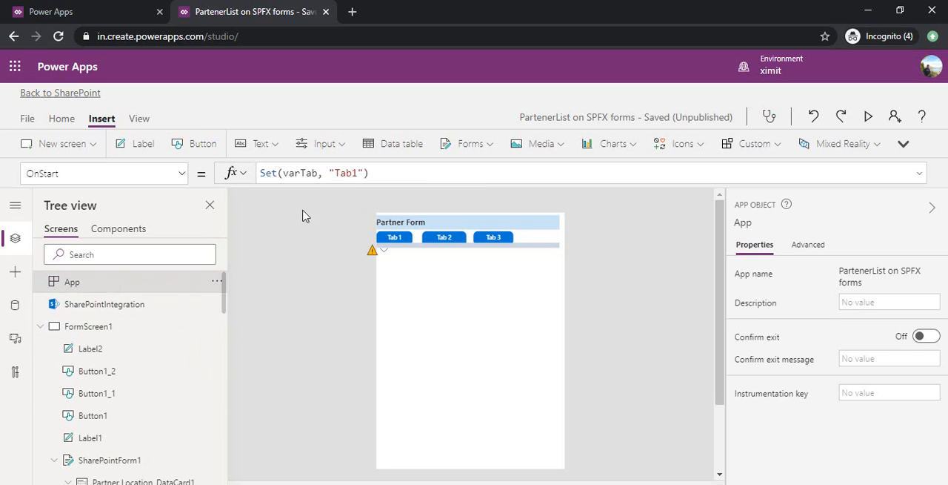
mouse_move(553, 190)
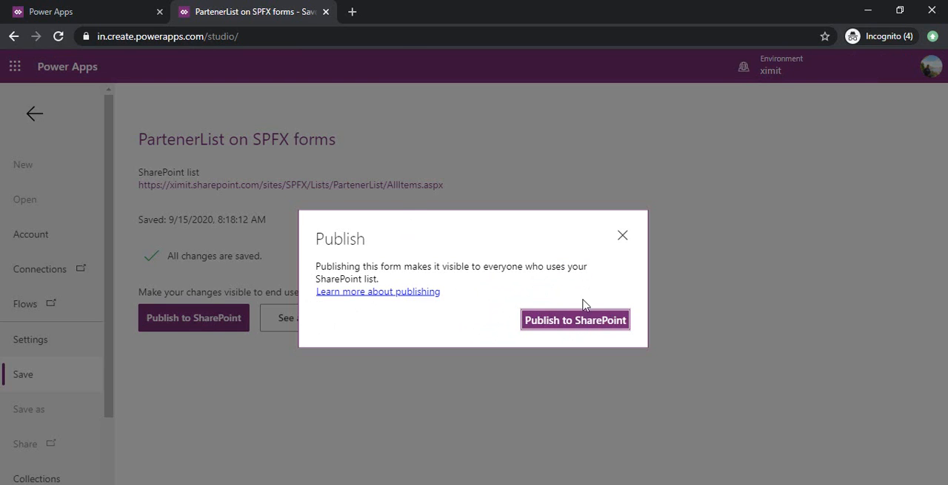
Step: Publish the form to SharePoint and reopen the PartenerList list
left_click(575, 319)
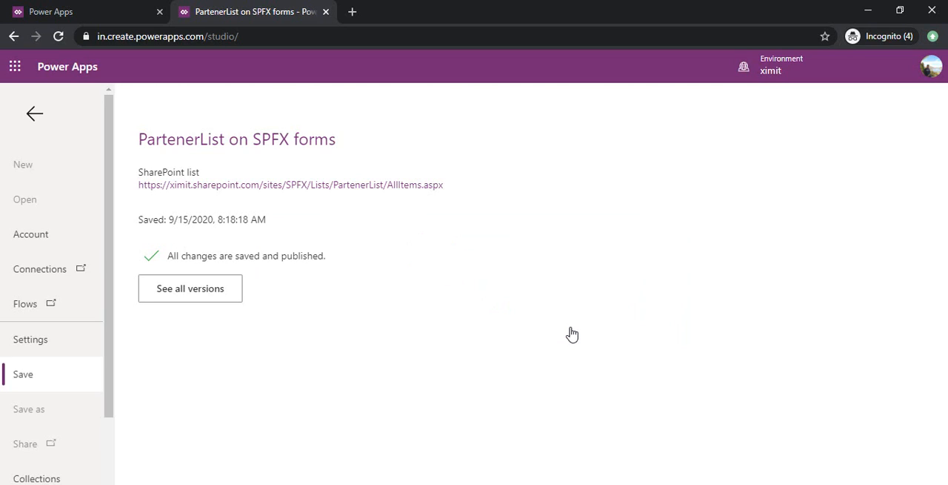
mouse_move(400, 185)
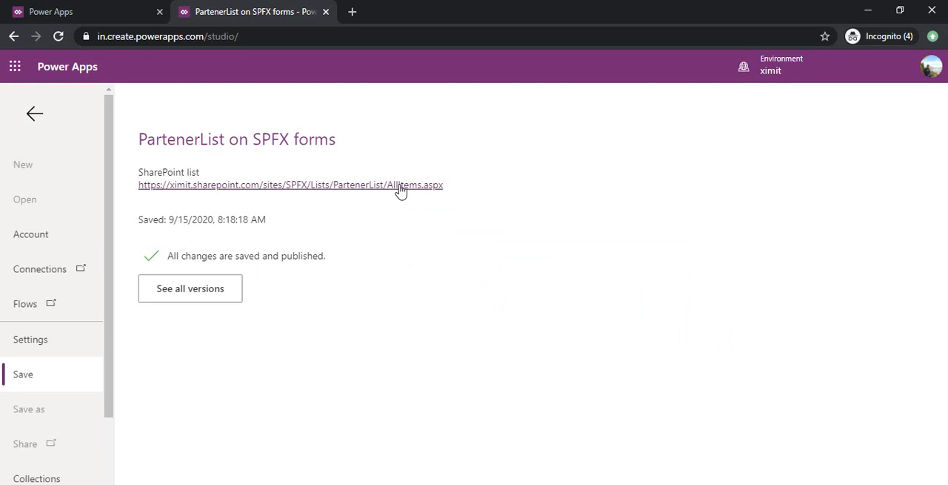
left_click(289, 185)
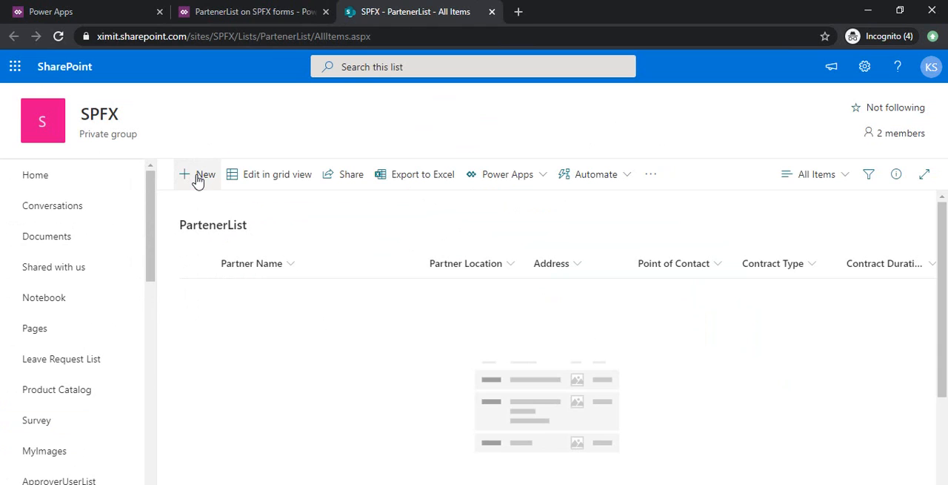
Step: Start a new PartenerList item and switch tabs to see each tab's fields
left_click(197, 174)
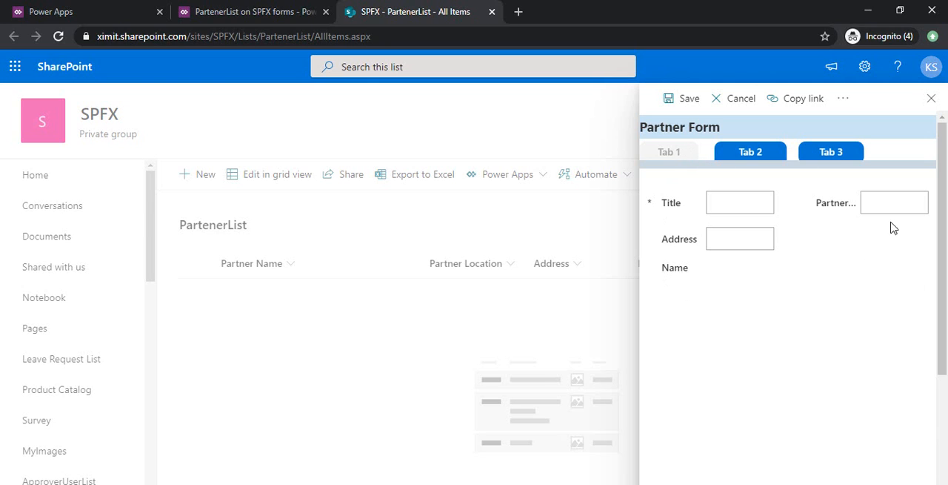
left_click(740, 202)
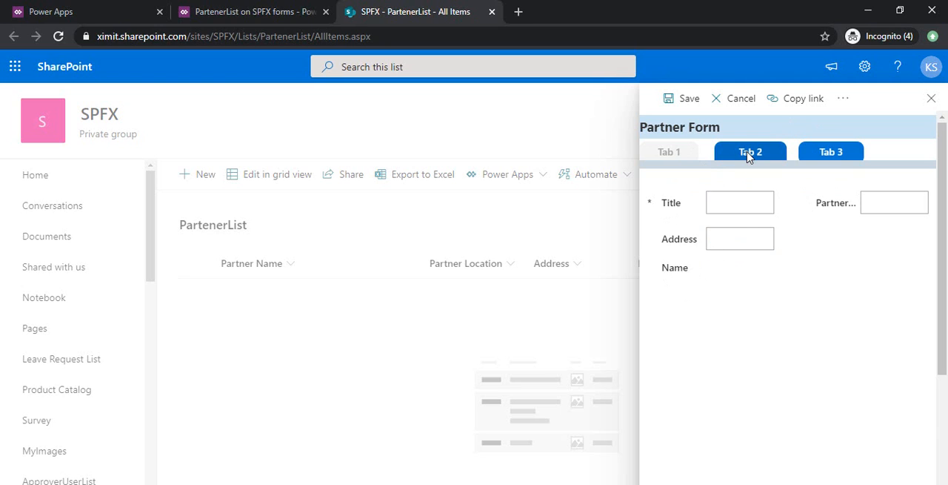
left_click(831, 151)
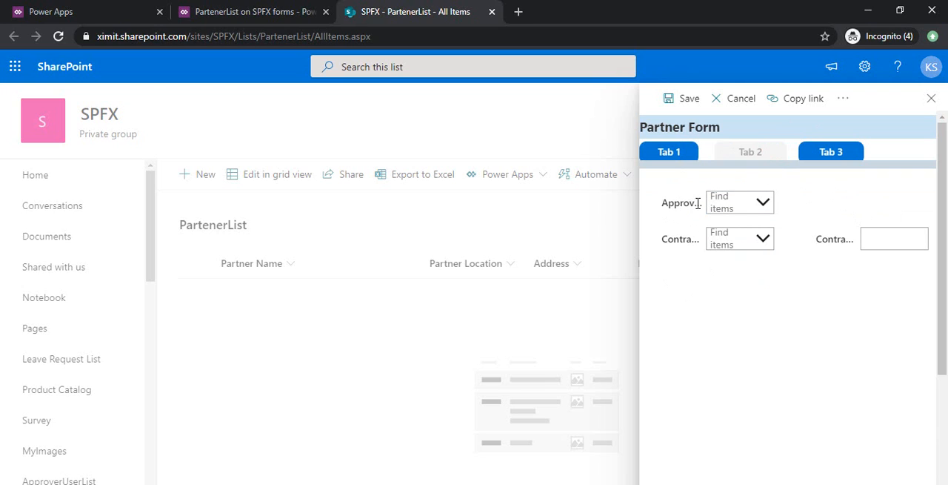
mouse_move(693, 217)
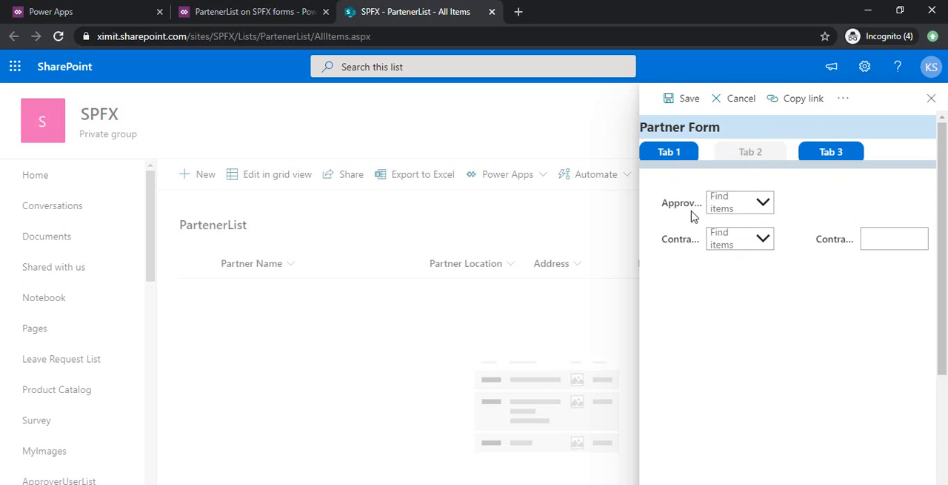
mouse_move(691, 202)
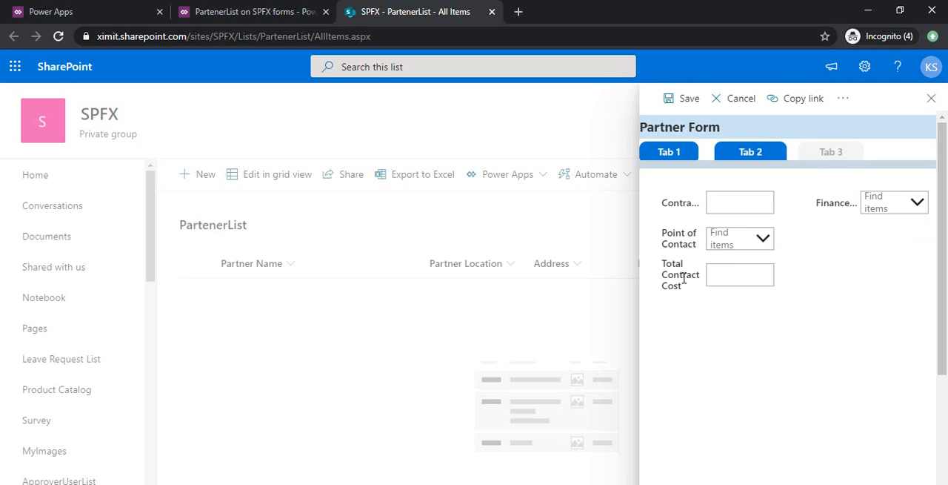
mouse_move(701, 288)
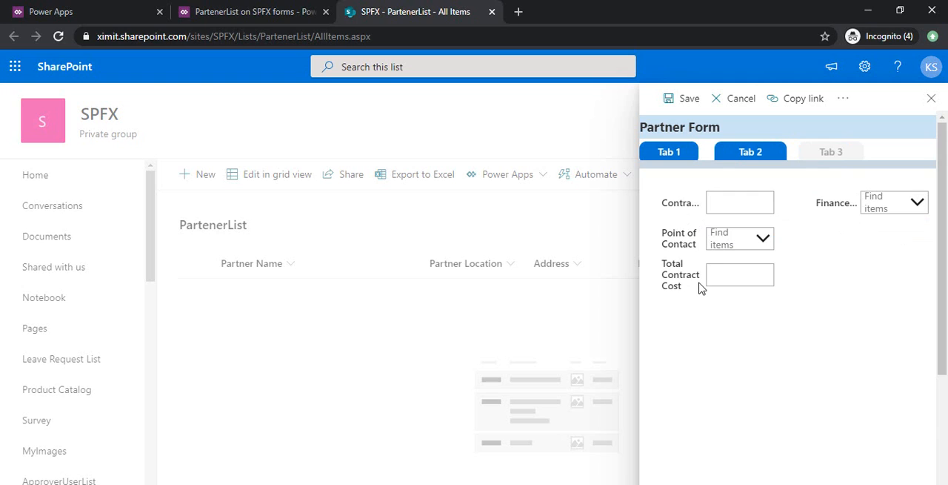